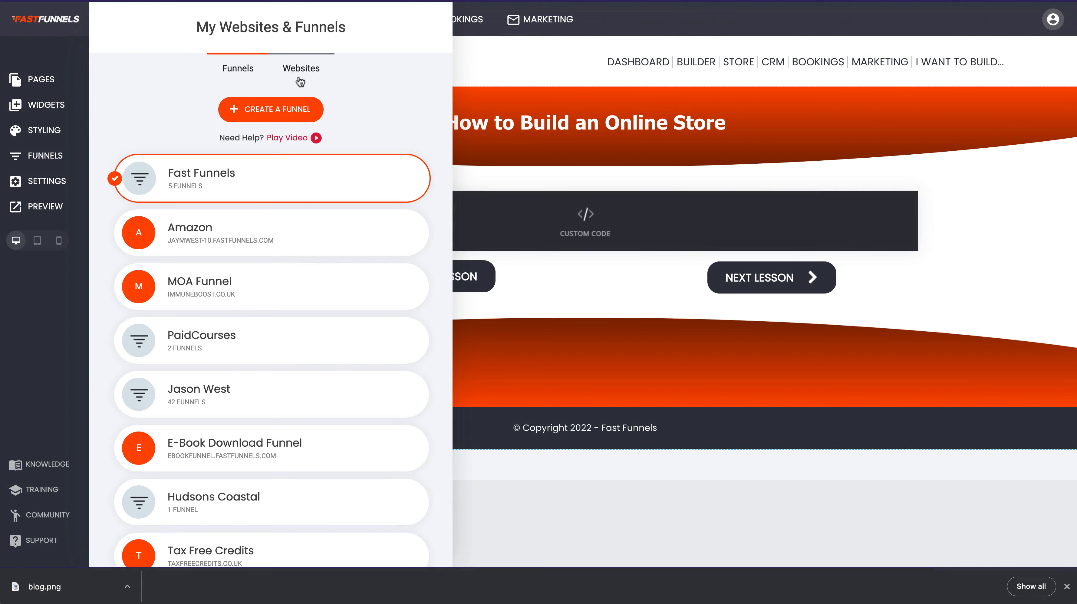
# Switch to the Websites list and confirm creating another new website.
pyautogui.click(301, 68)
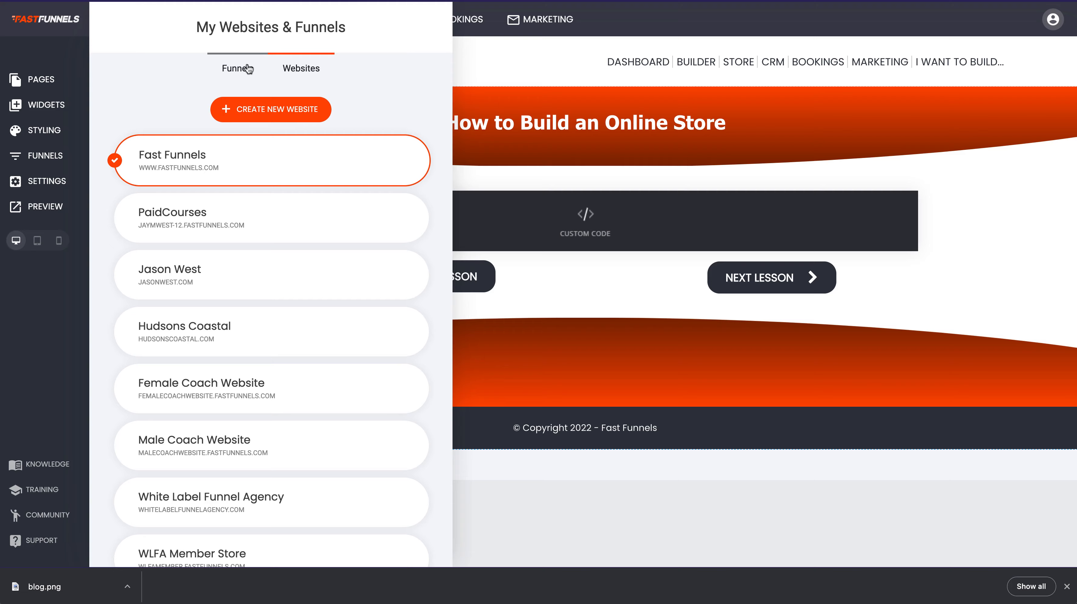
pyautogui.click(300, 68)
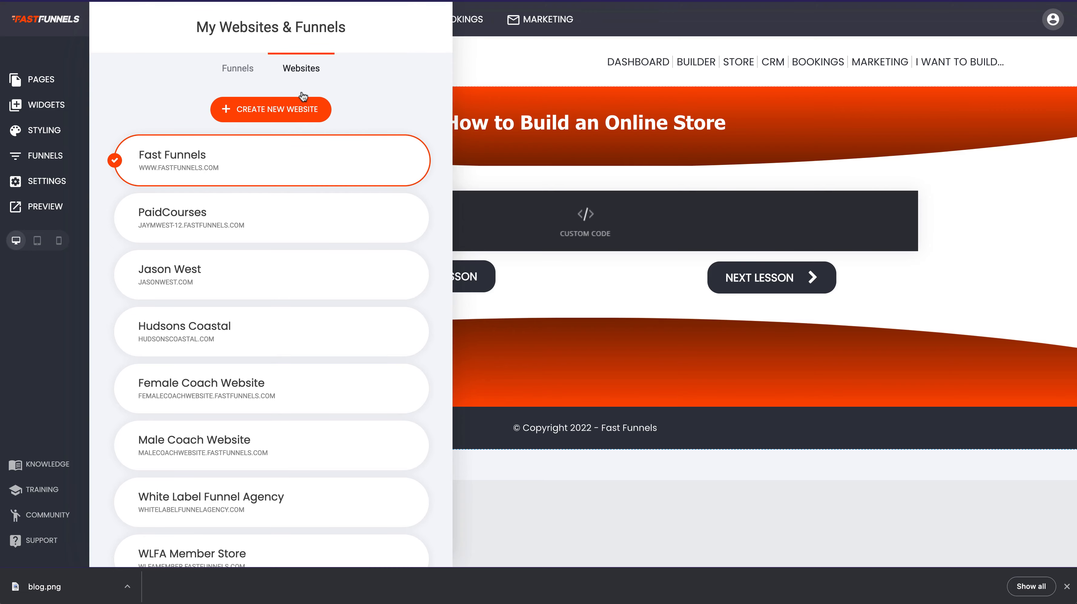
pyautogui.click(270, 108)
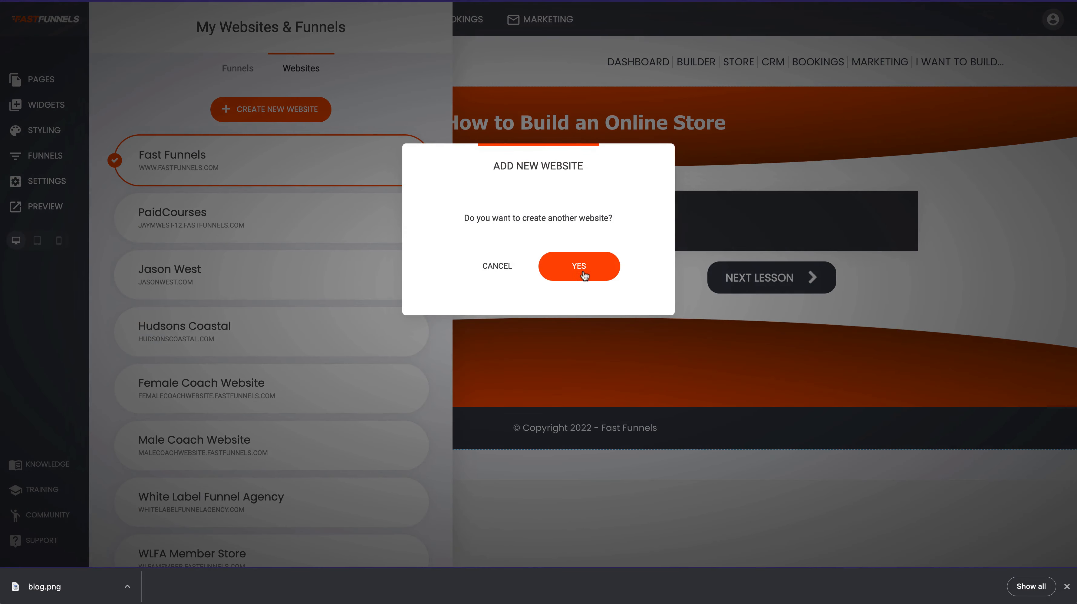
pyautogui.click(577, 266)
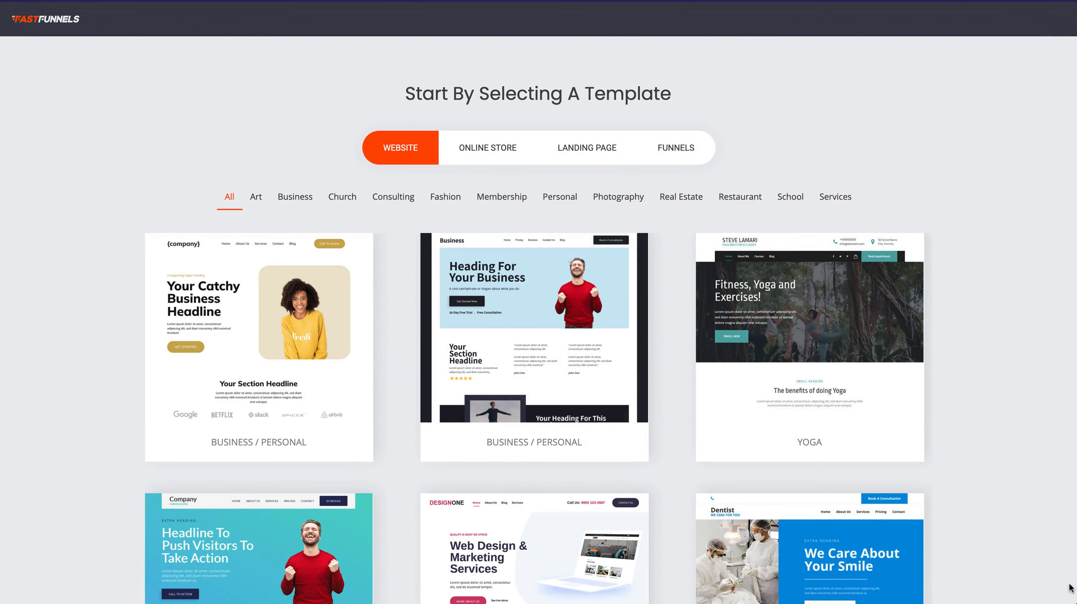
pyautogui.moveTo(403, 88)
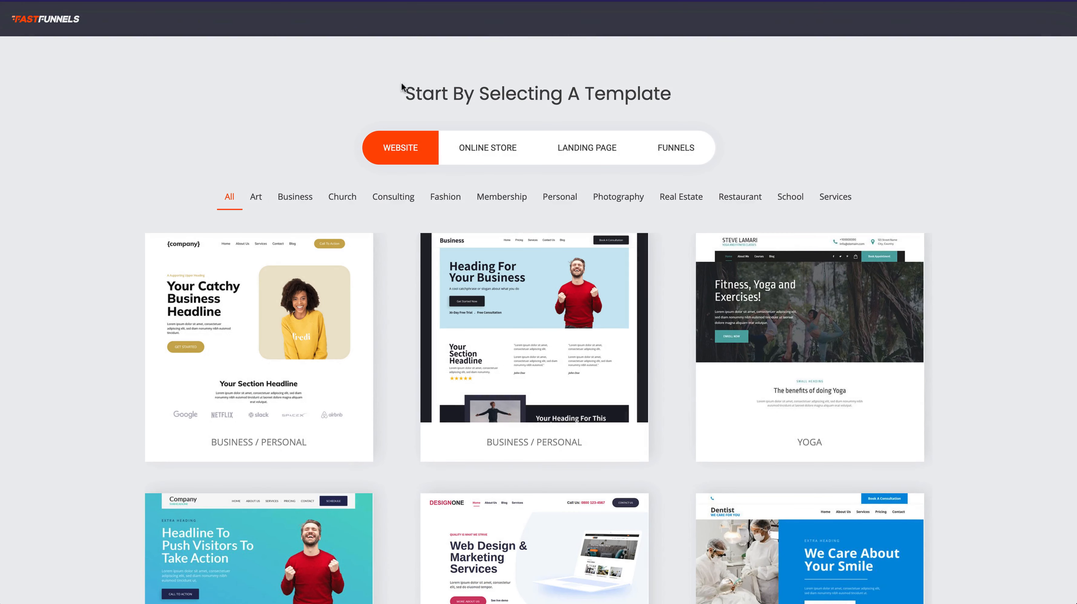
# Filter templates to the Personal category and scroll down to the Opal template.
pyautogui.click(560, 197)
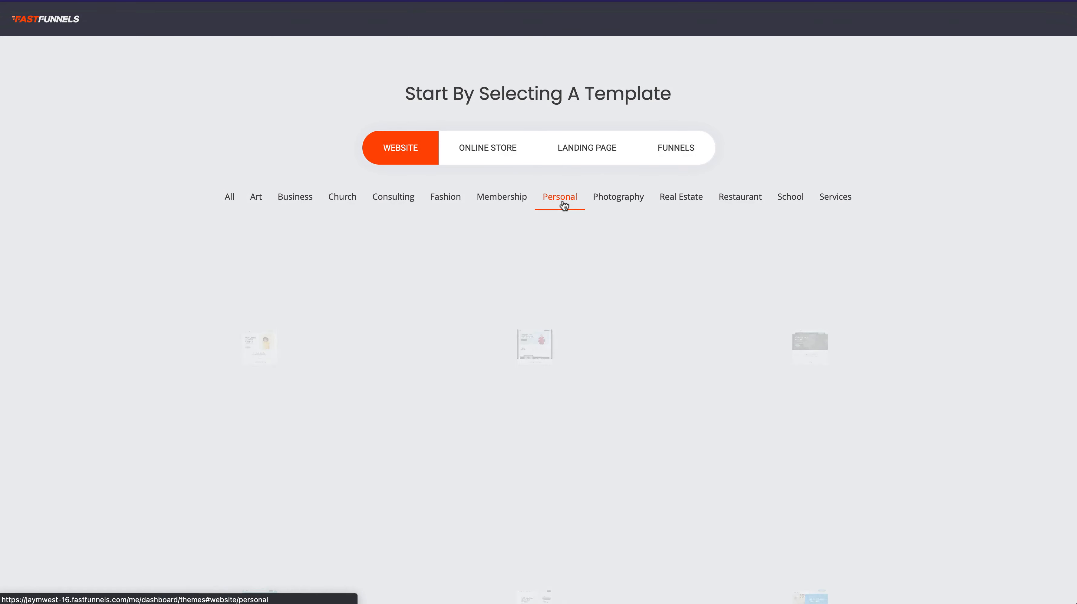
pyautogui.scroll(-3)
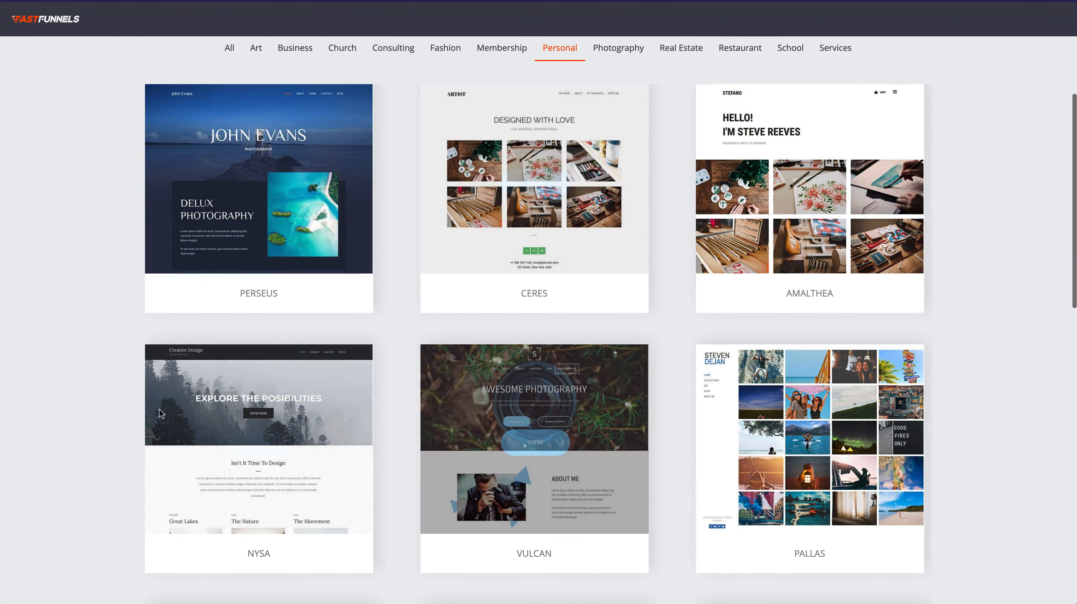
pyautogui.scroll(-3)
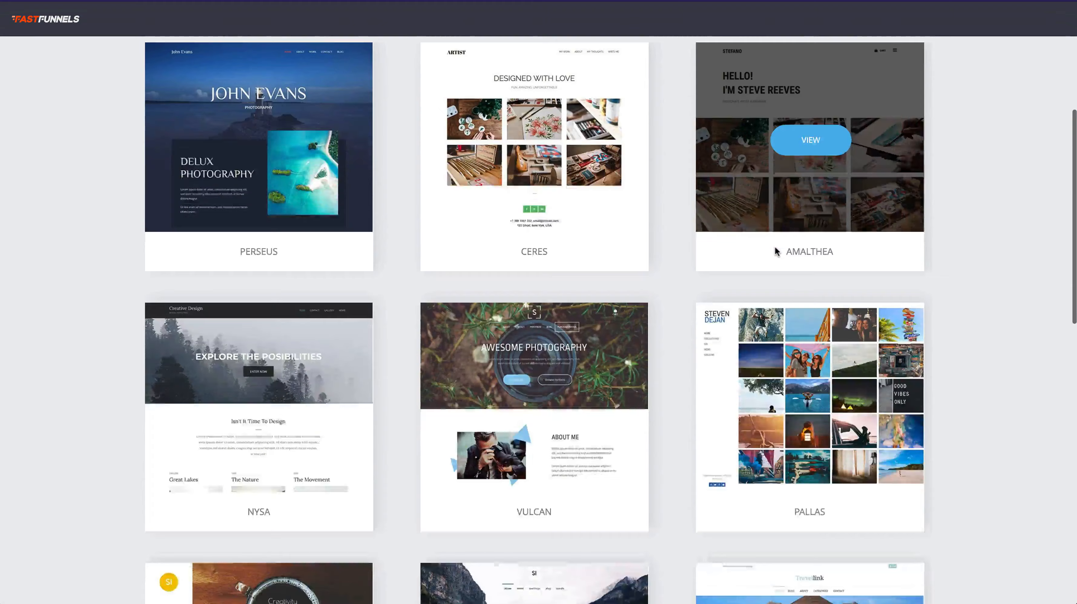
pyautogui.scroll(-3)
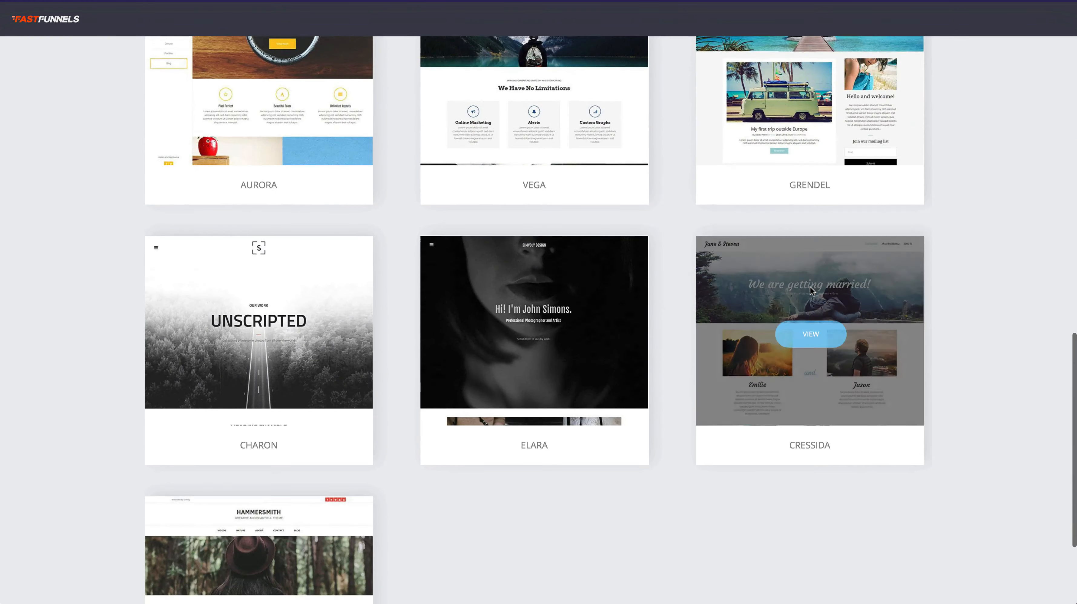
pyautogui.scroll(-3)
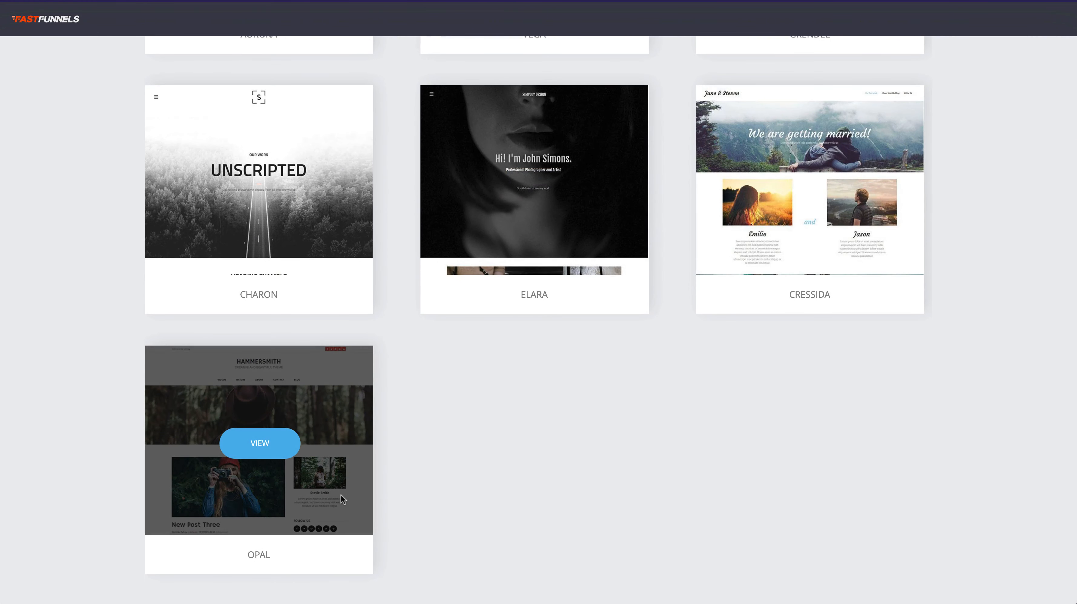
pyautogui.moveTo(260, 442)
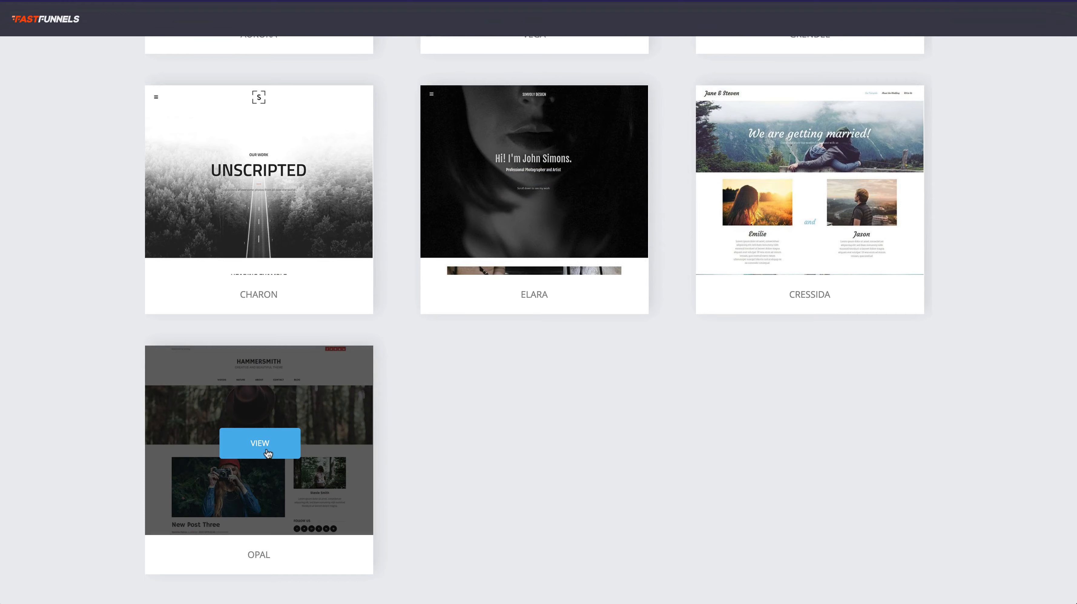
# Preview the Opal template's blog design through its posts, gallery, recent posts and tag cloud.
pyautogui.click(259, 442)
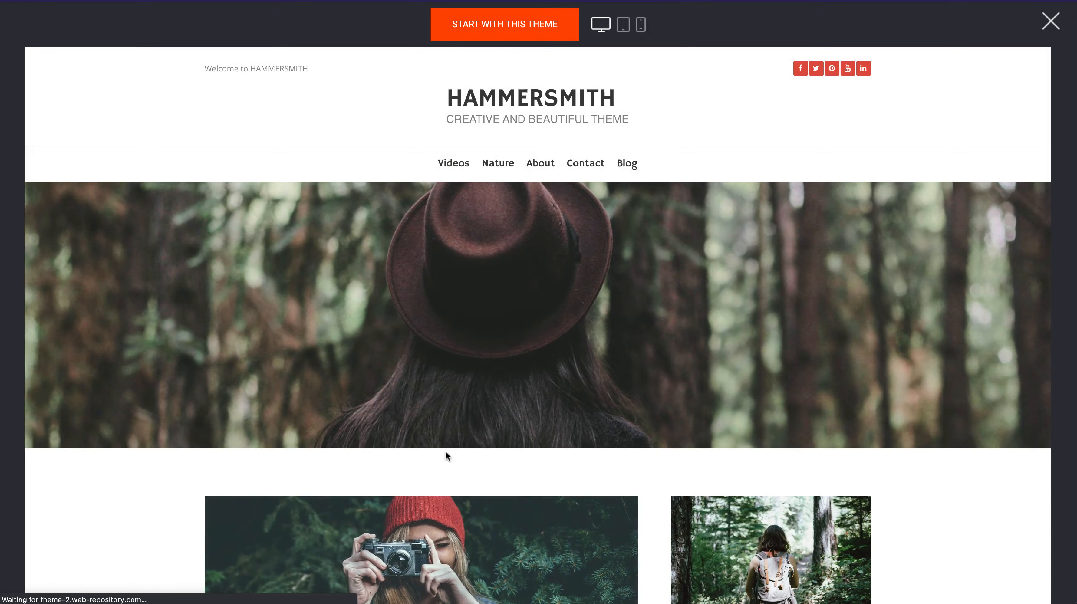
pyautogui.scroll(-3)
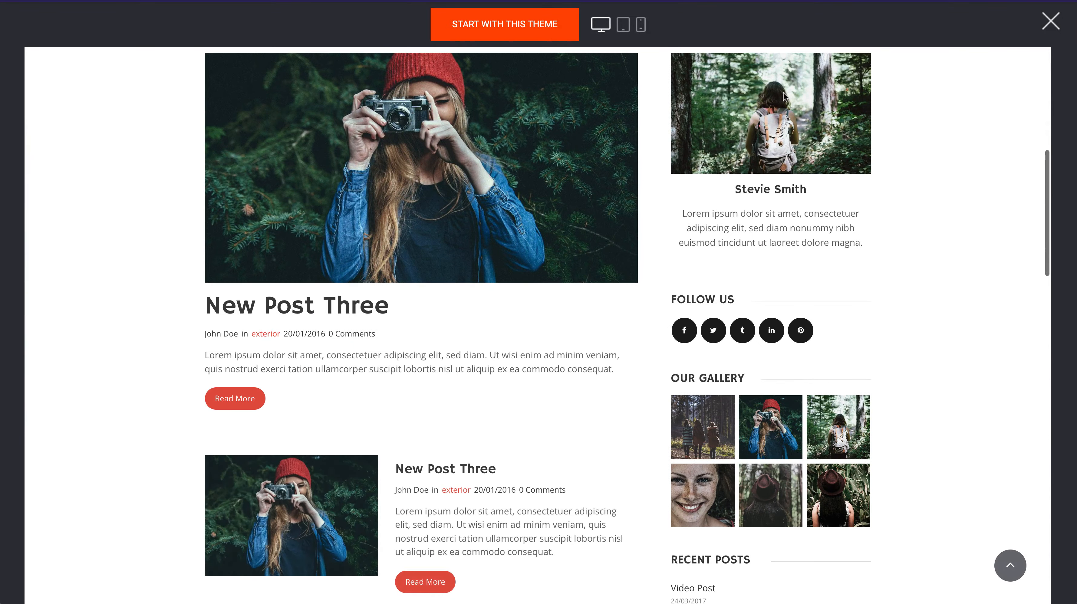
pyautogui.scroll(-3)
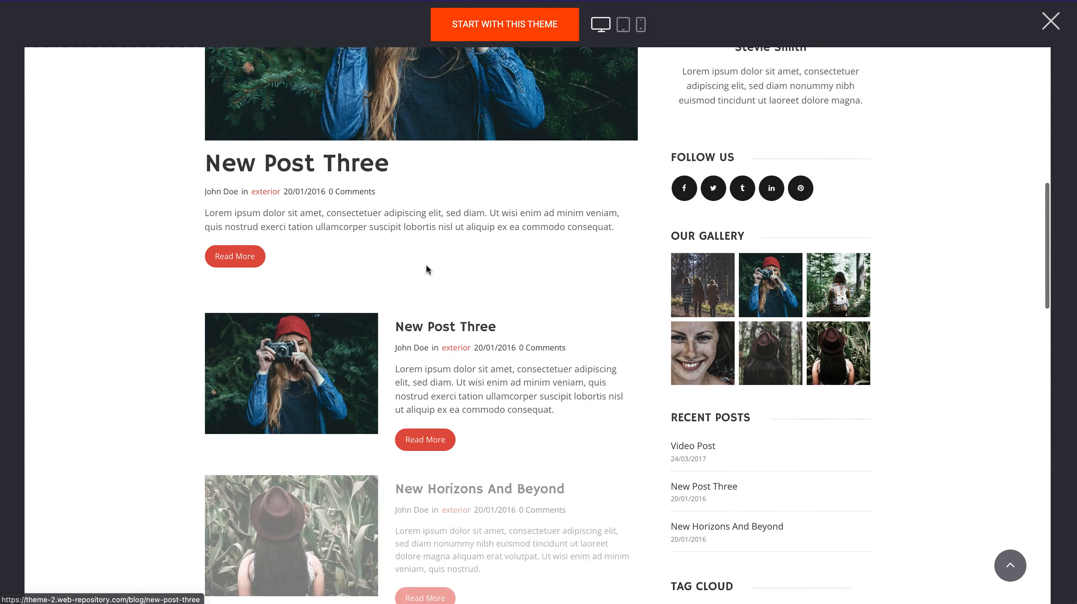
pyautogui.scroll(-3)
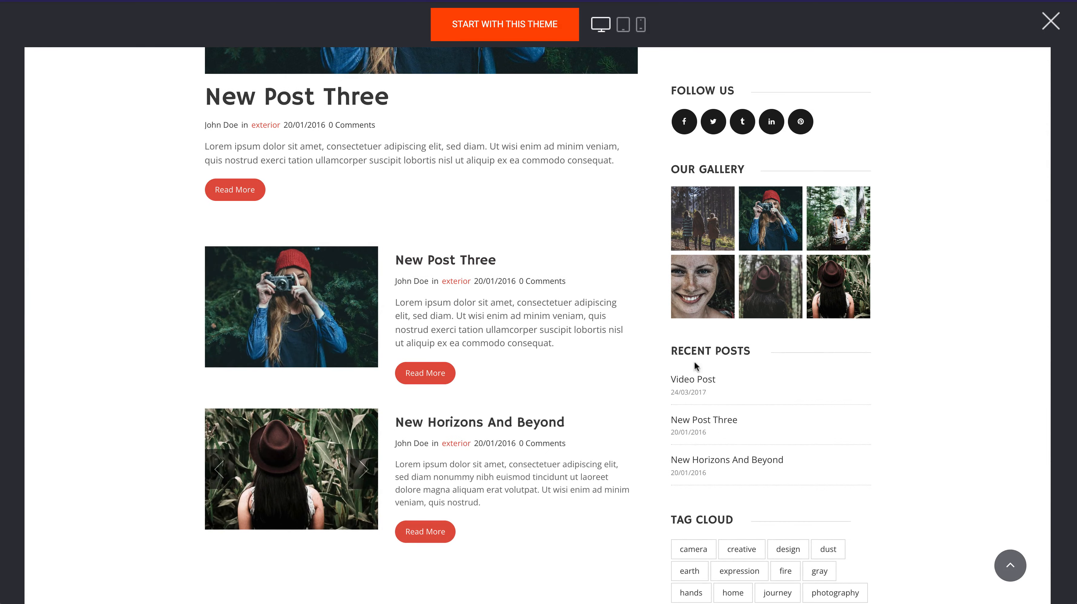
pyautogui.scroll(-3)
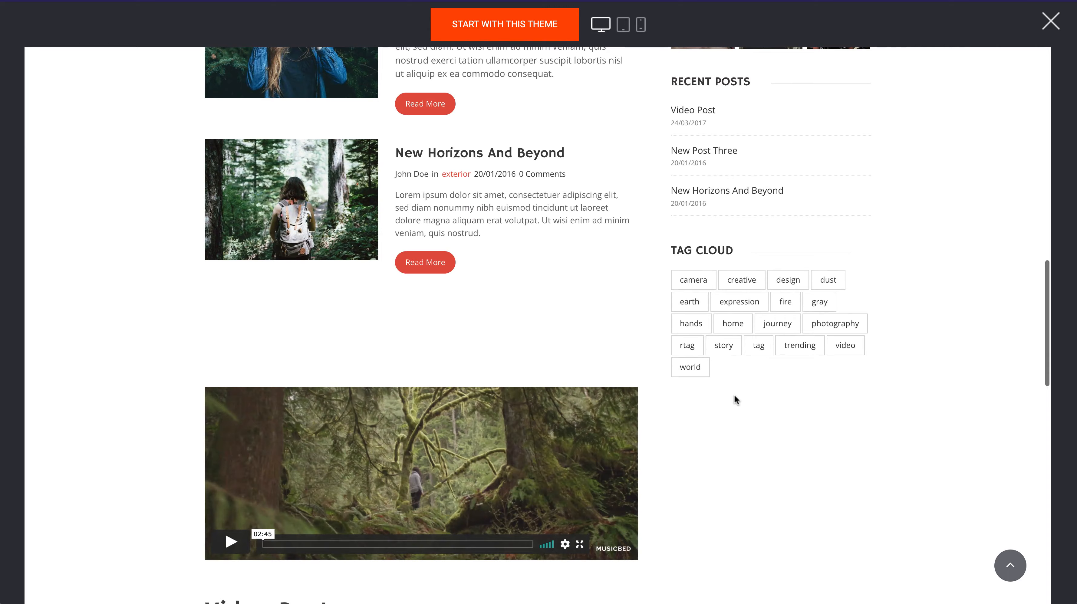
pyautogui.scroll(-3)
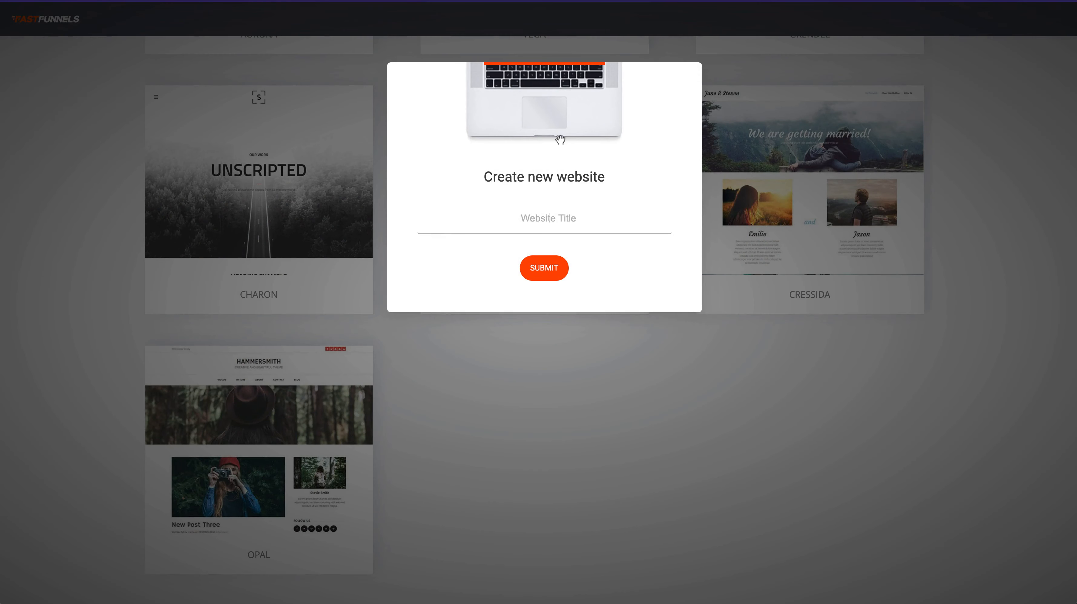
# Title the website 'My B', set a green brand colour and go to the new site.
pyautogui.write('My B')
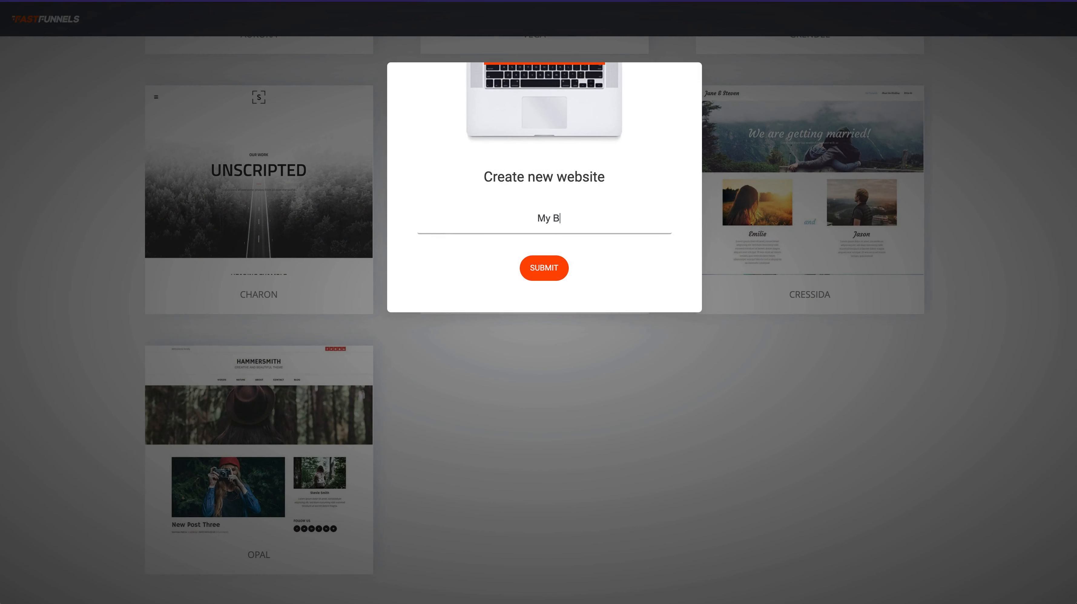
pyautogui.click(543, 268)
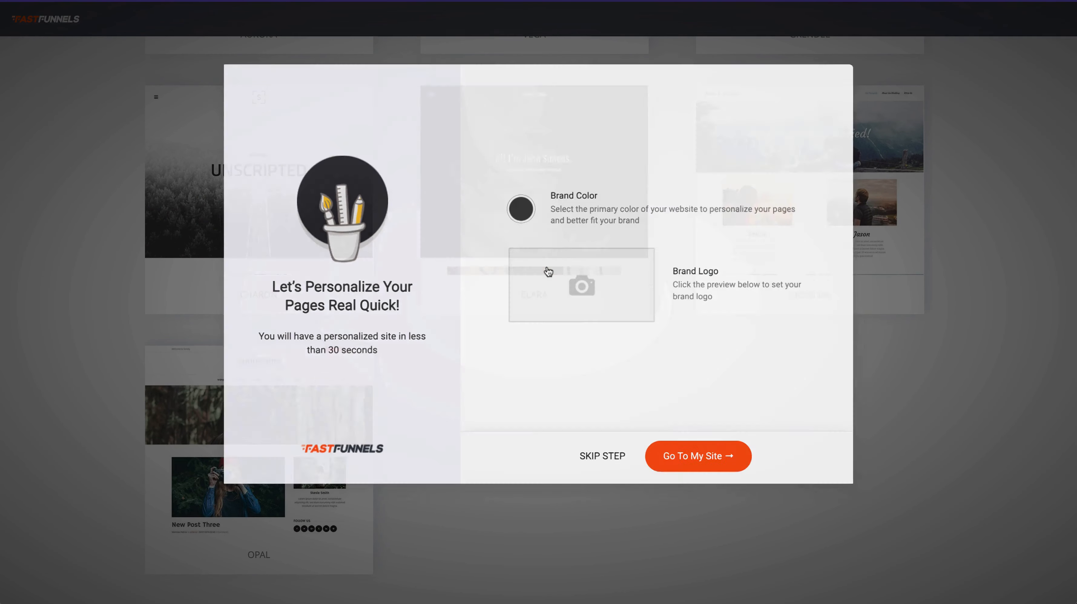
pyautogui.click(520, 209)
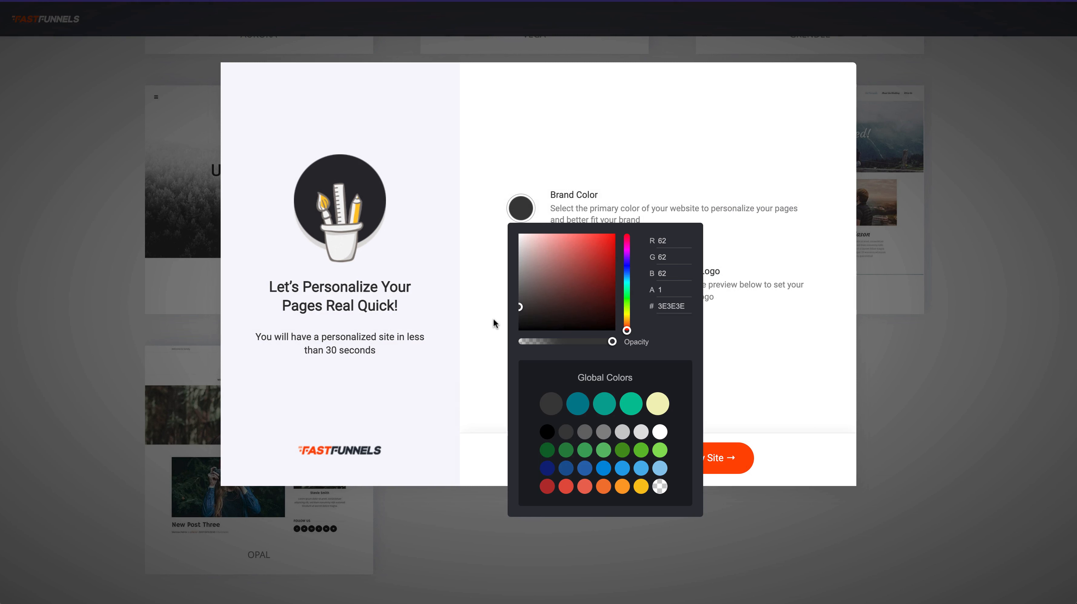
pyautogui.moveTo(500, 326)
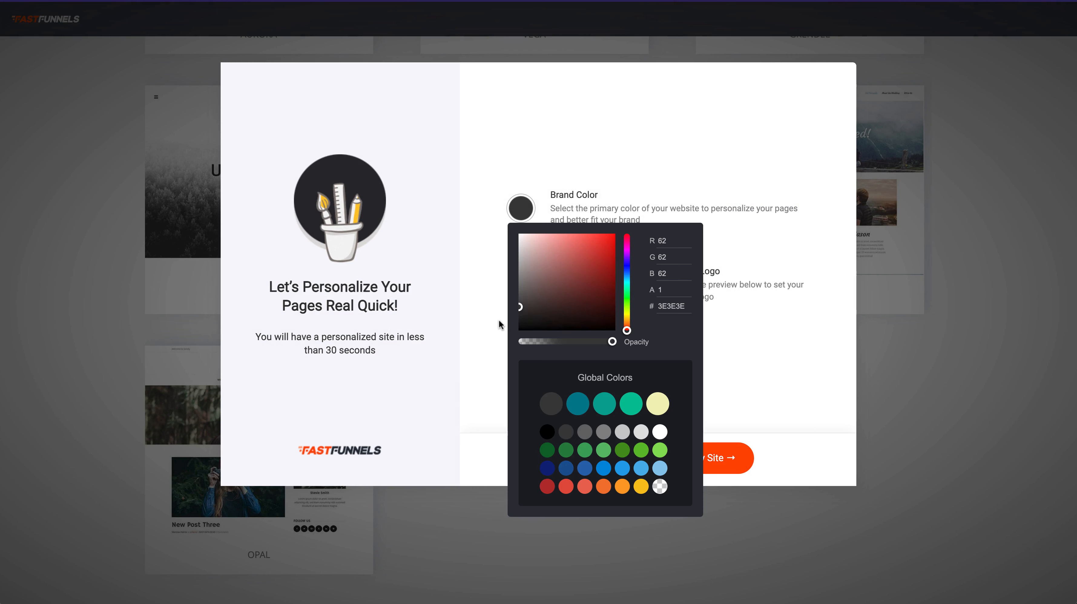
pyautogui.click(572, 450)
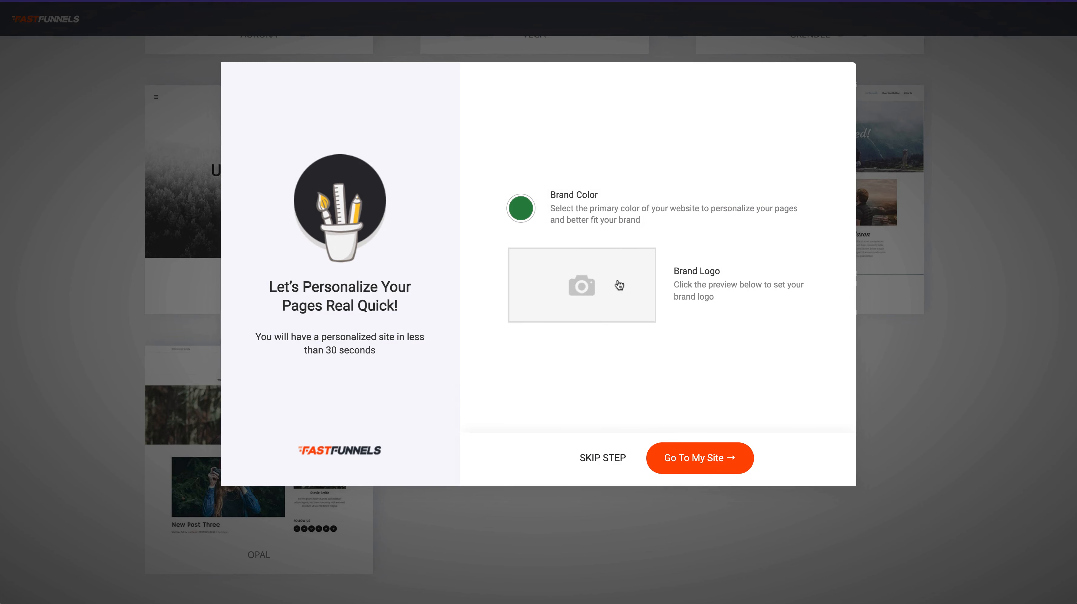
pyautogui.moveTo(756, 405)
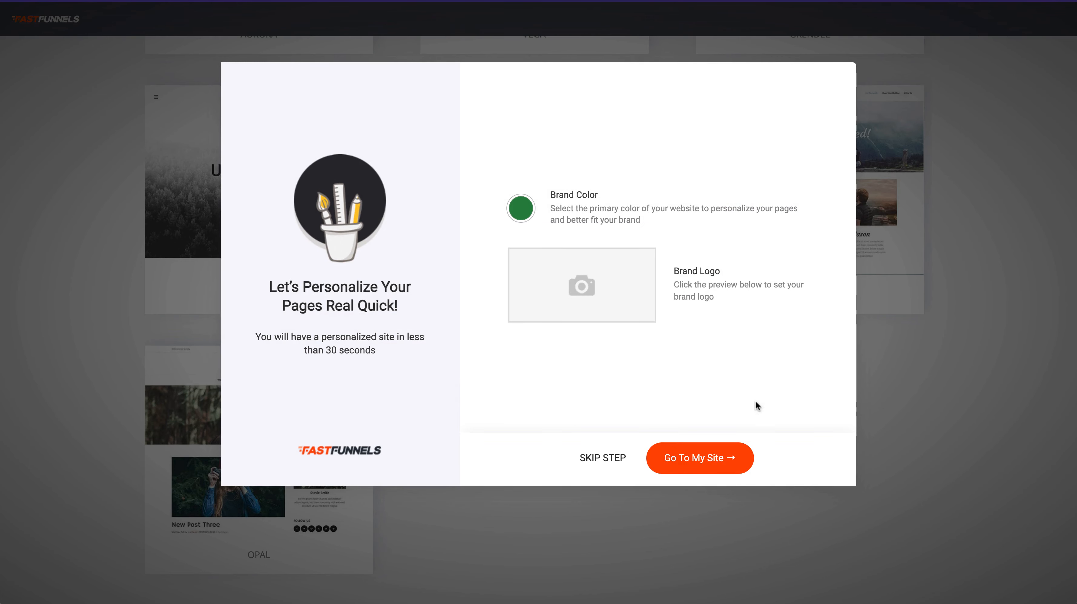
pyautogui.click(699, 458)
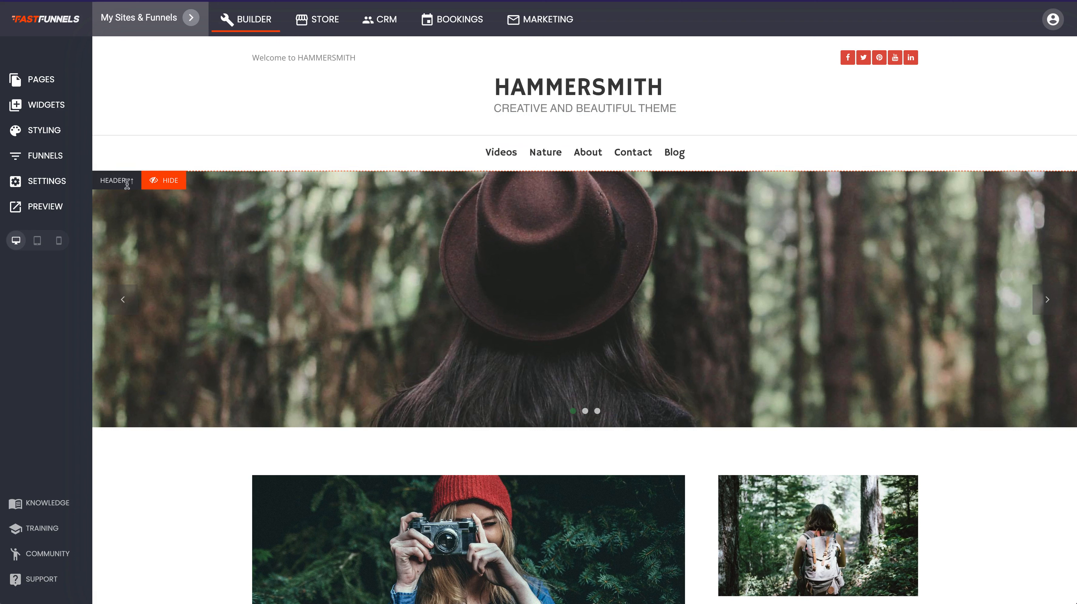
pyautogui.moveTo(790, 6)
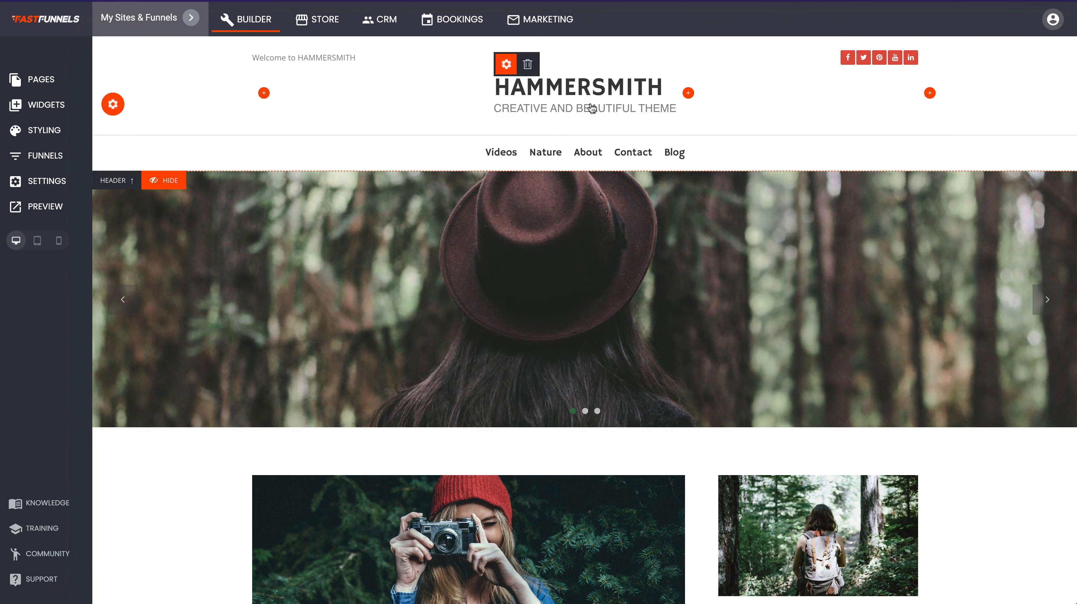
pyautogui.moveTo(587, 110)
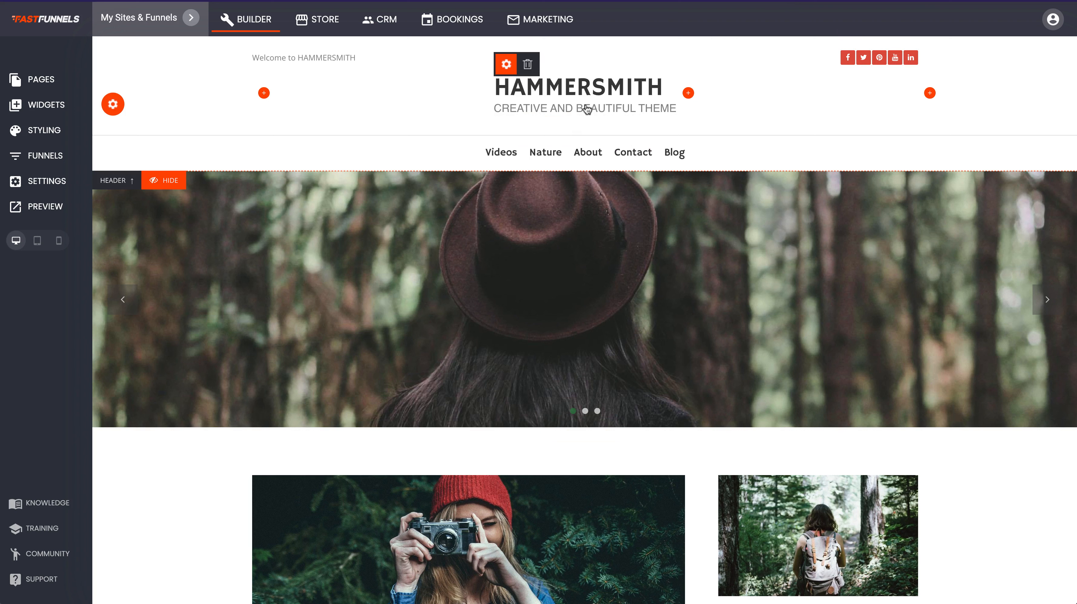
pyautogui.moveTo(599, 95)
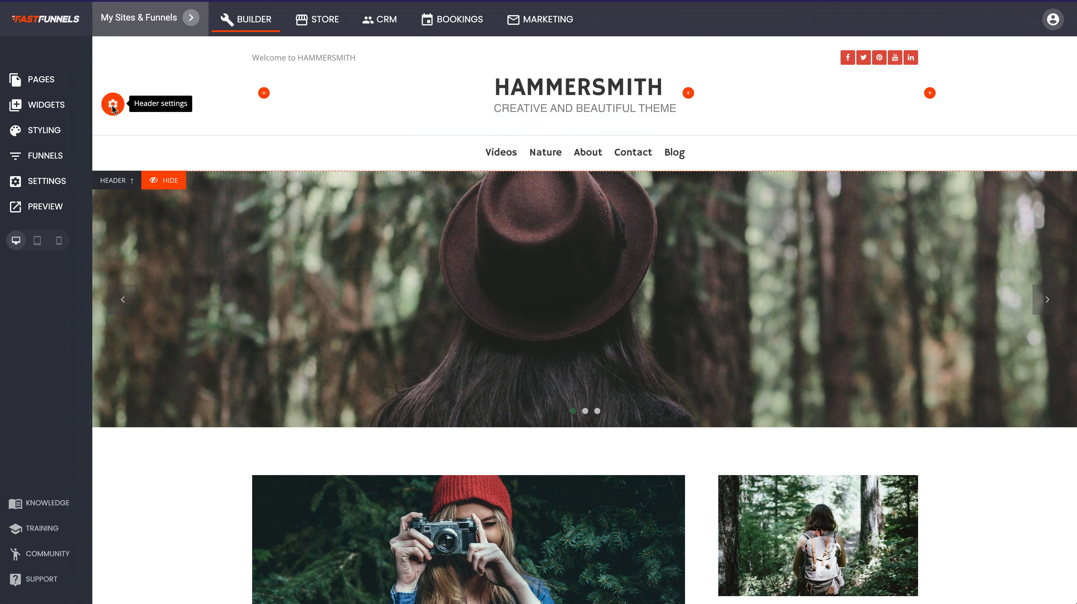
# Give the header a dark green background with lowered opacity, then head to the Blog page.
pyautogui.click(112, 105)
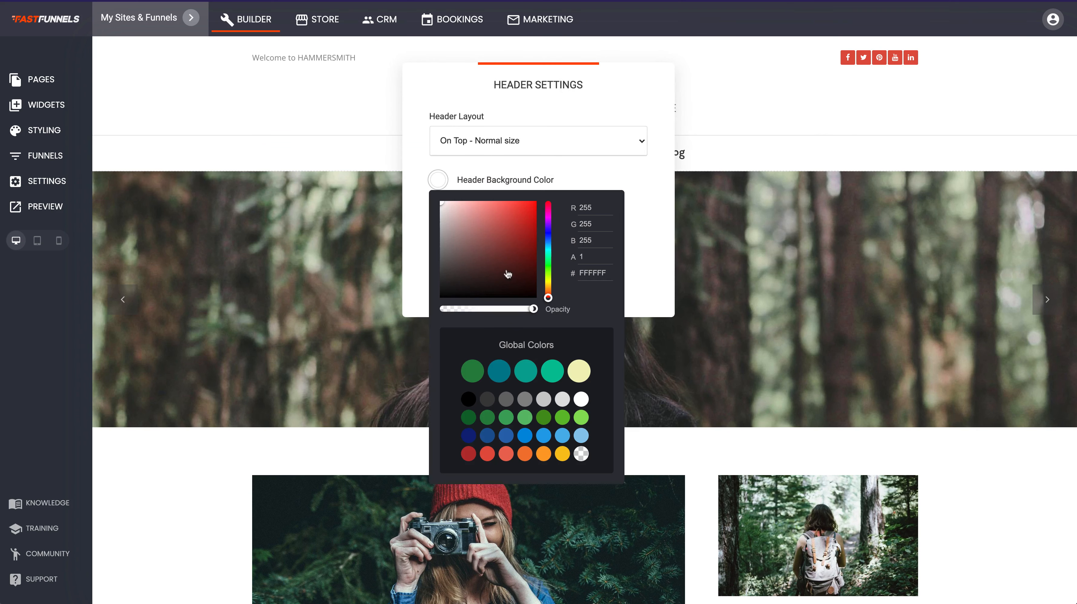
pyautogui.click(471, 370)
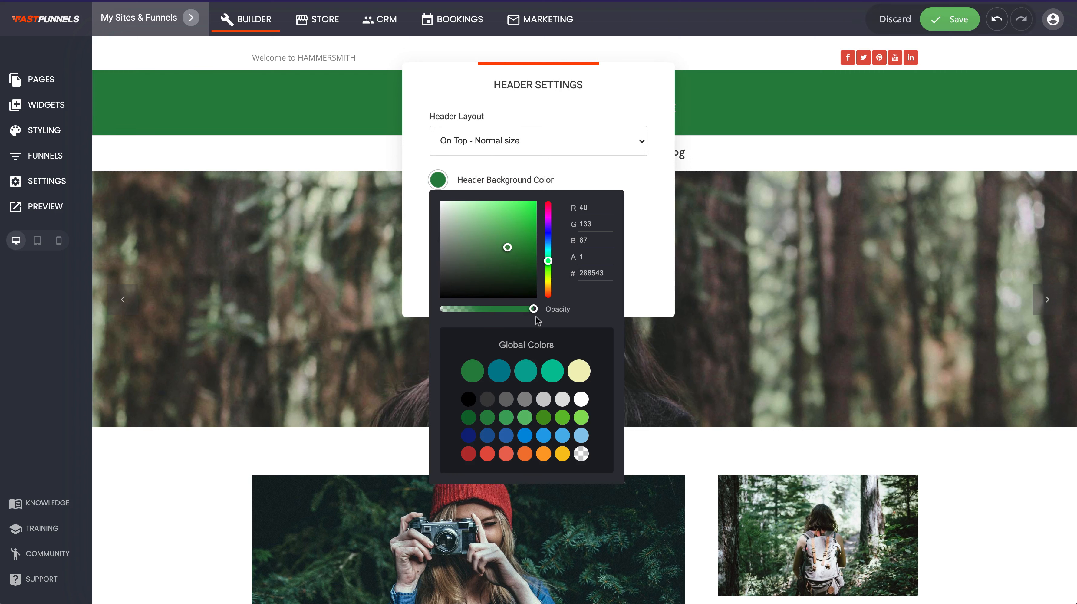
pyautogui.moveTo(532, 309); pyautogui.dragTo(470, 308)
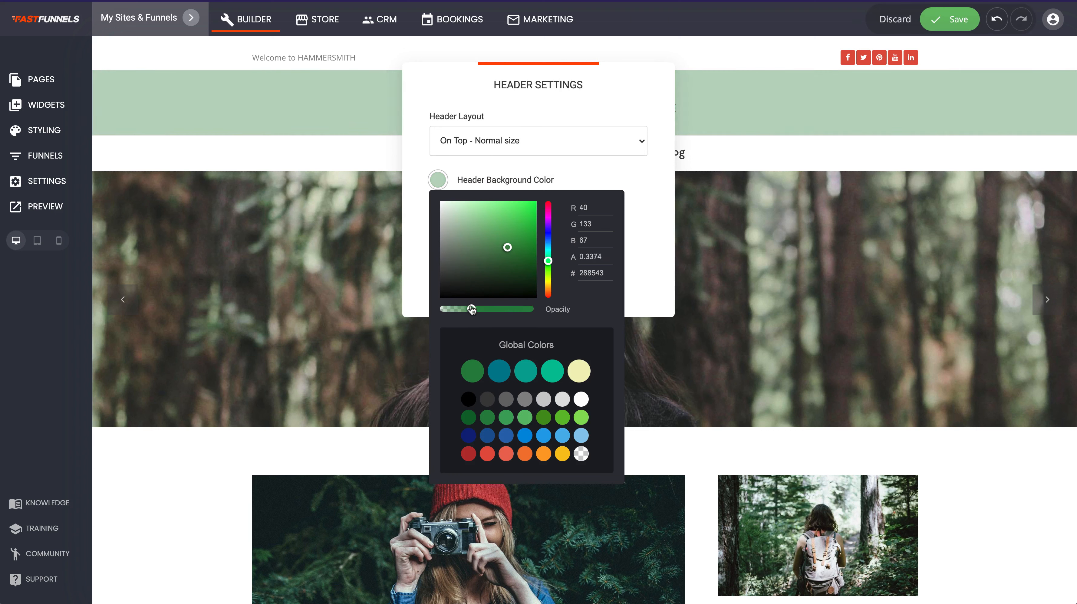
pyautogui.moveTo(472, 309); pyautogui.dragTo(452, 308)
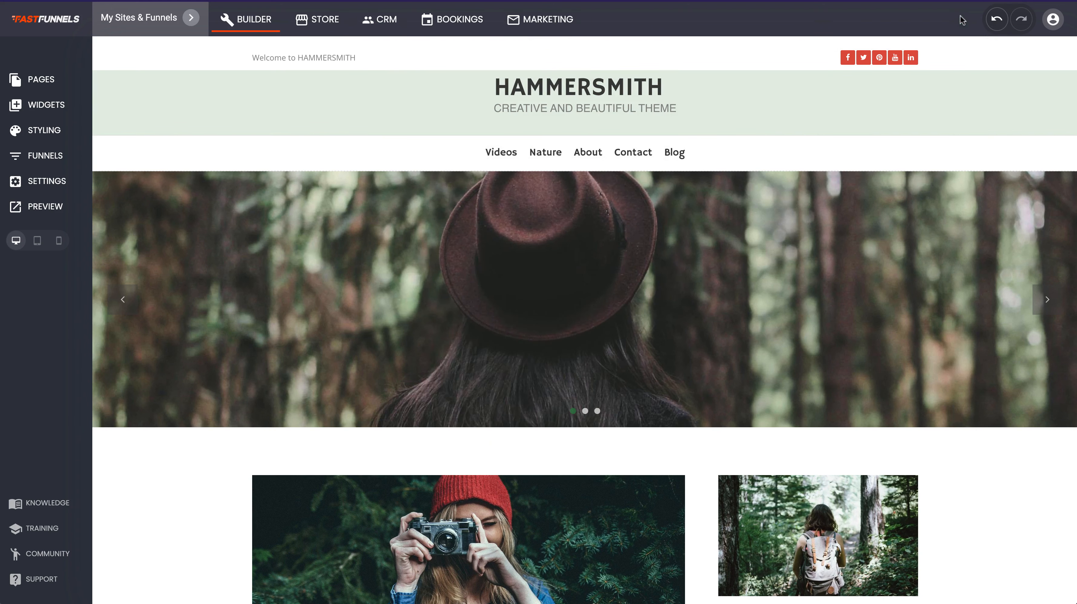
pyautogui.click(545, 153)
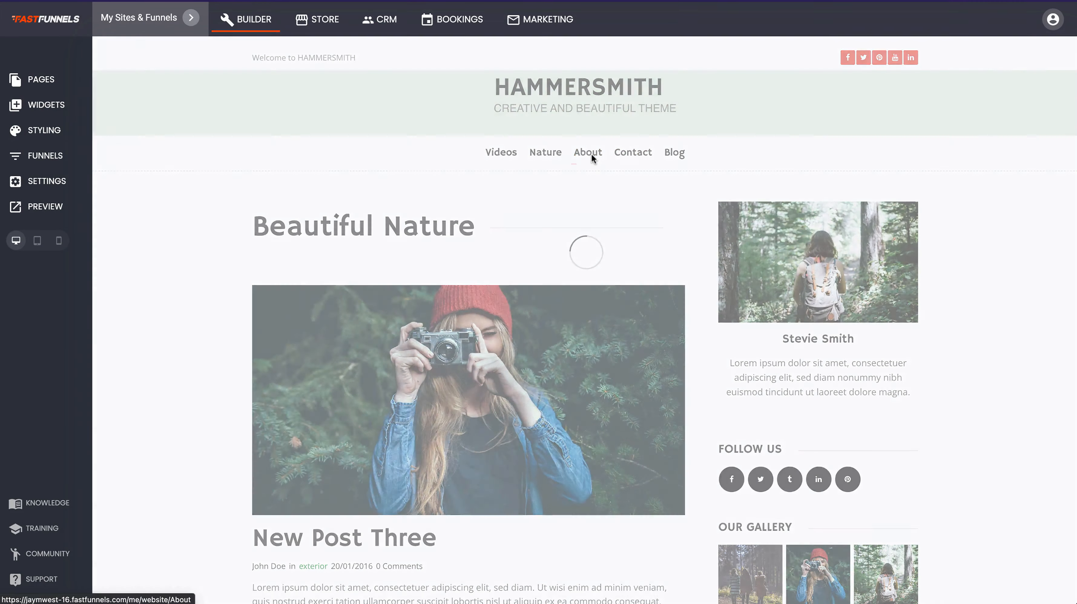
# Scroll the Blog List of three posts and bring up the site's Pages panel.
pyautogui.scroll(-3)
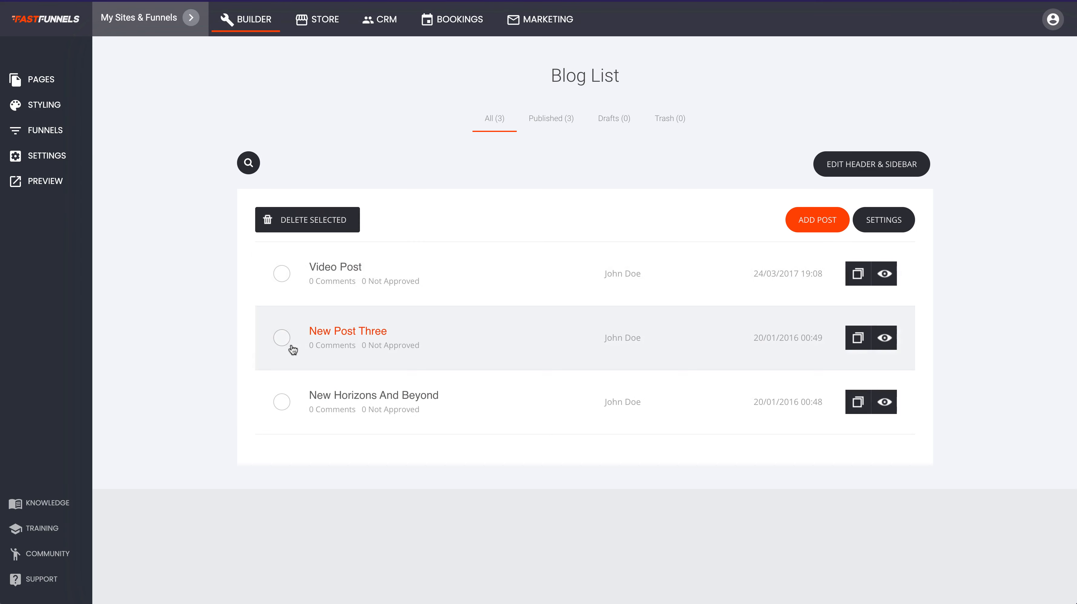
pyautogui.moveTo(451, 382)
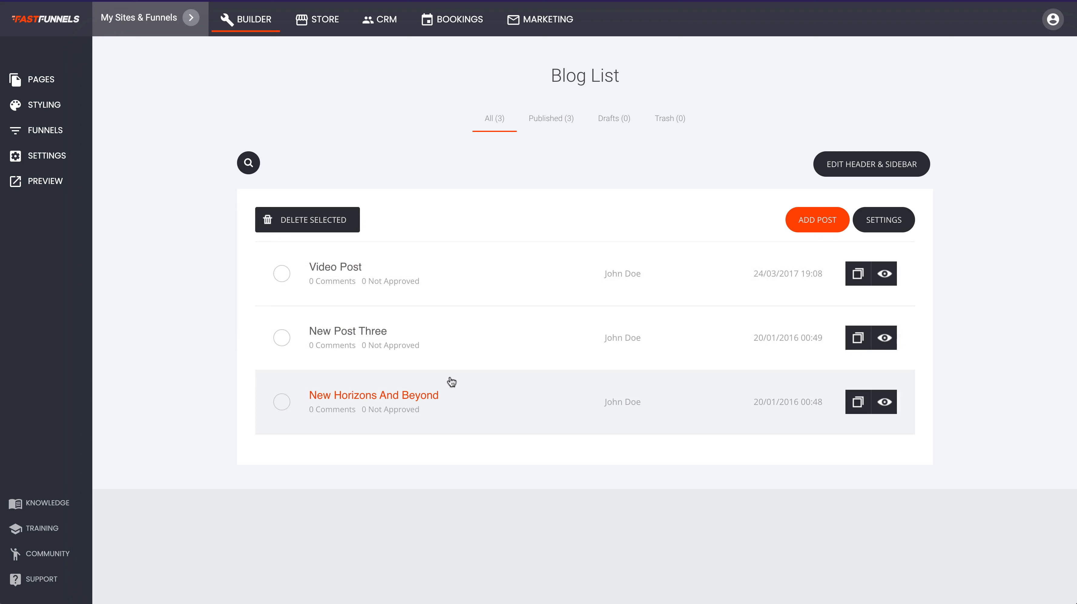
pyautogui.moveTo(120, 210)
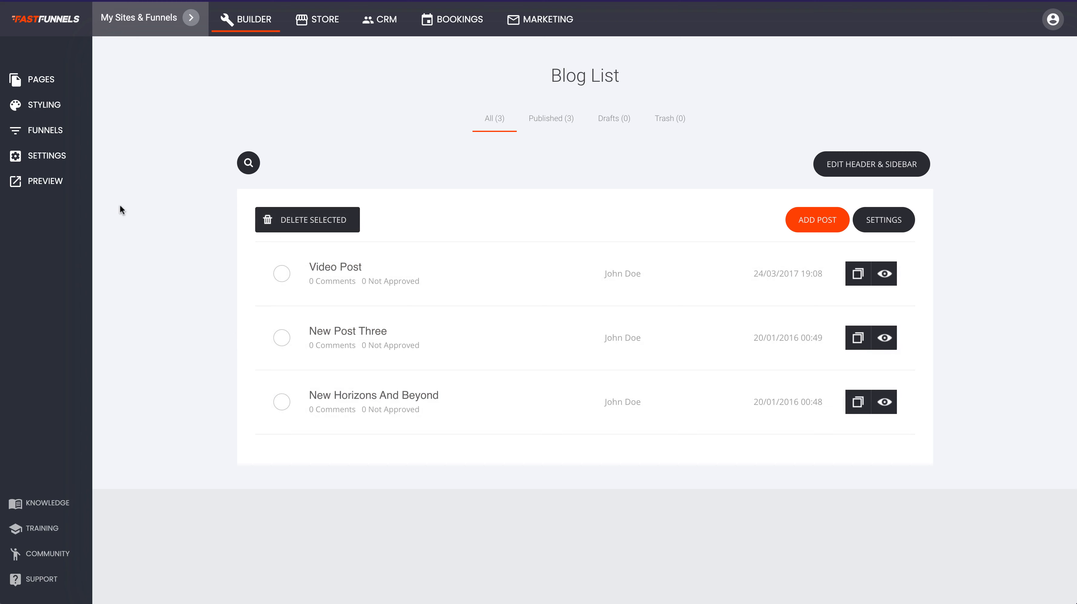
pyautogui.click(40, 79)
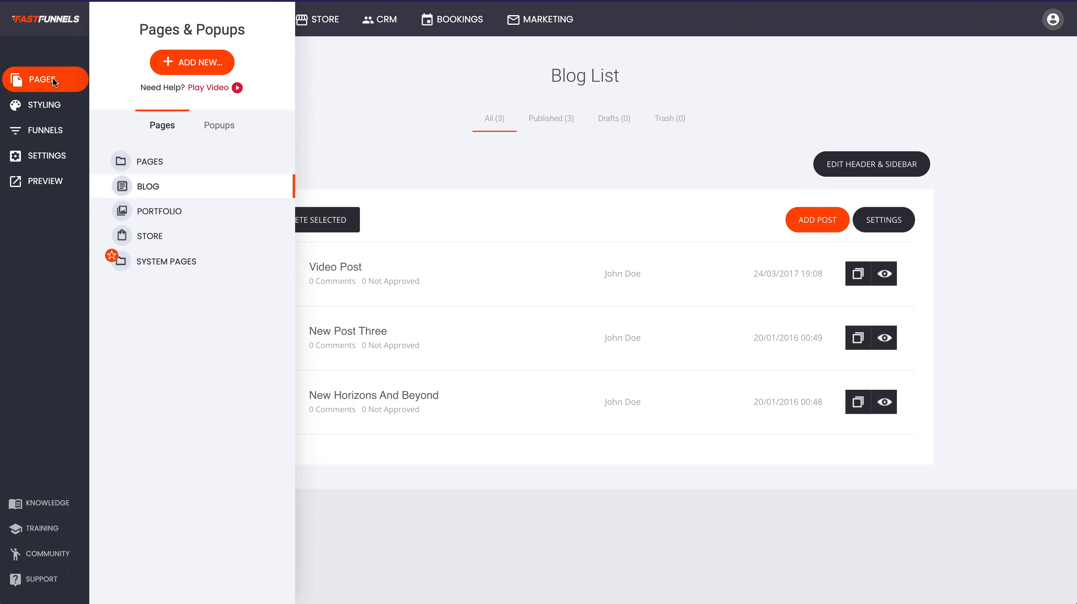
pyautogui.moveTo(146, 186)
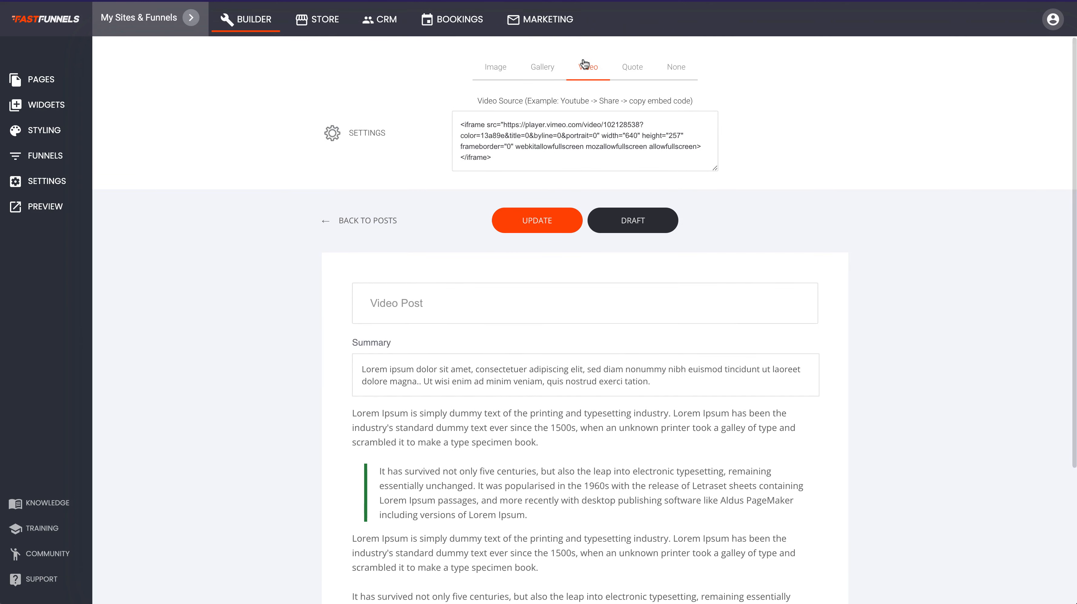
# Retitle the video post 'How to Make Amazing Videos', keeping its Vimeo embed code.
pyautogui.tripleClick(583, 140)
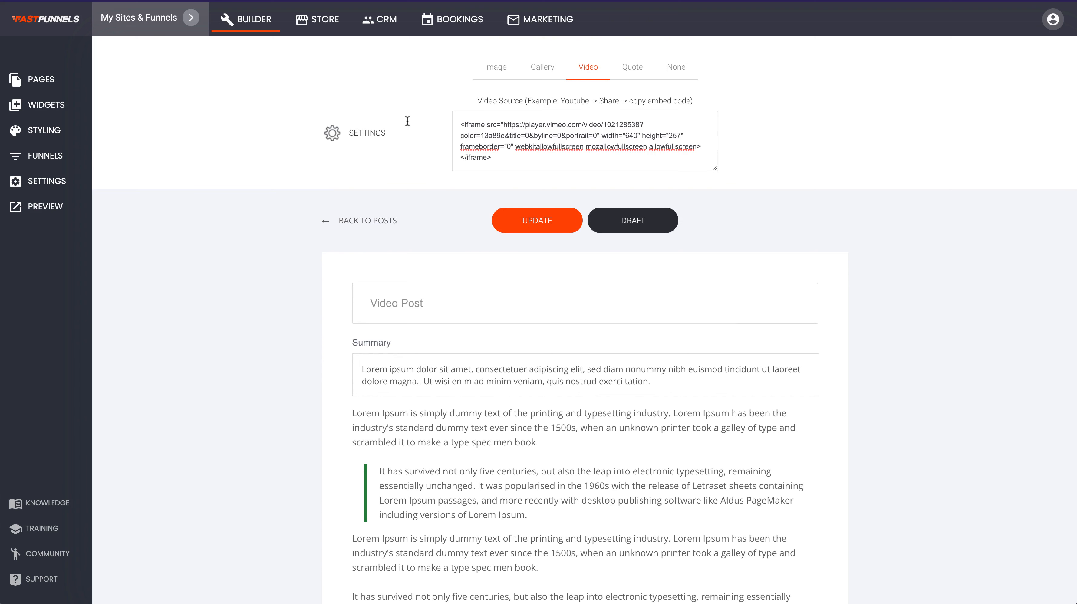
pyautogui.moveTo(793, 137)
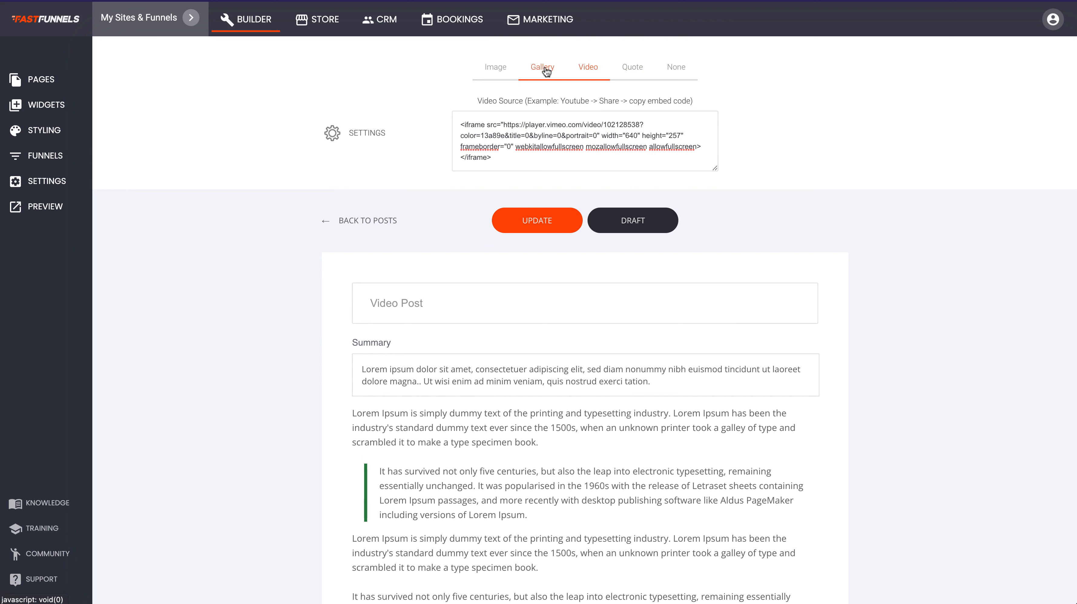
pyautogui.moveTo(549, 72)
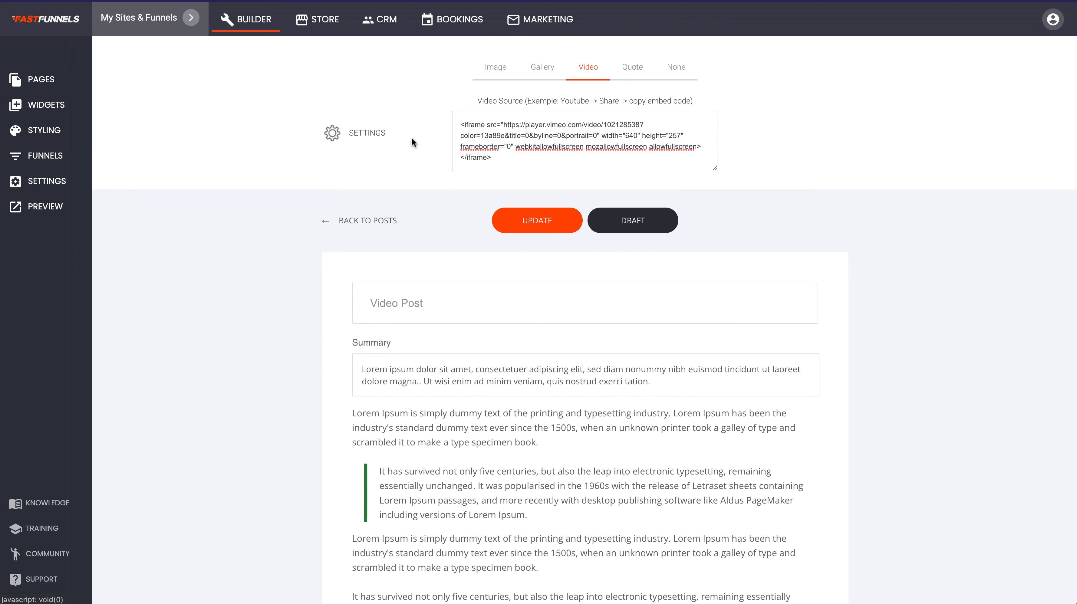
pyautogui.moveTo(500, 257)
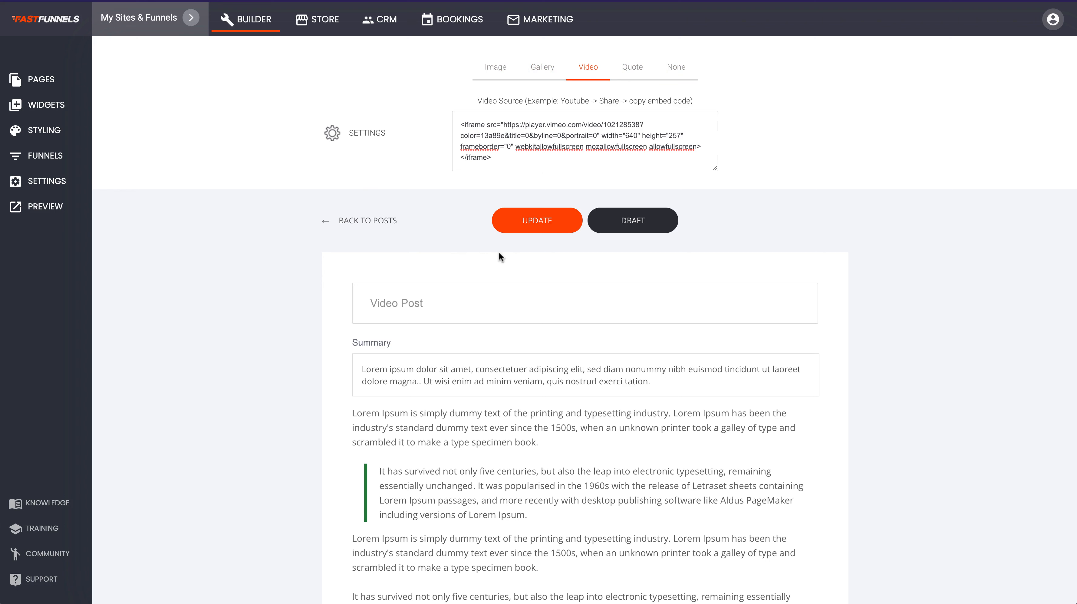
pyautogui.scroll(-3)
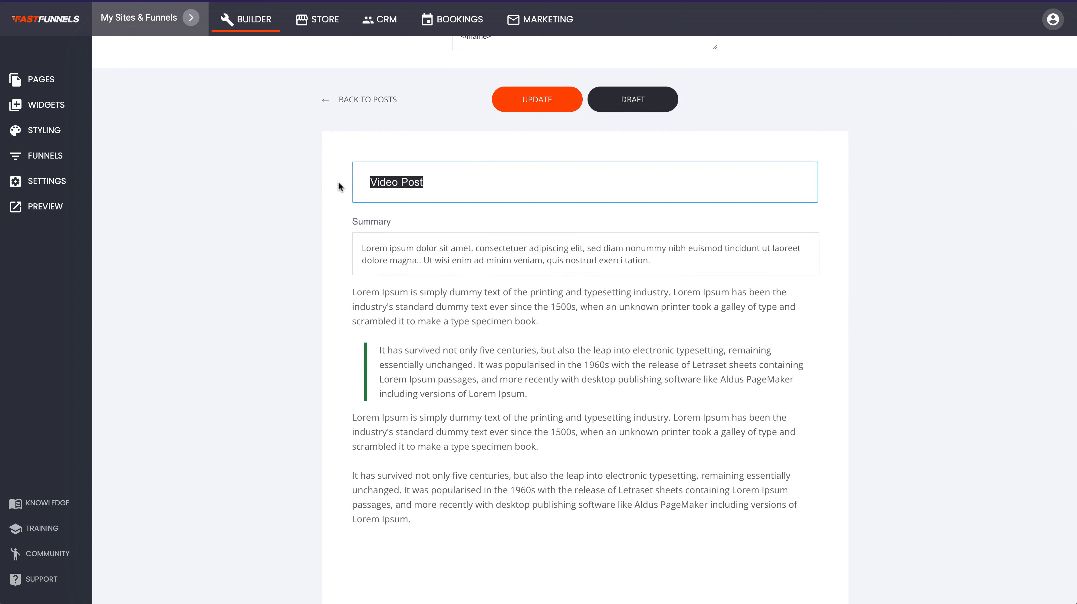
pyautogui.write('How to')
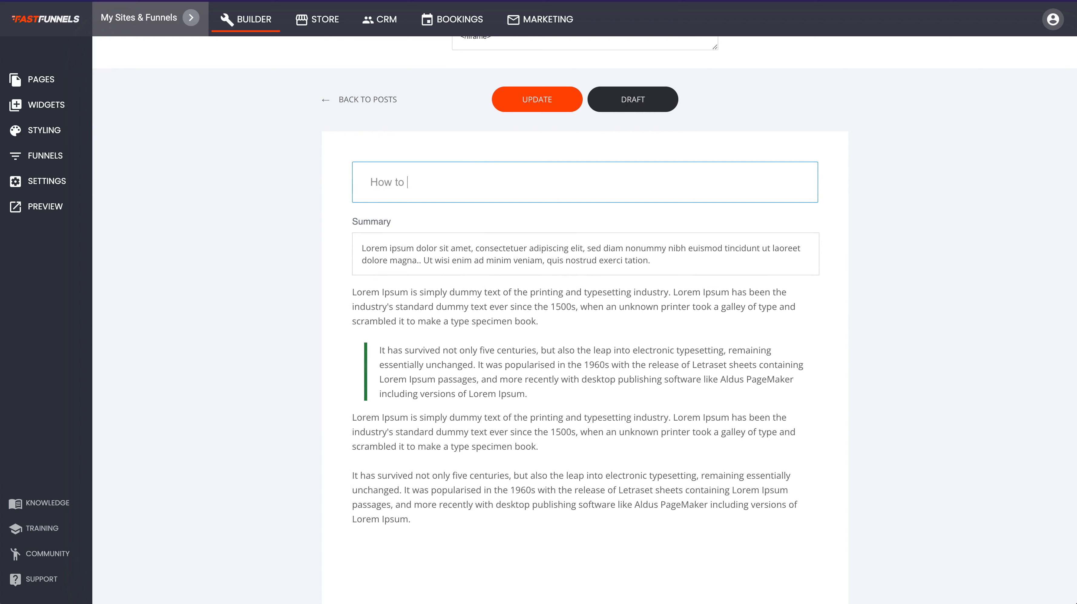
pyautogui.write('M')
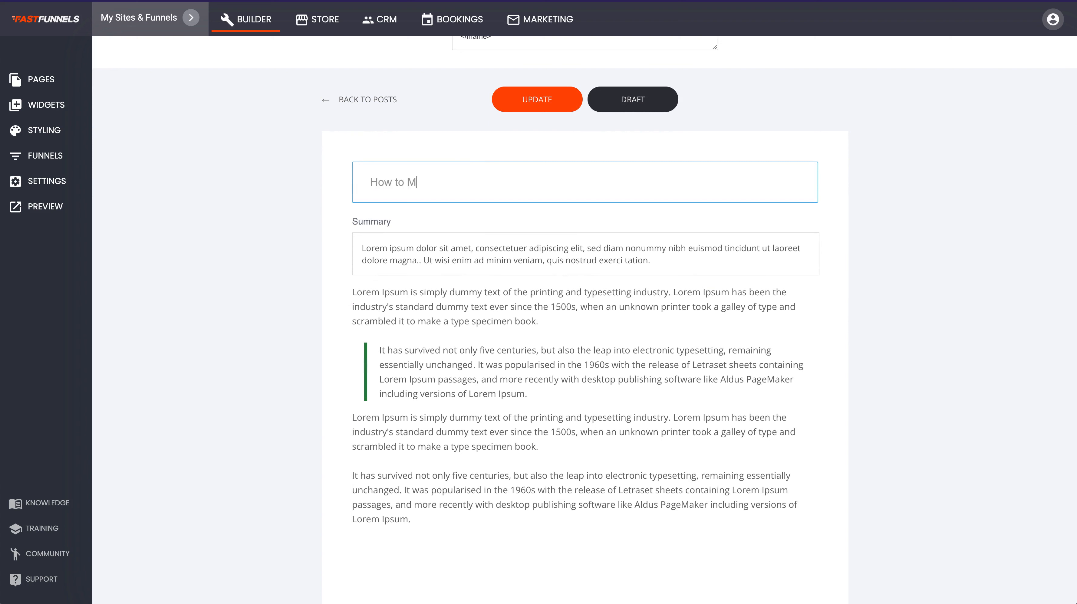
pyautogui.write('ake Amazing V')
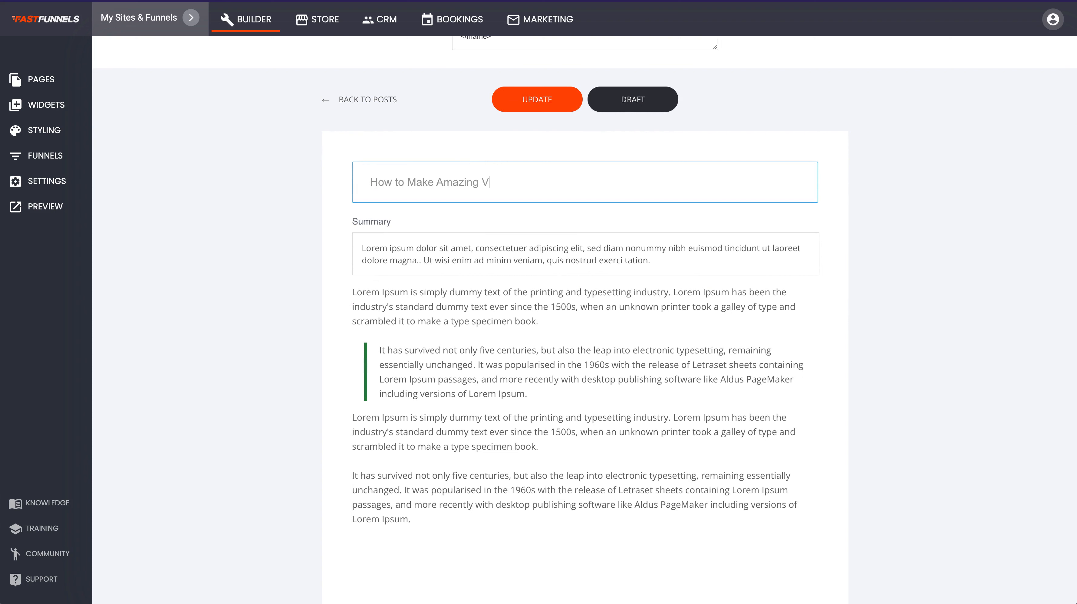
pyautogui.write('ideos')
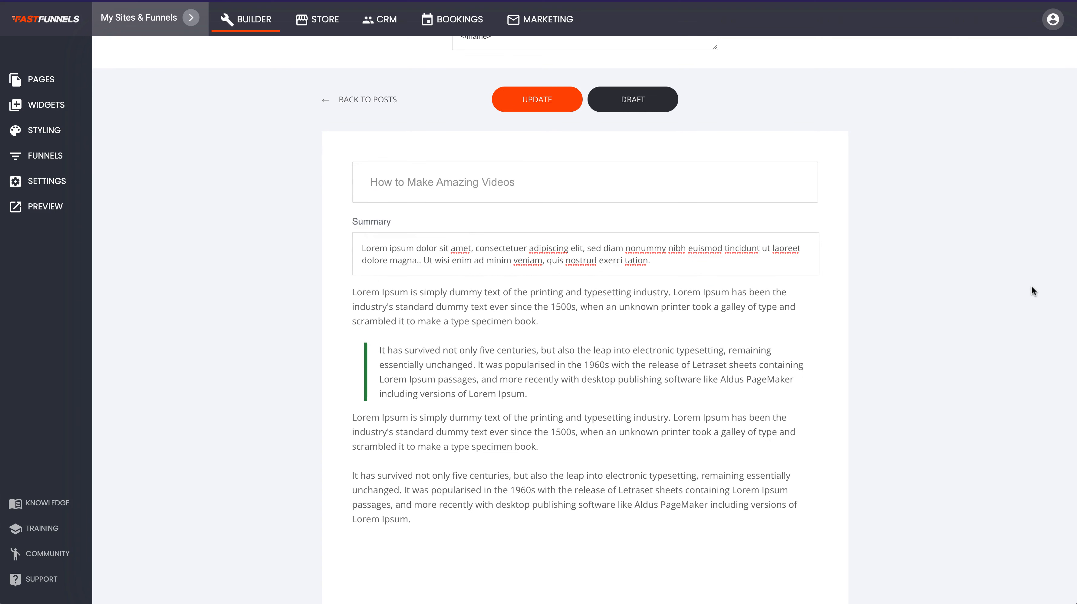
pyautogui.scroll(-3)
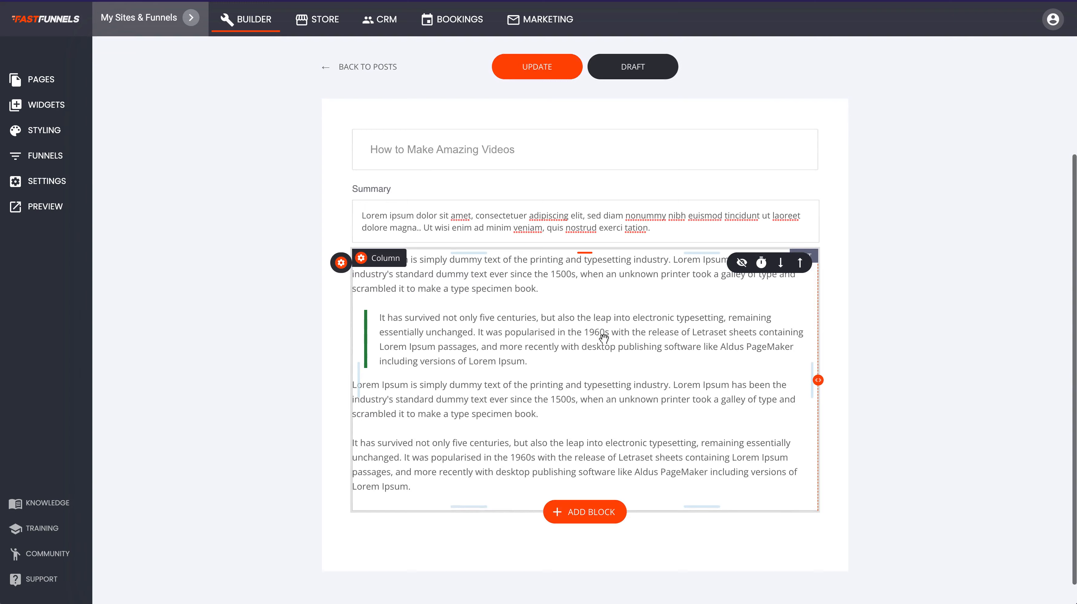
# Browse Services and Image & Text block designs to find 'The Quality of Your Product' block.
pyautogui.click(585, 512)
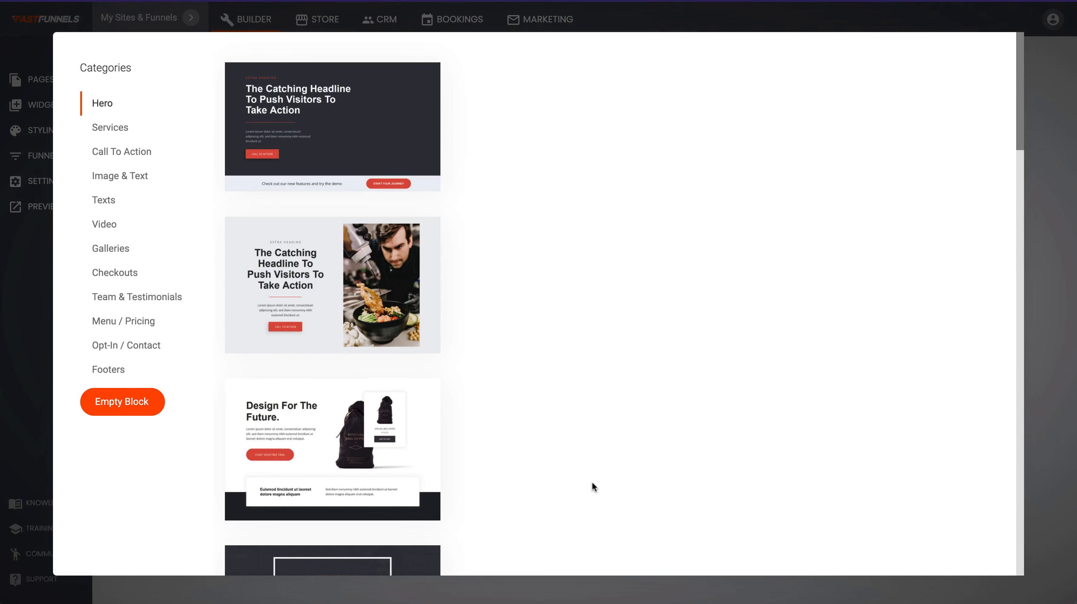
pyautogui.click(110, 127)
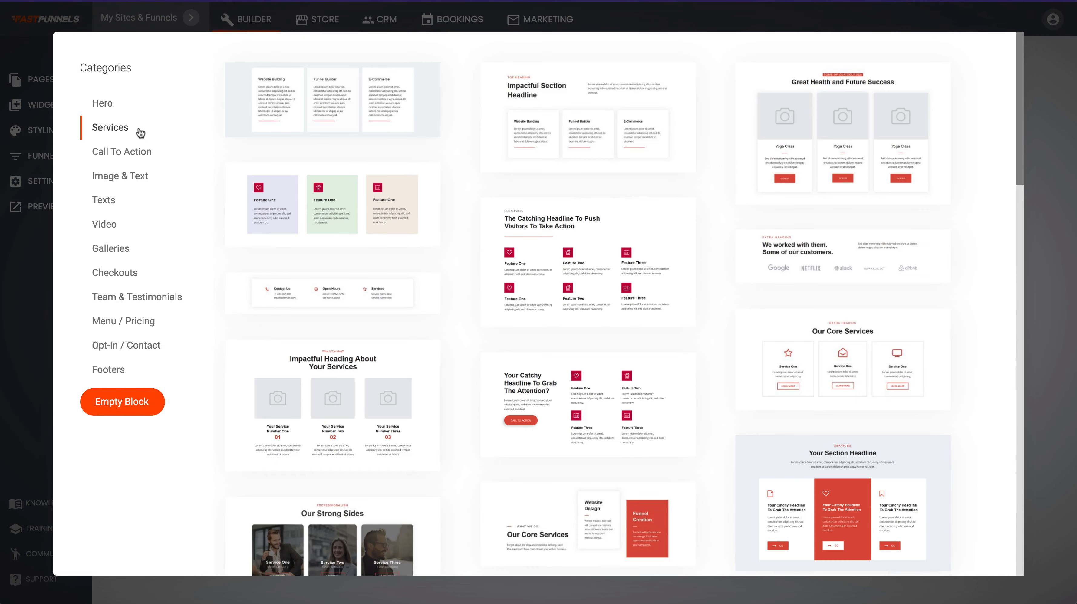
pyautogui.moveTo(65, 246)
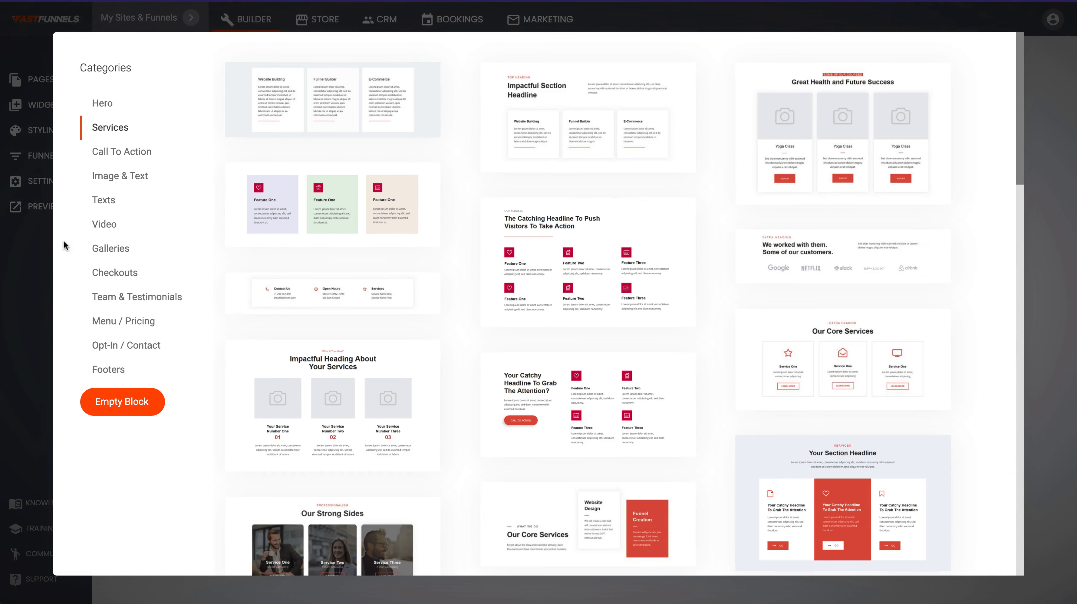
pyautogui.click(120, 174)
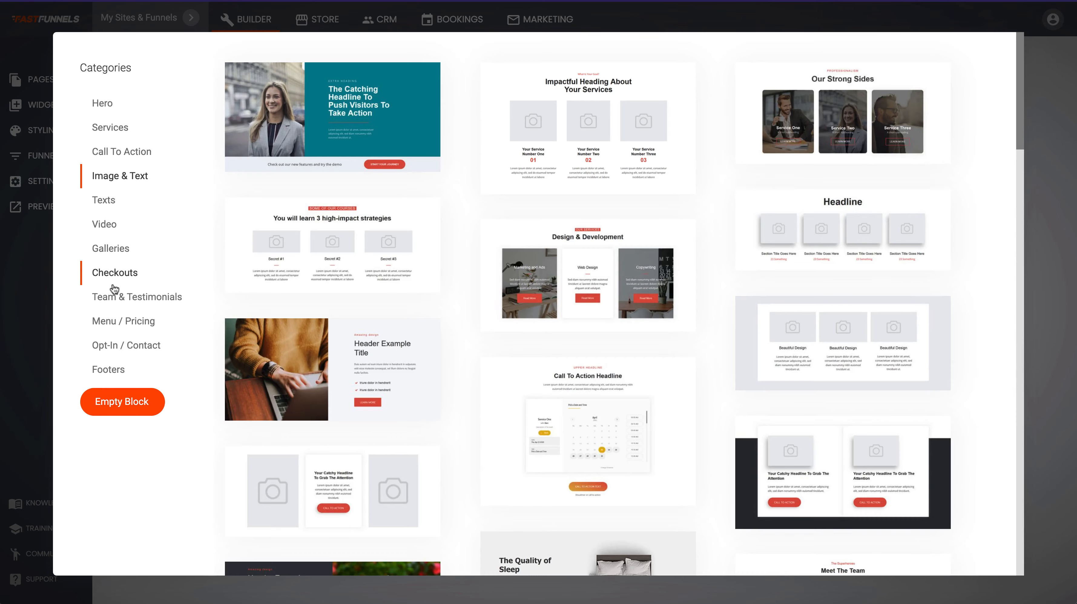
pyautogui.scroll(-3)
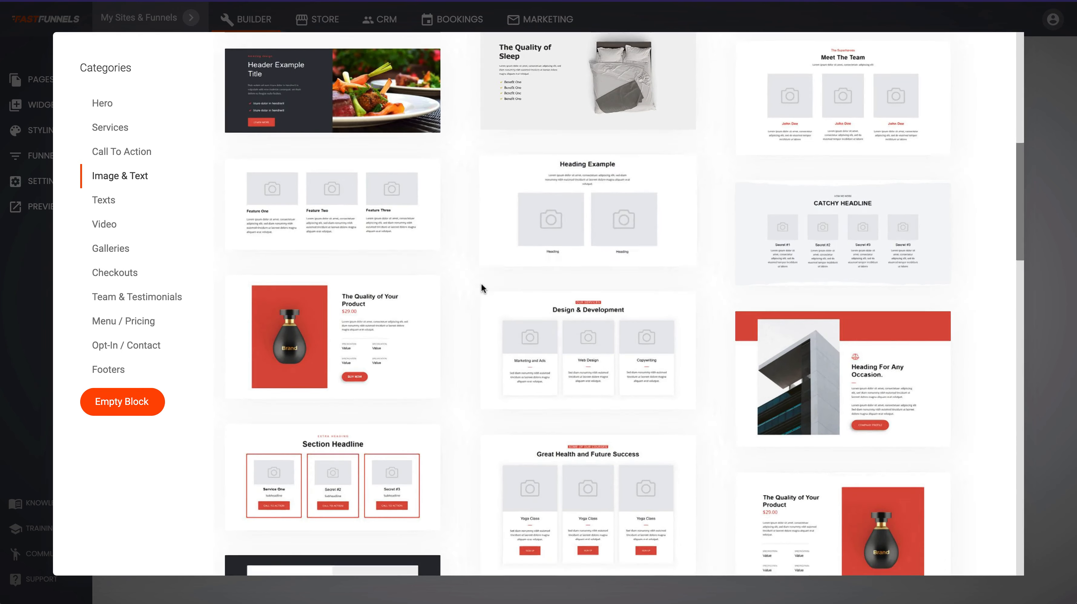
pyautogui.scroll(-3)
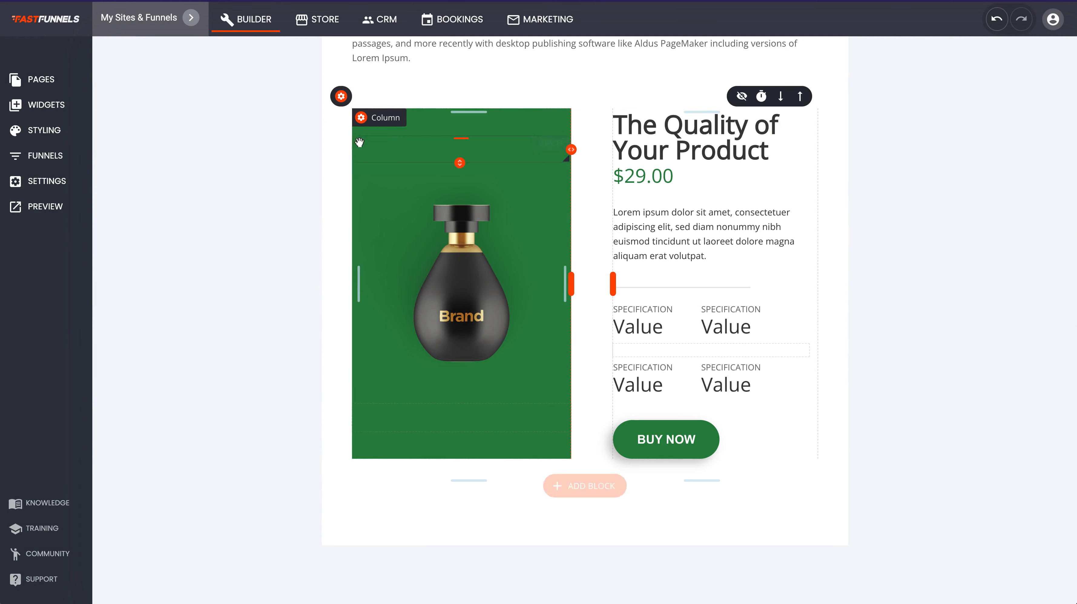
pyautogui.click(341, 96)
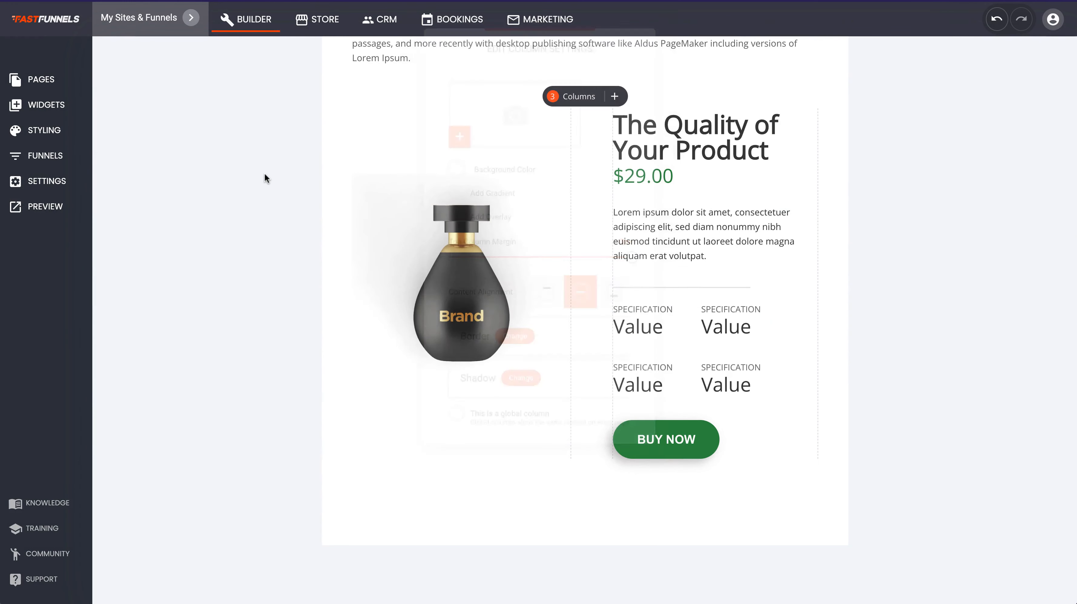
pyautogui.scroll(-3)
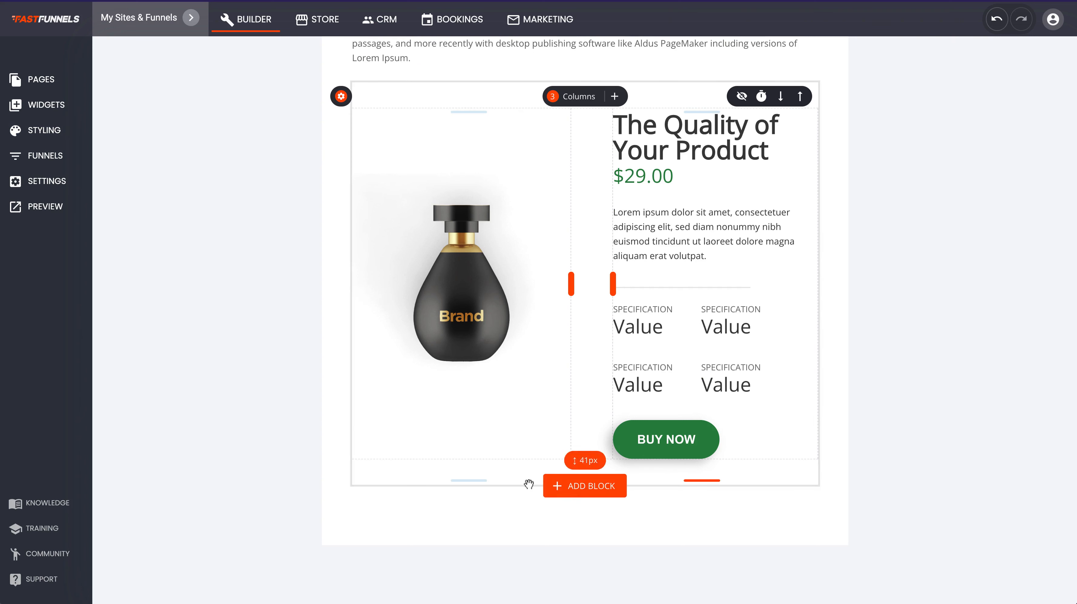
# Place a Text widget in the product block between the perfume image and product details.
pyautogui.click(45, 105)
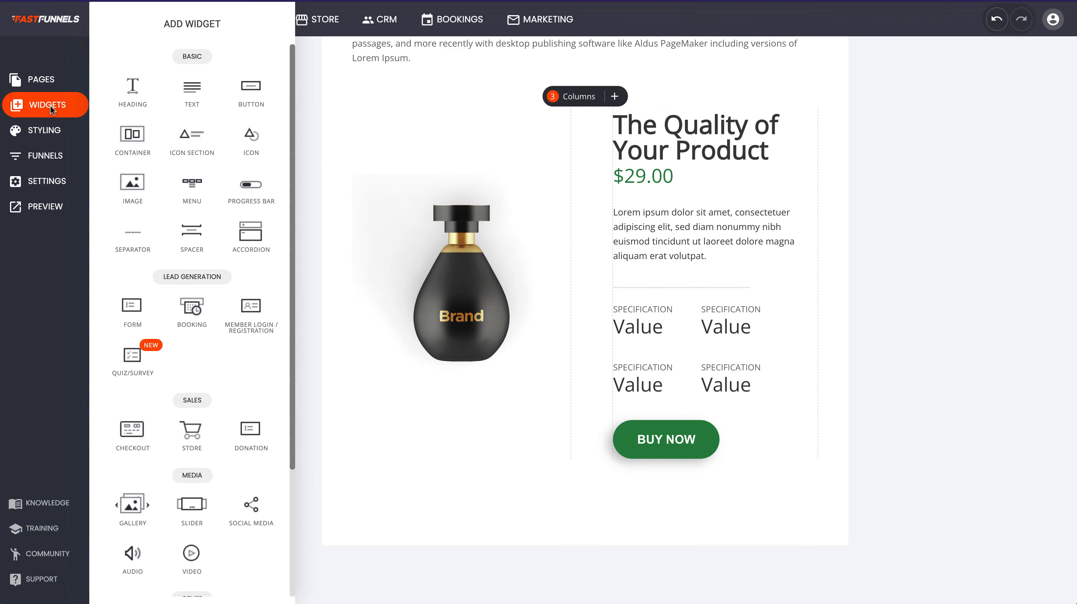
pyautogui.moveTo(191, 143)
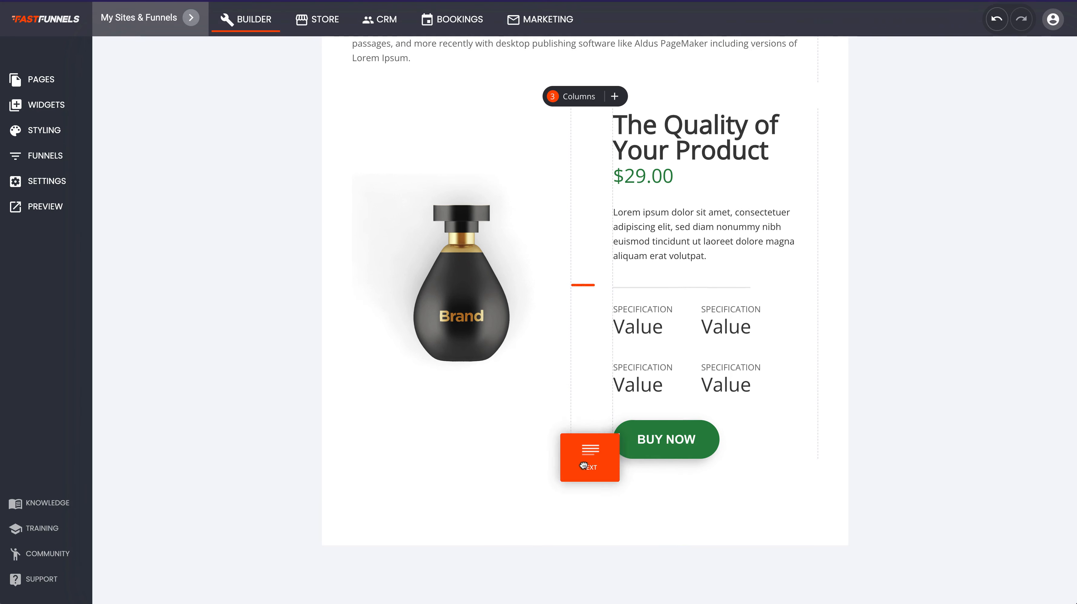
pyautogui.moveTo(589, 457); pyautogui.dragTo(670, 470)
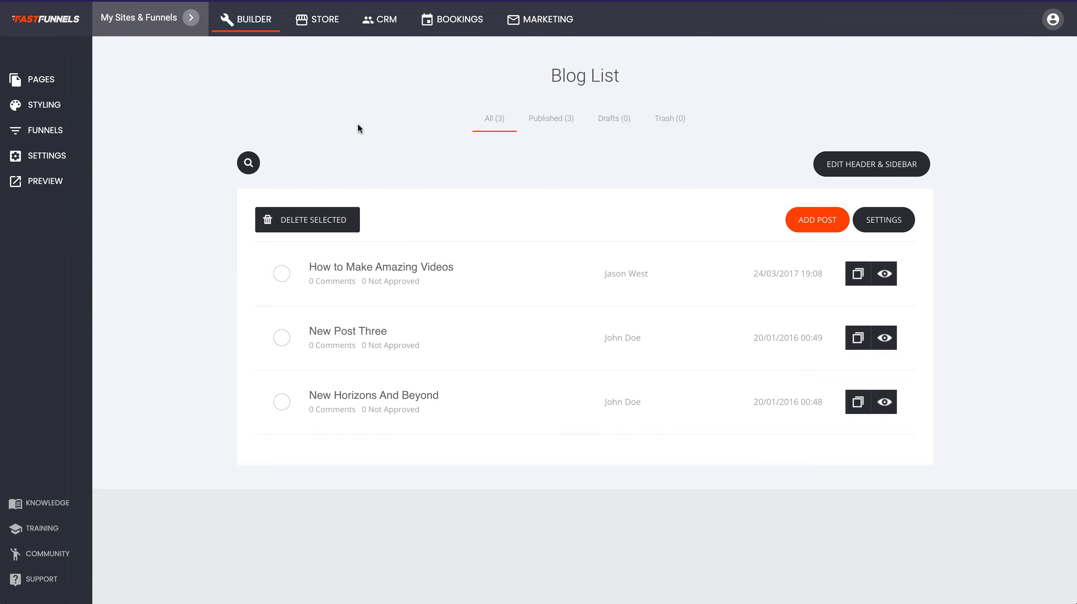
# Delete the forest hero slider block from the blog layout and save the page.
pyautogui.click(33, 78)
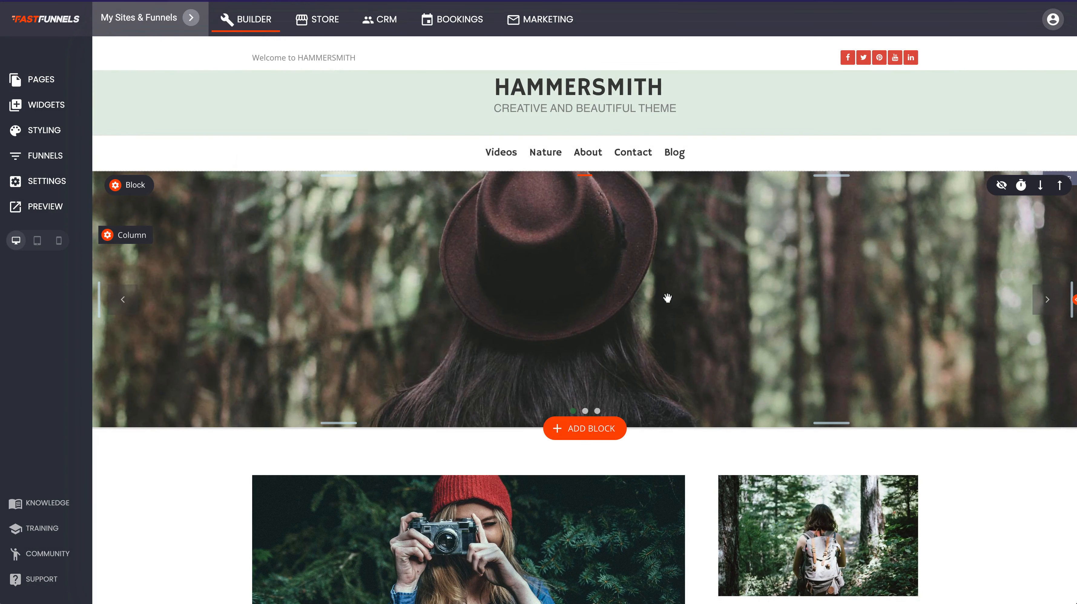
pyautogui.scroll(-3)
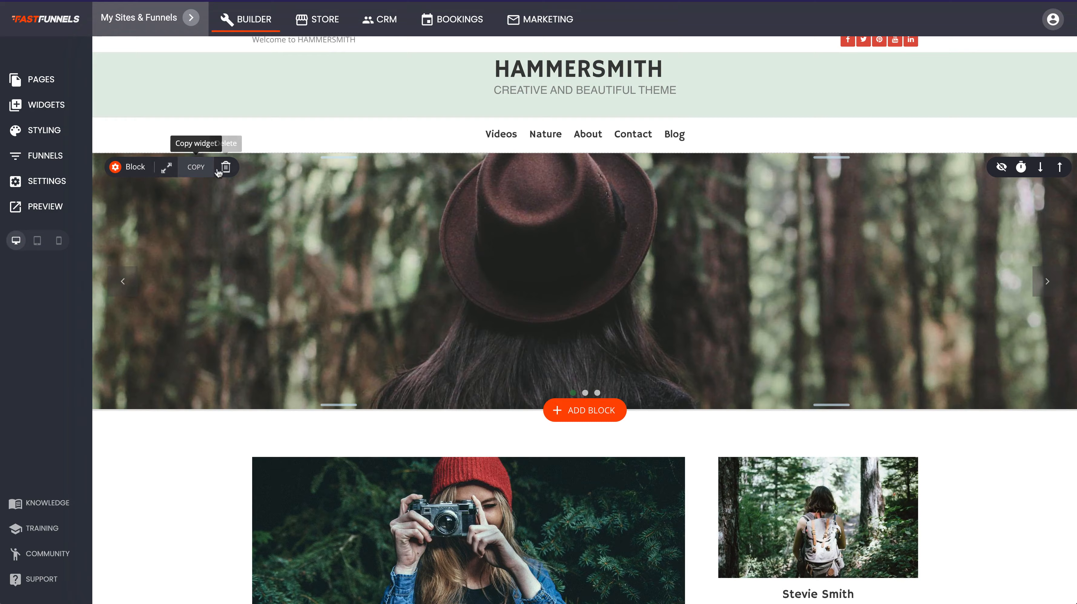
pyautogui.click(226, 167)
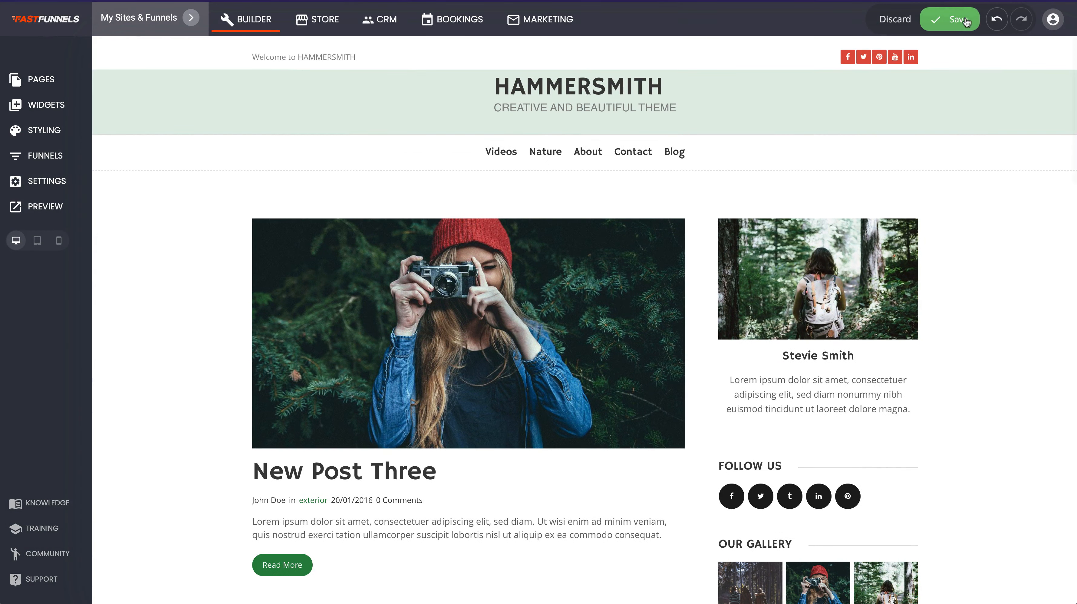
pyautogui.click(950, 19)
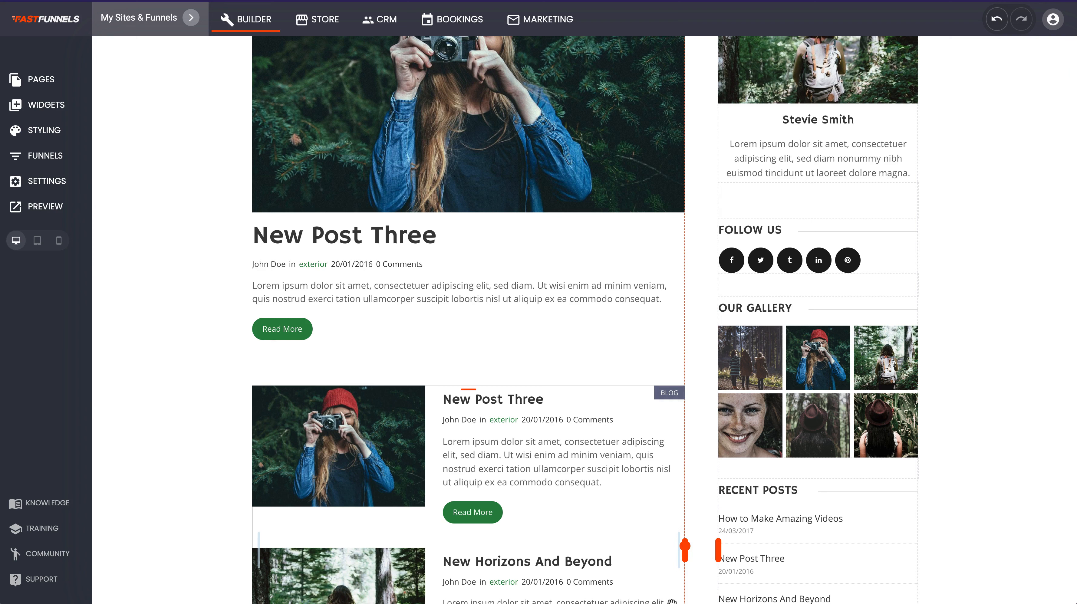
# Duplicate the Recent Posts sidebar widget and open the copy's settings.
pyautogui.scroll(-3)
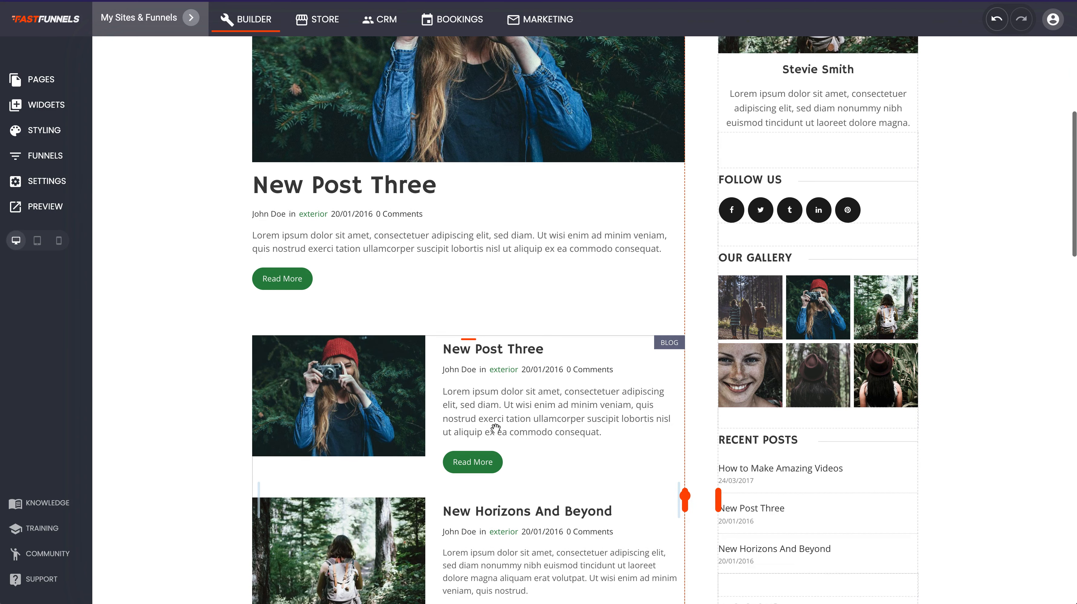
pyautogui.scroll(-3)
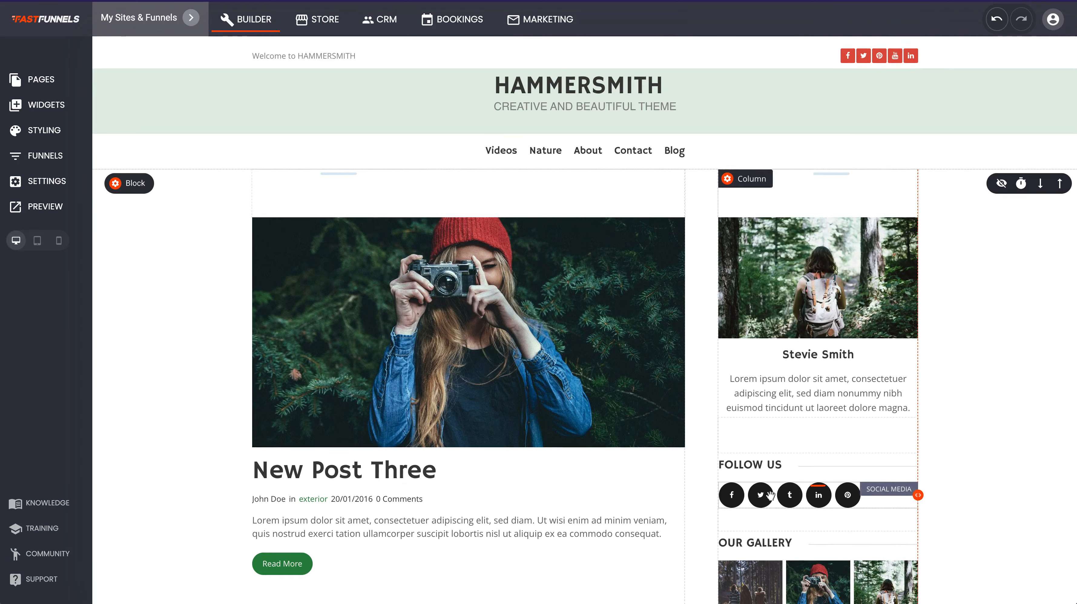
pyautogui.scroll(-3)
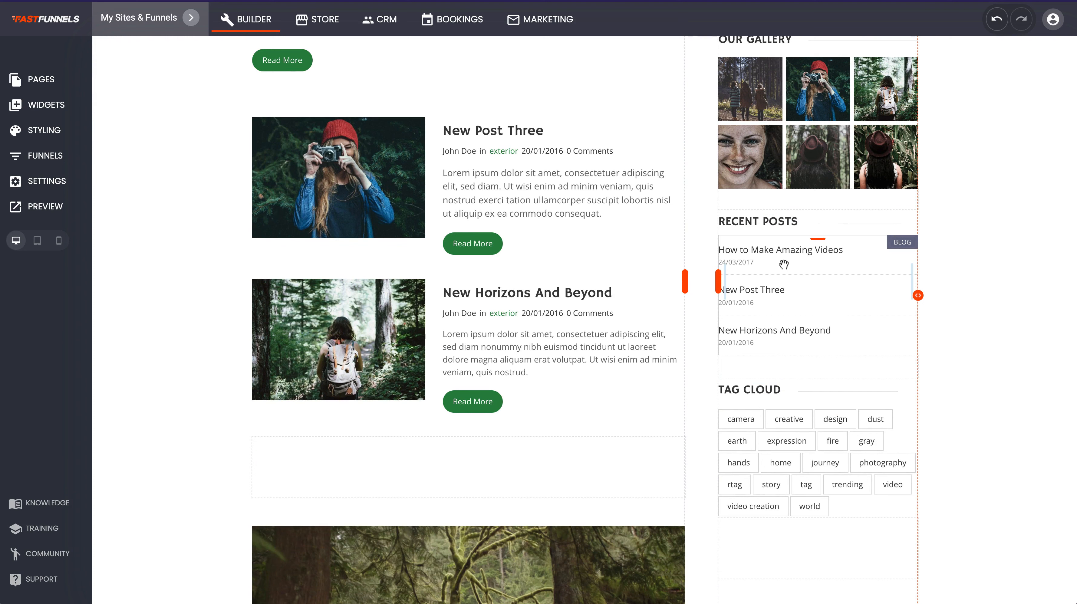
pyautogui.click(45, 105)
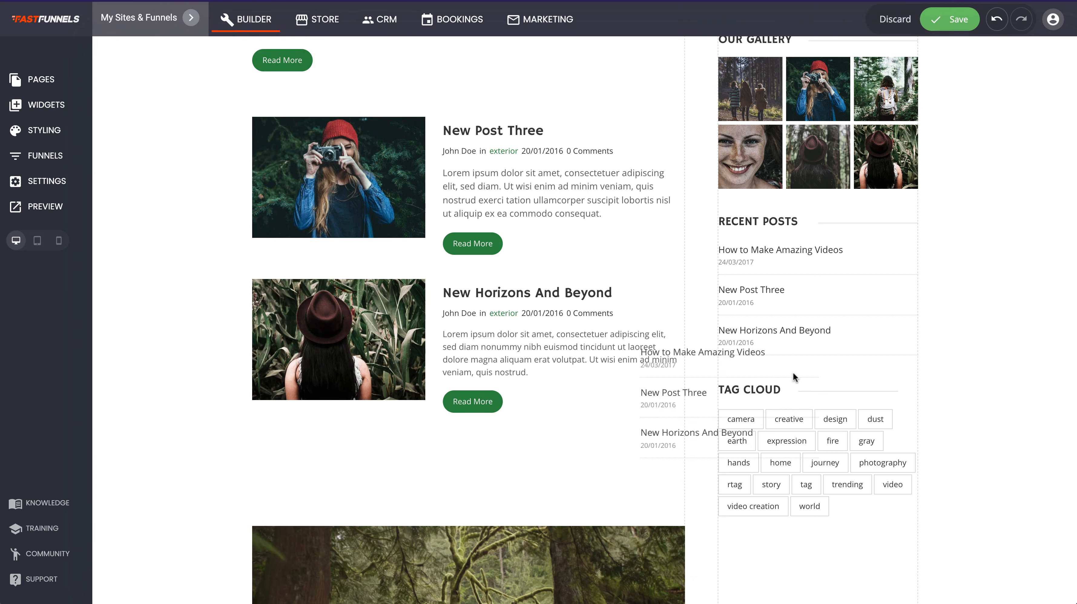
pyautogui.click(738, 361)
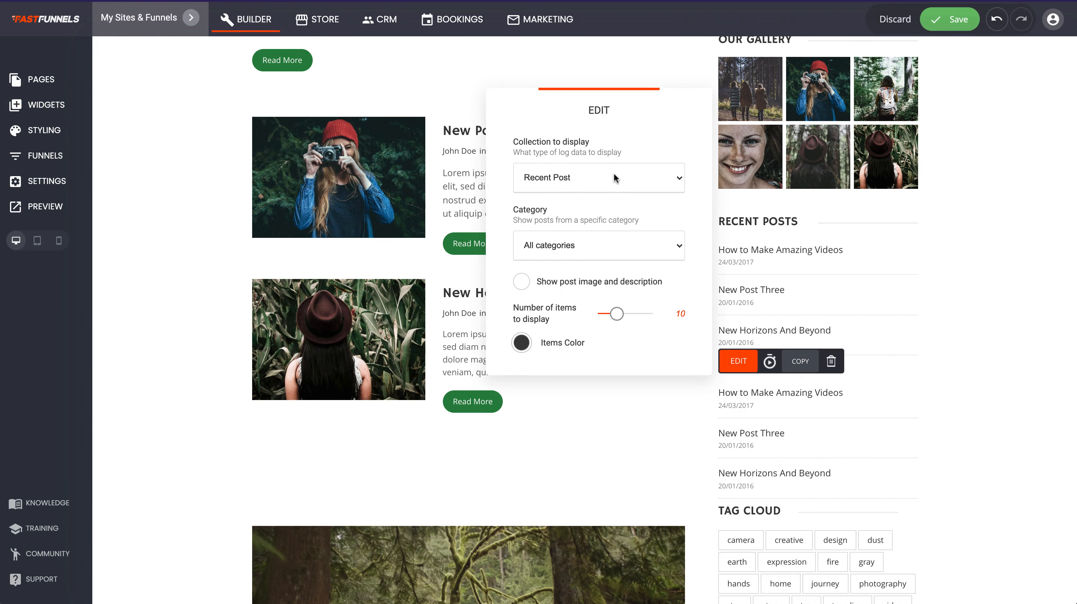
# Set the copied list to display Most Popular Tags and choose its items colour.
pyautogui.click(597, 177)
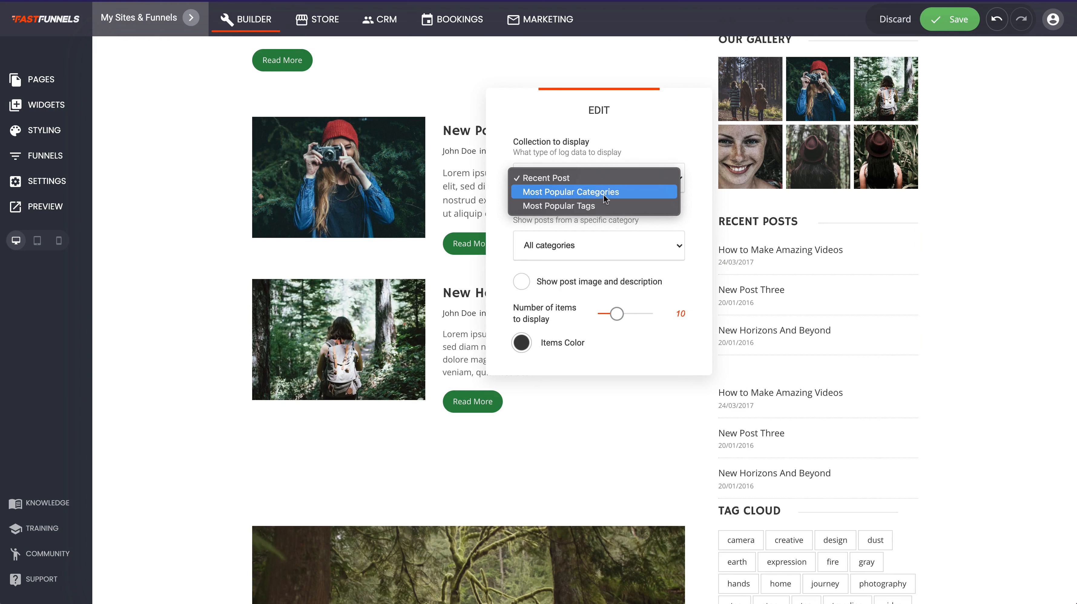
pyautogui.click(557, 205)
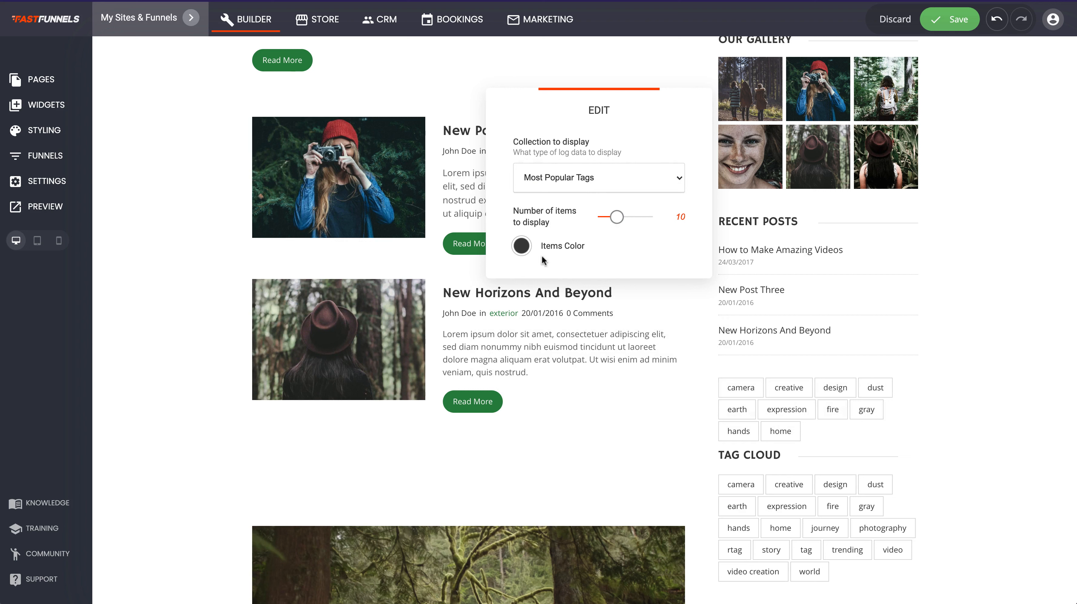
pyautogui.click(521, 246)
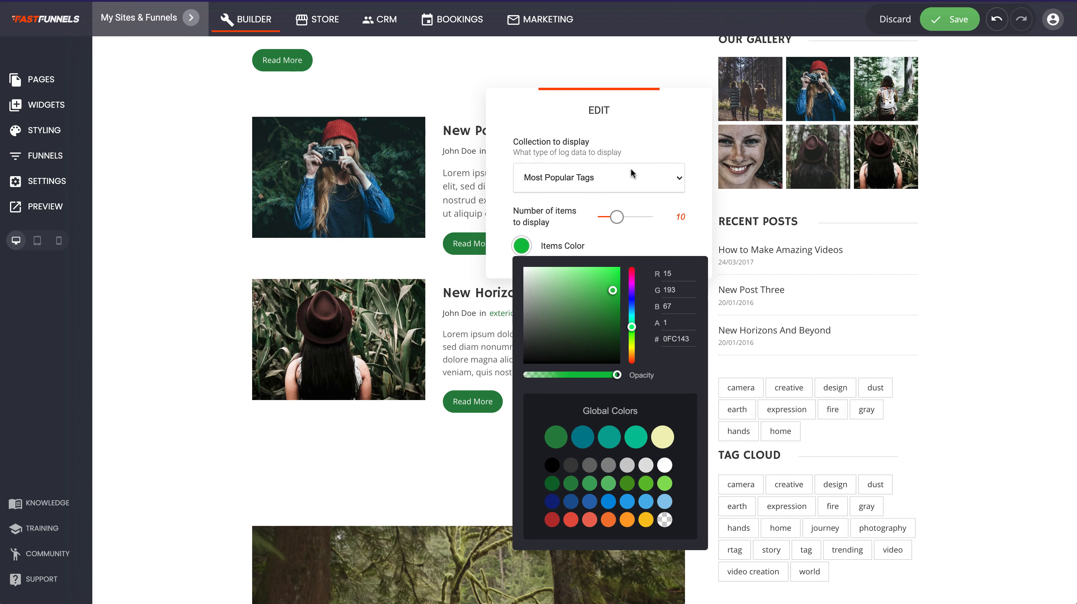
pyautogui.click(569, 396)
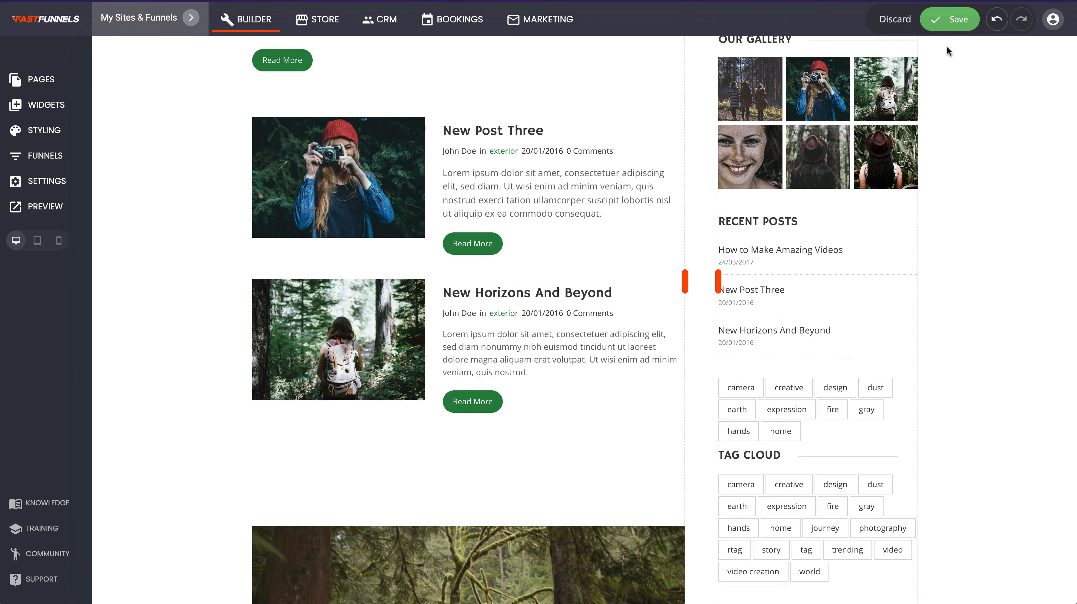
pyautogui.click(950, 19)
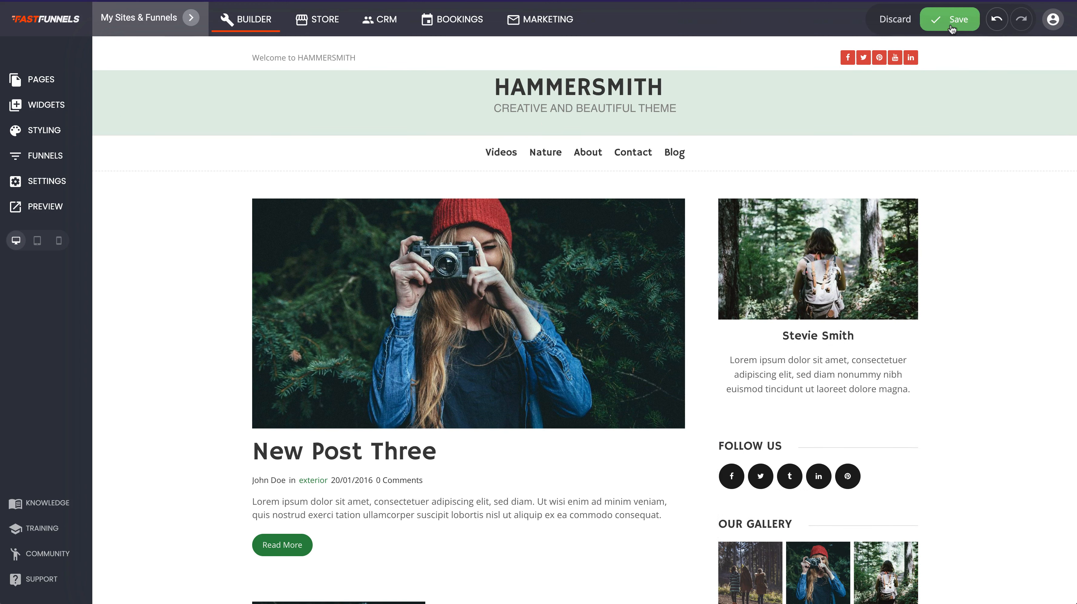
# Save the site, preview a blog post live, then return to editing.
pyautogui.click(949, 19)
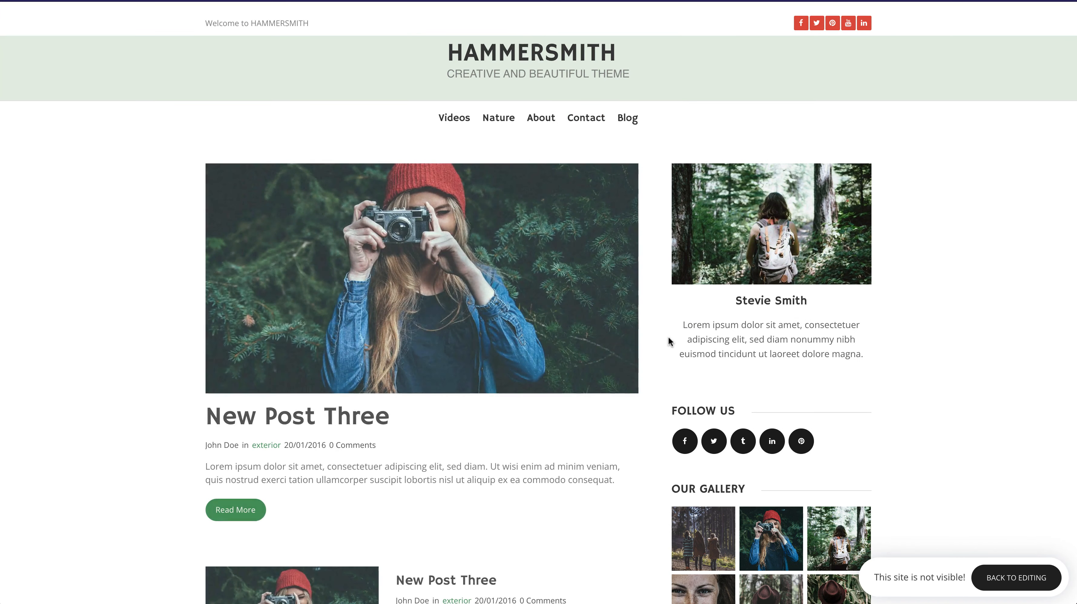
pyautogui.click(297, 416)
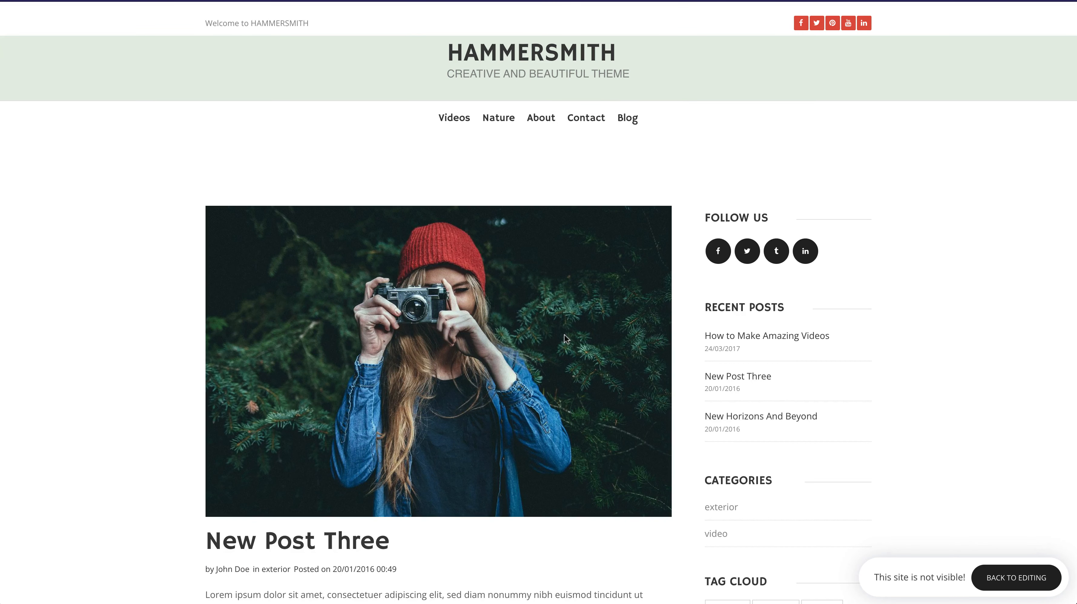
pyautogui.scroll(-3)
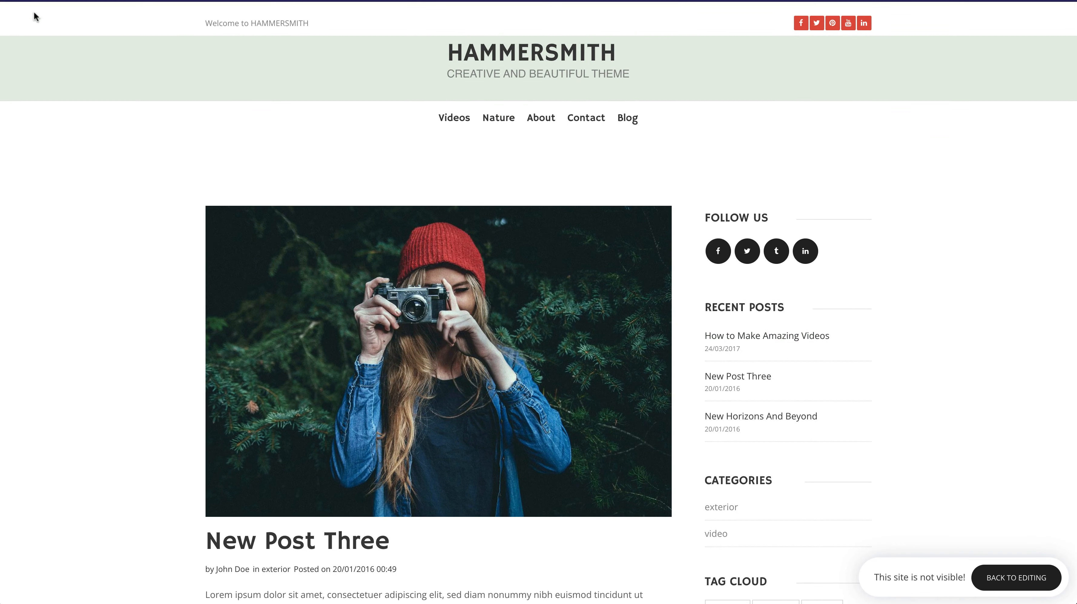
pyautogui.click(1017, 577)
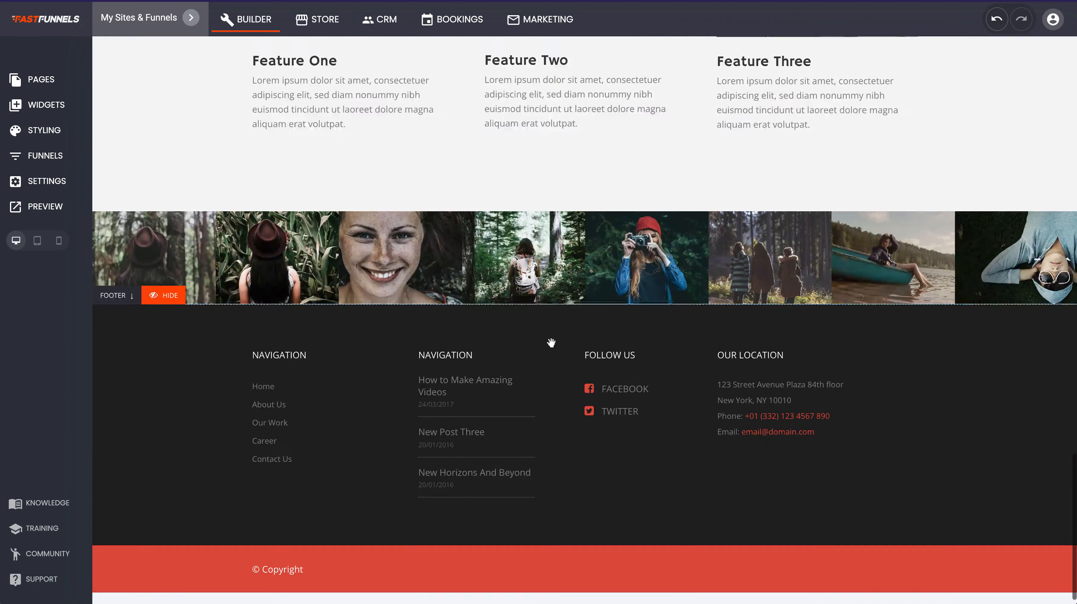
# Scroll the blog page to review the main-column post listings beside the sidebar.
pyautogui.scroll(-3)
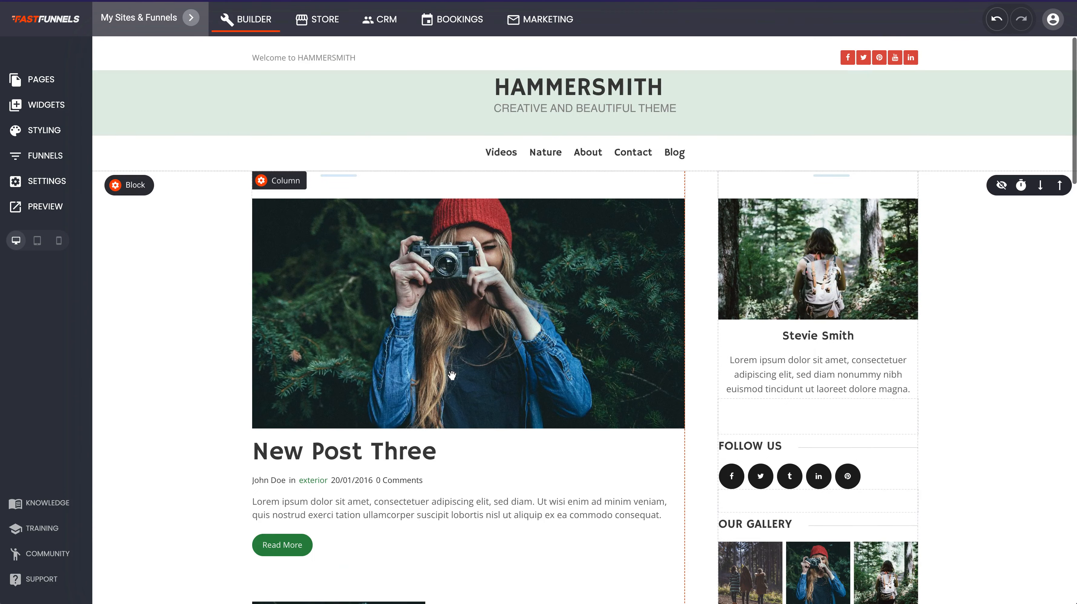
pyautogui.scroll(-3)
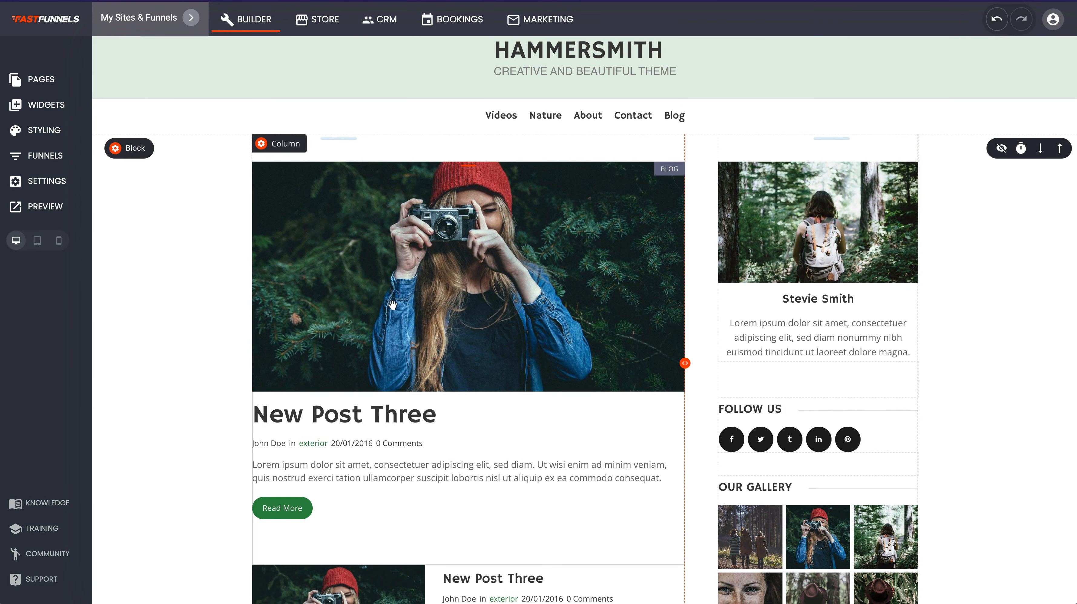
pyautogui.moveTo(713, 199)
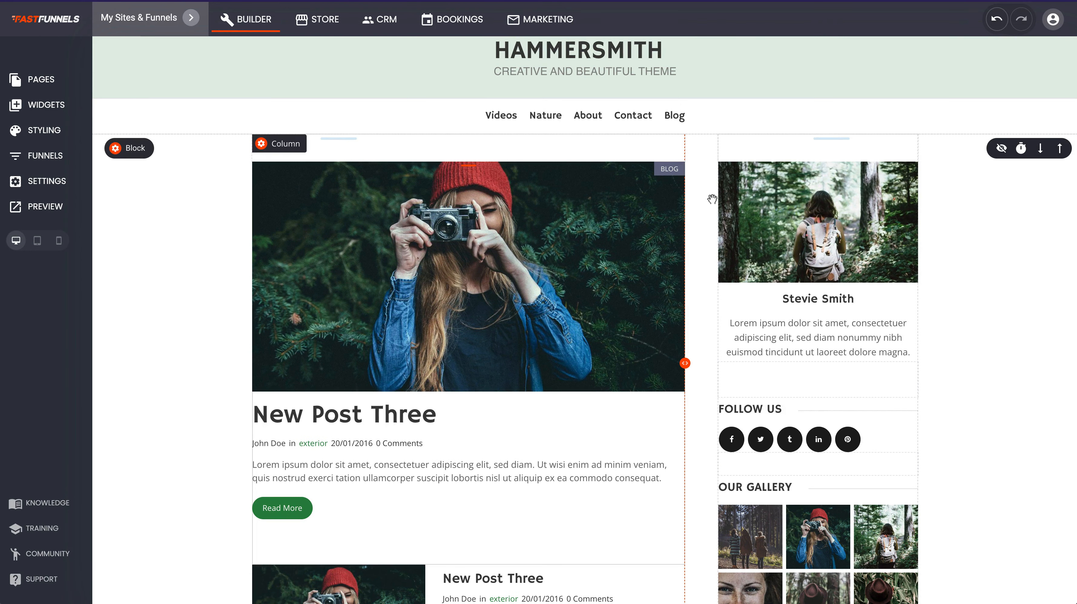
pyautogui.moveTo(338, 454)
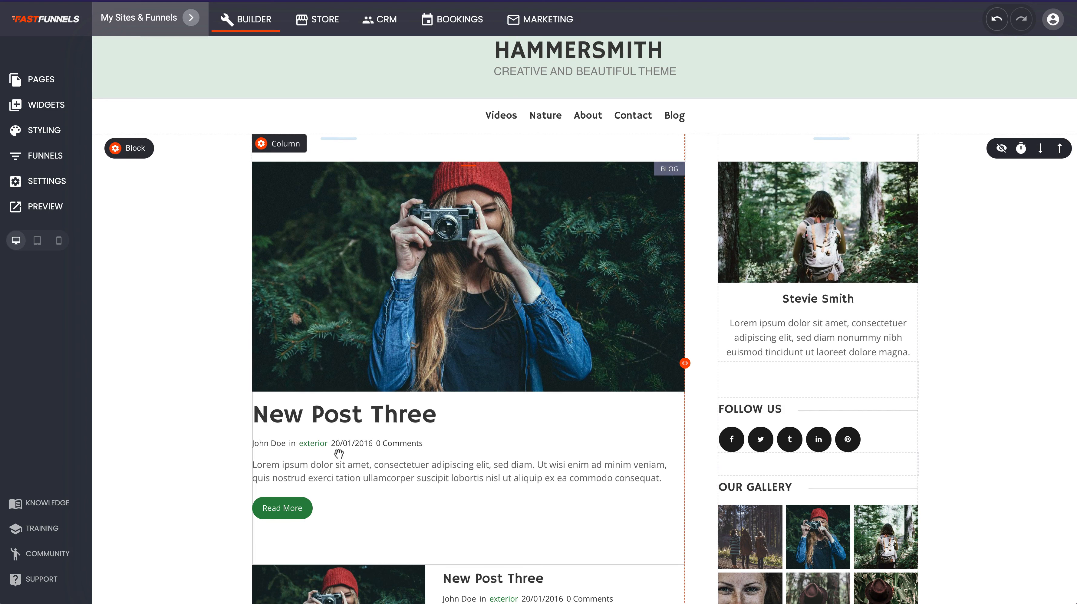
pyautogui.scroll(-3)
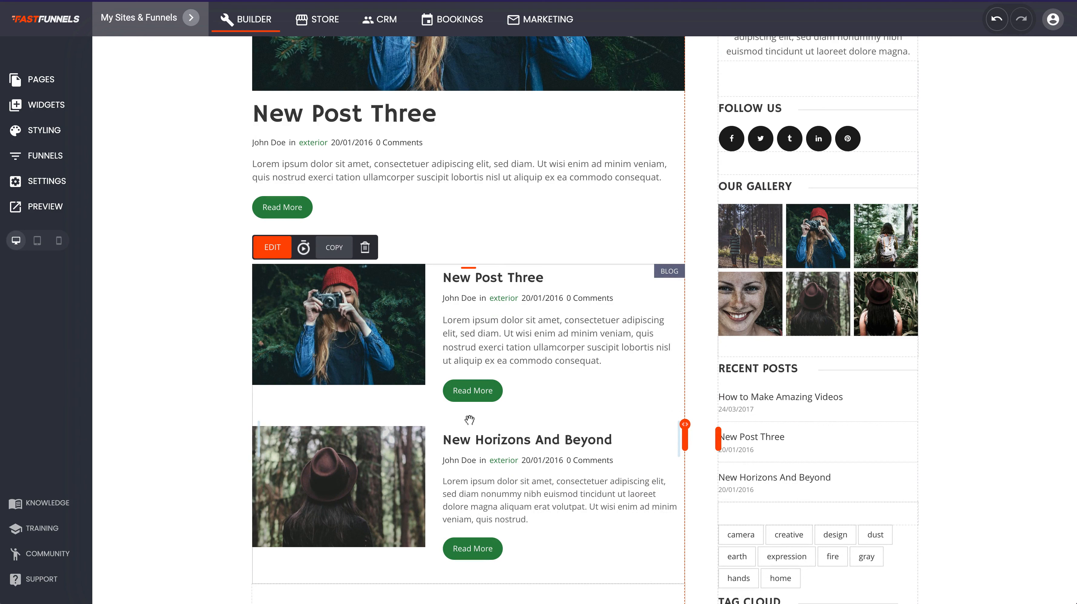
# Keep exterior as the blog widget's post category in its settings.
pyautogui.click(272, 247)
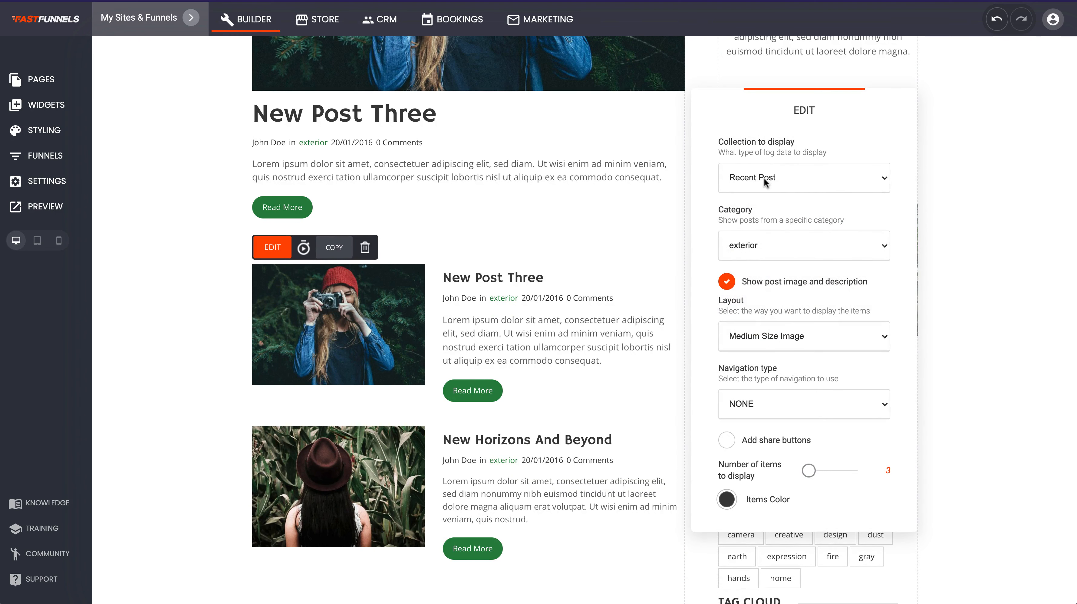
pyautogui.moveTo(747, 344)
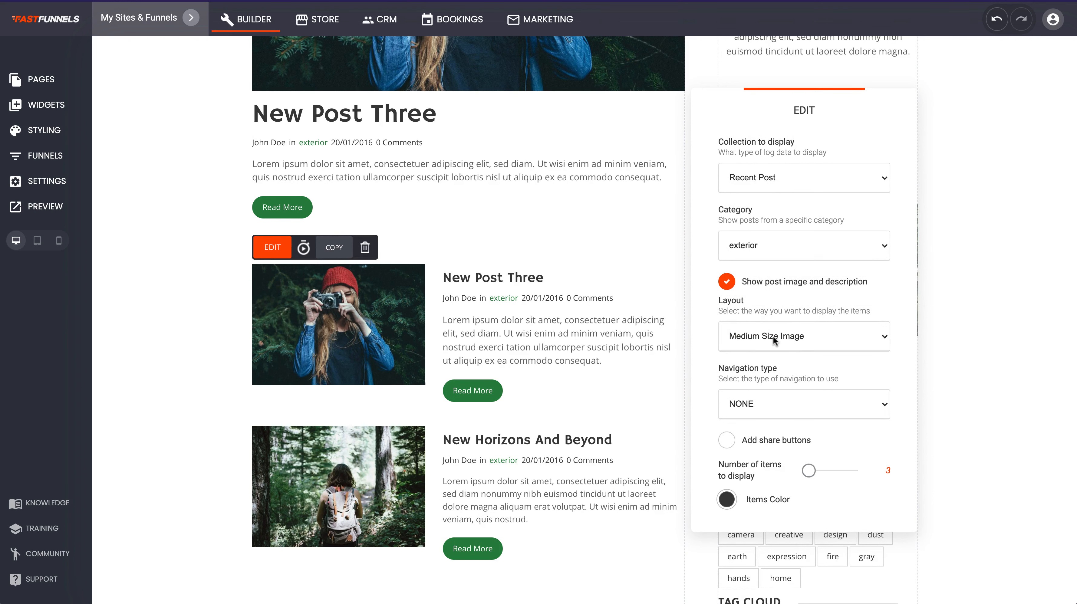
pyautogui.click(802, 245)
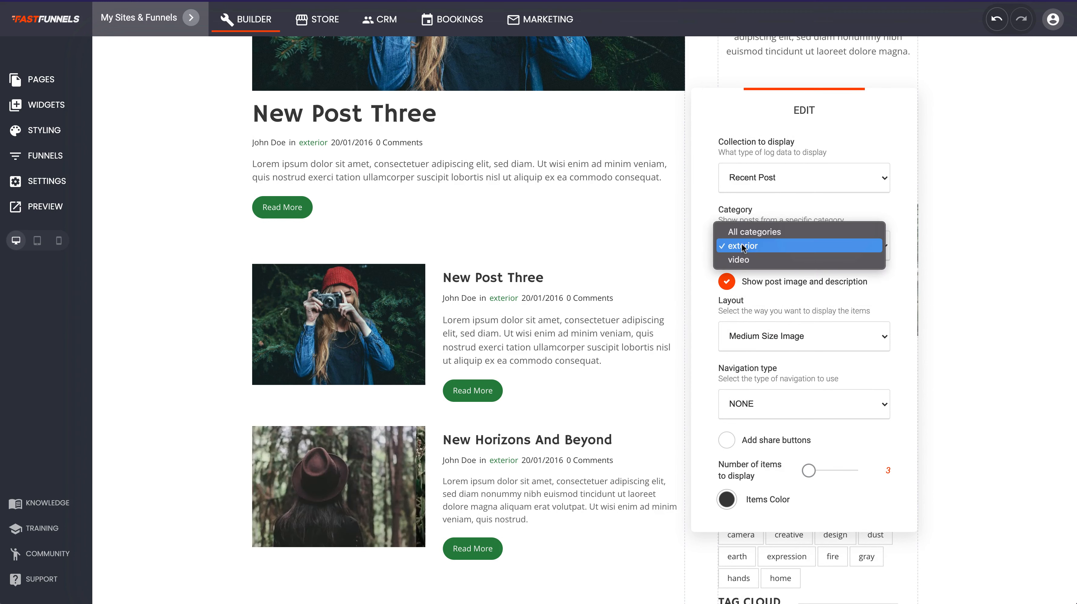
pyautogui.click(740, 246)
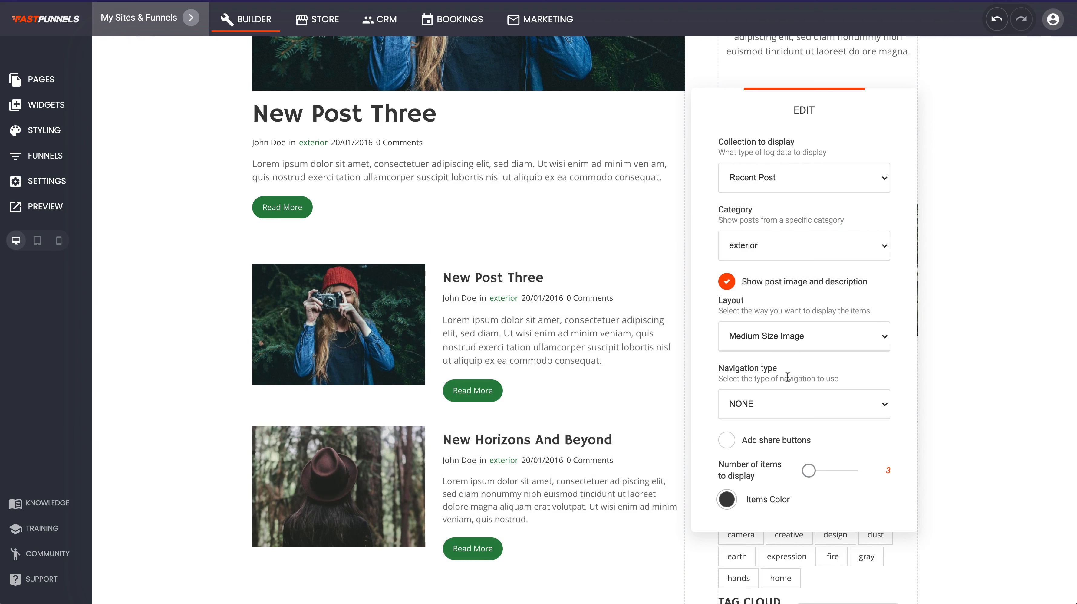
# Set navigation to Load More Button and adjust the number of posts shown.
pyautogui.click(802, 403)
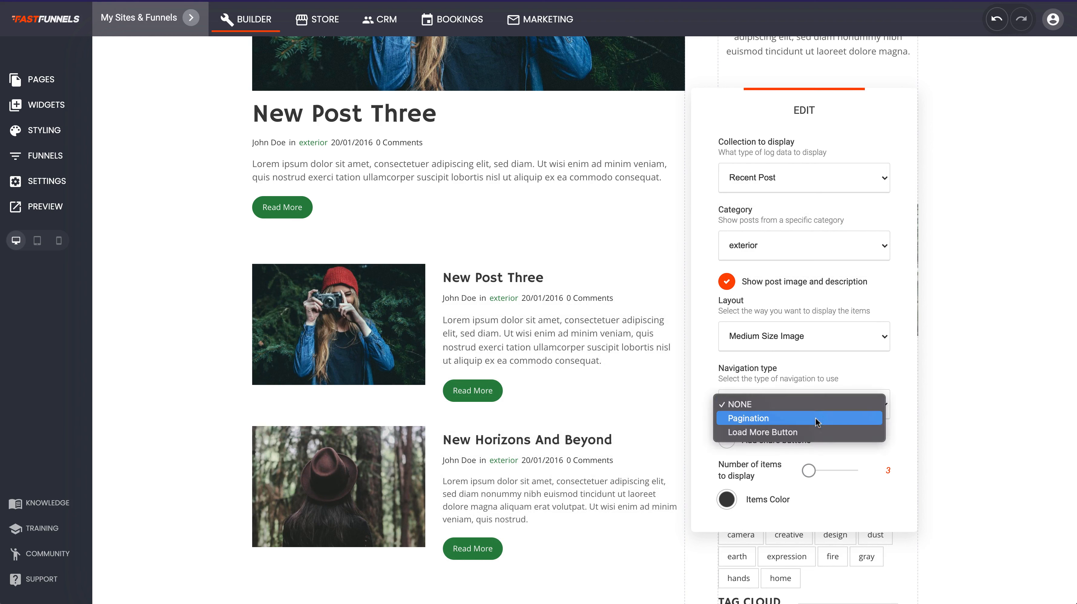
pyautogui.click(748, 418)
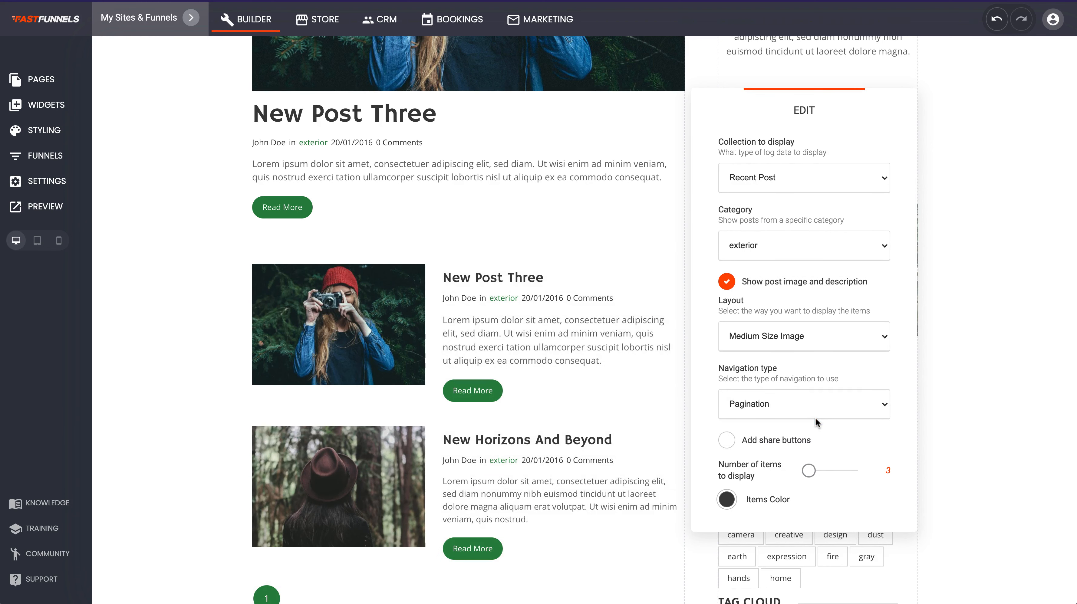
pyautogui.click(803, 403)
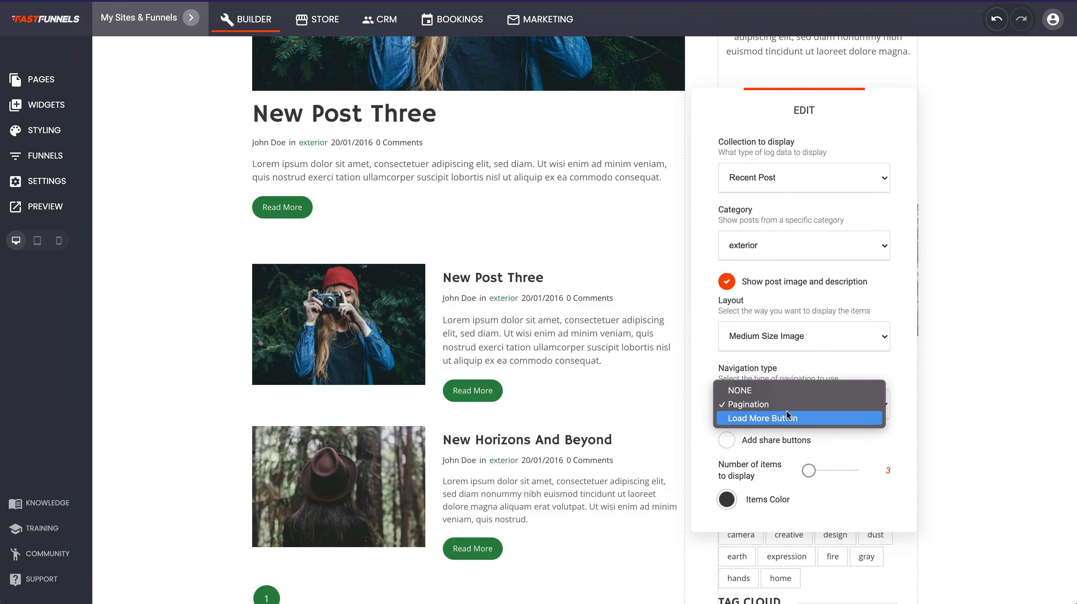
pyautogui.click(762, 418)
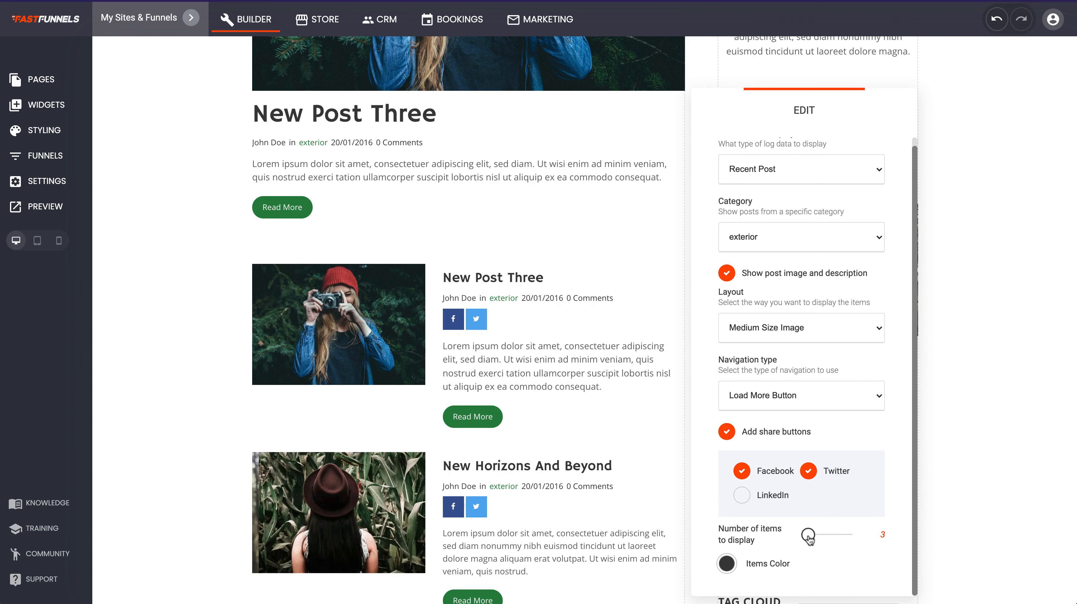
pyautogui.moveTo(807, 534); pyautogui.dragTo(817, 534)
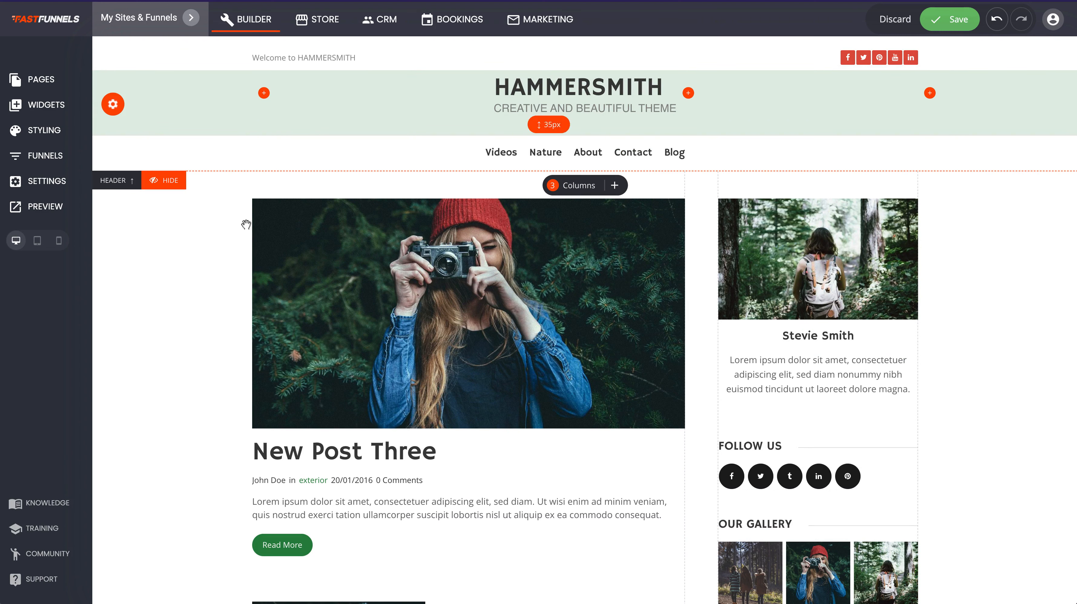
pyautogui.moveTo(625, 415)
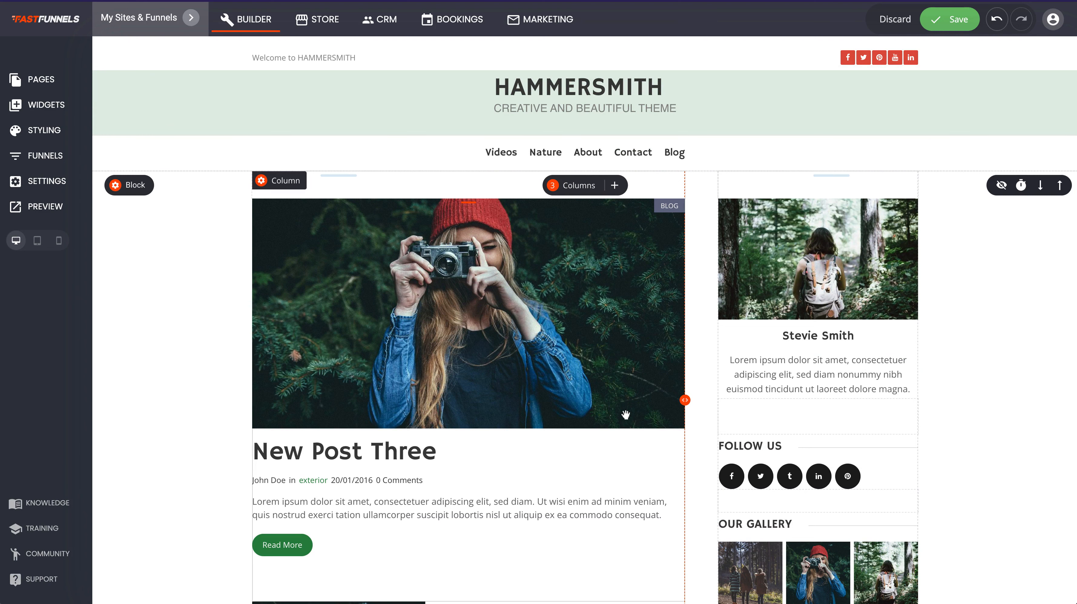
# Save the blog page and bring up the Pages & Popups list.
pyautogui.click(950, 19)
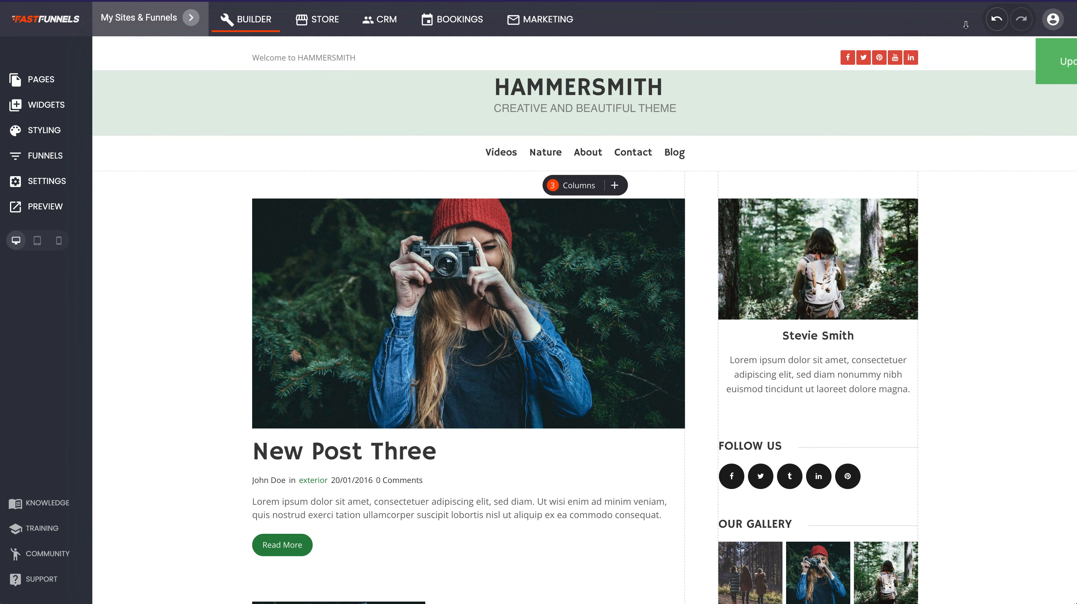
pyautogui.click(1065, 61)
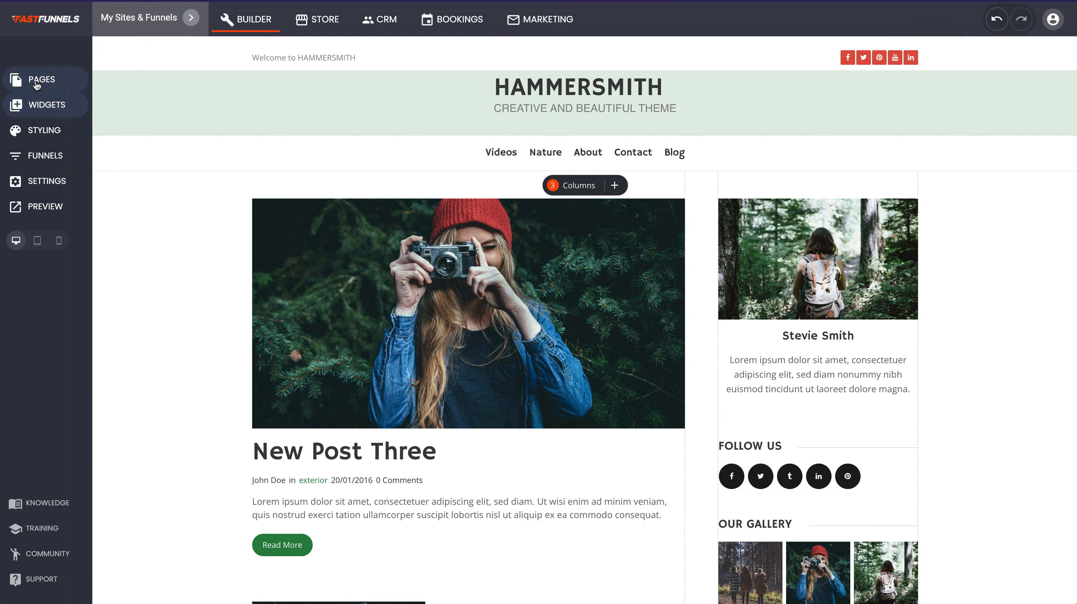
pyautogui.moveTo(613, 285)
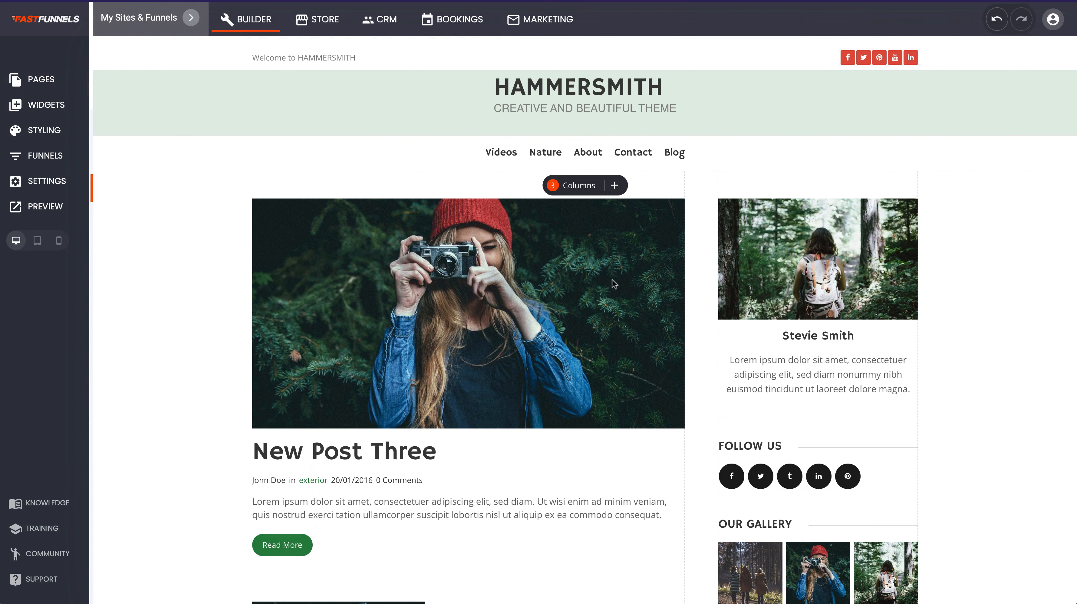
pyautogui.moveTo(222, 160)
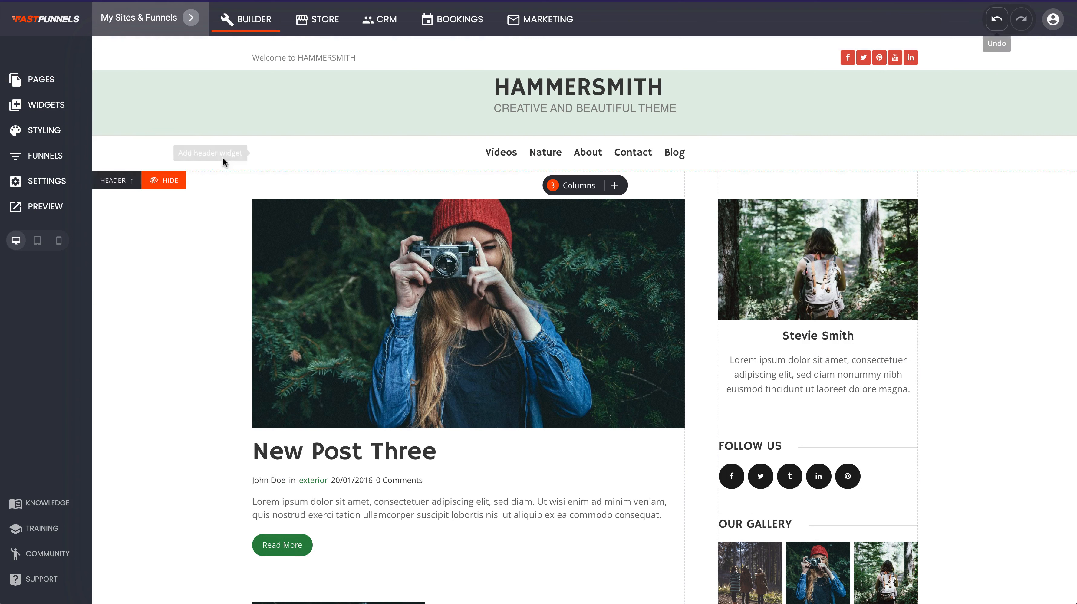
pyautogui.click(38, 78)
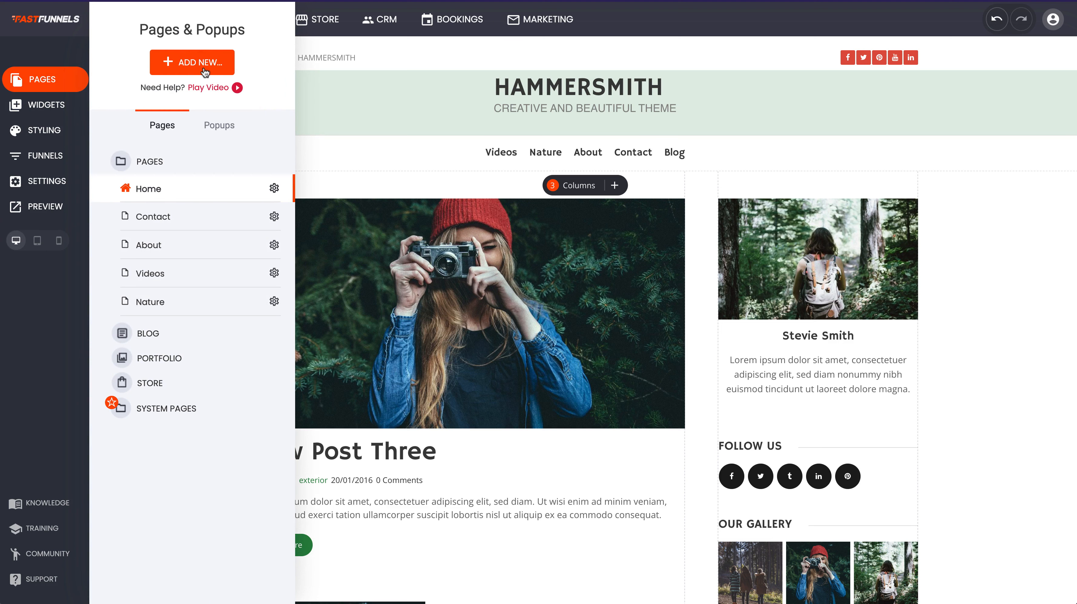
pyautogui.moveTo(274, 216)
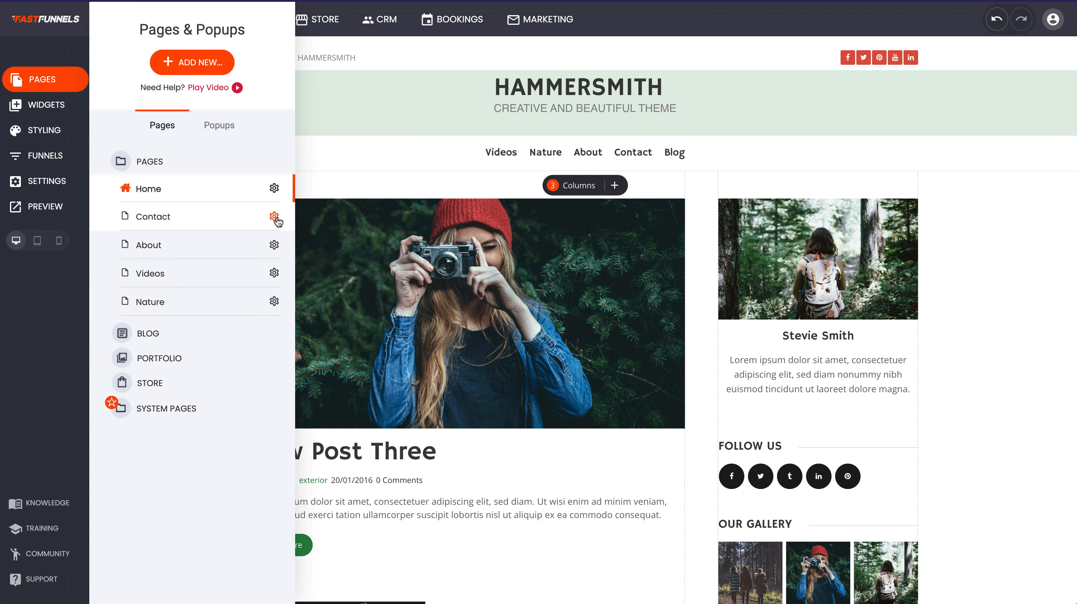
# Create a new page named Events from an Events category template.
pyautogui.click(192, 62)
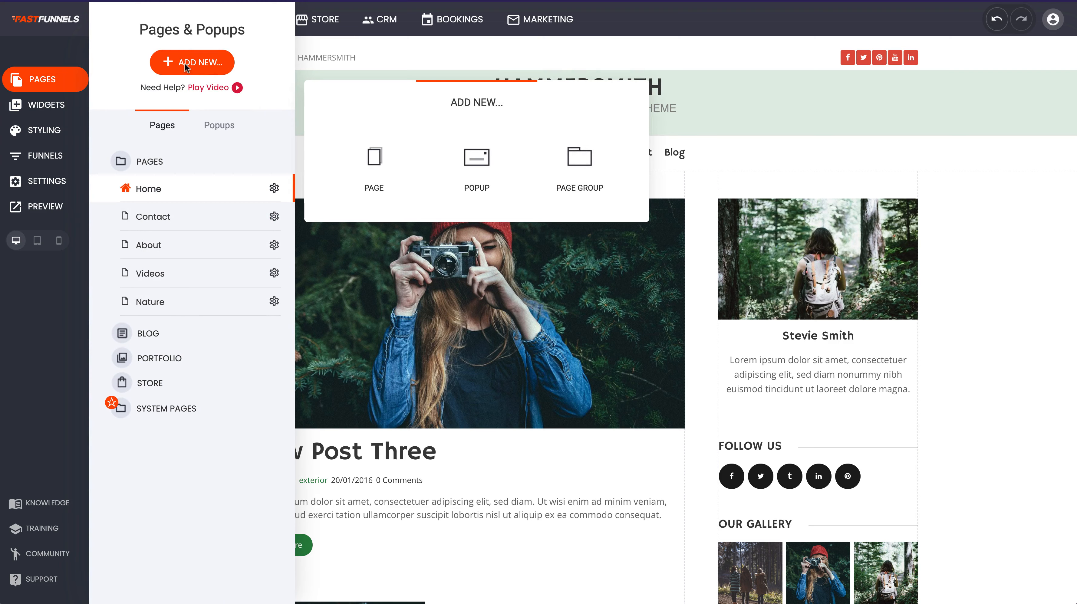
pyautogui.click(374, 158)
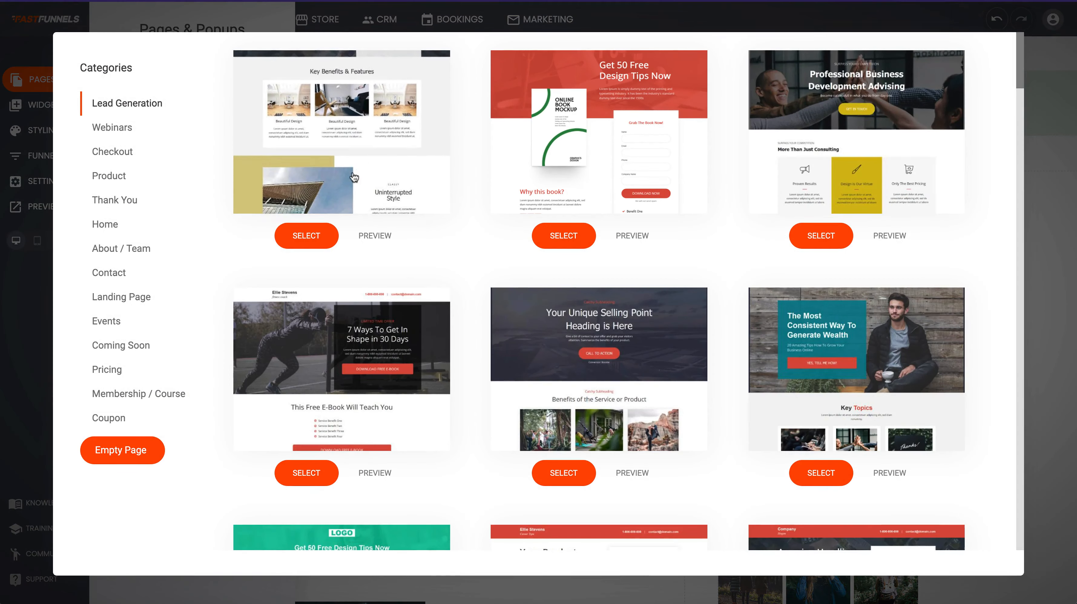
pyautogui.click(106, 321)
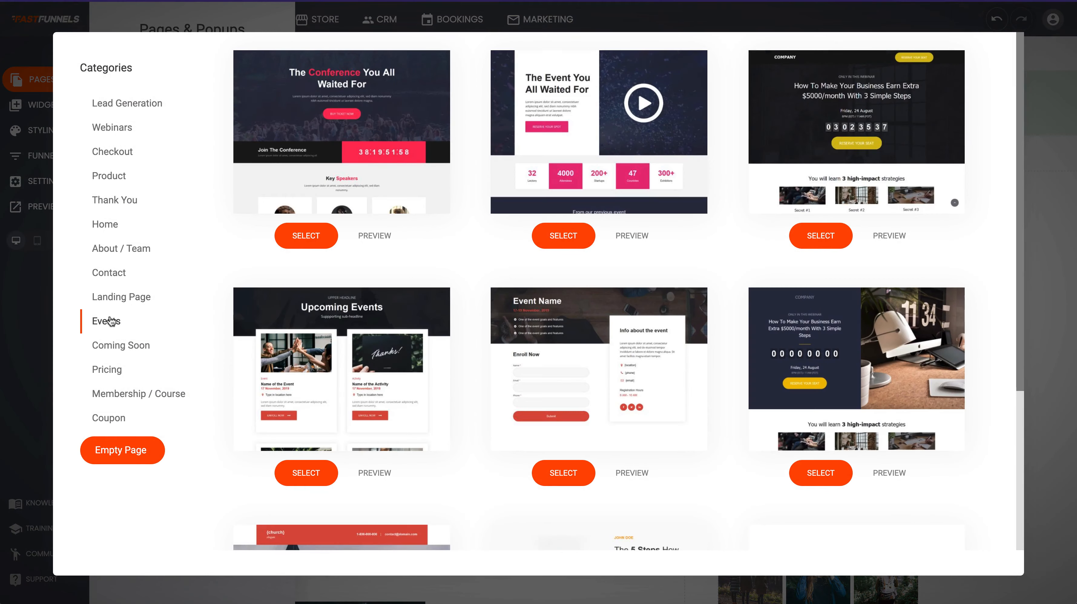
pyautogui.scroll(-3)
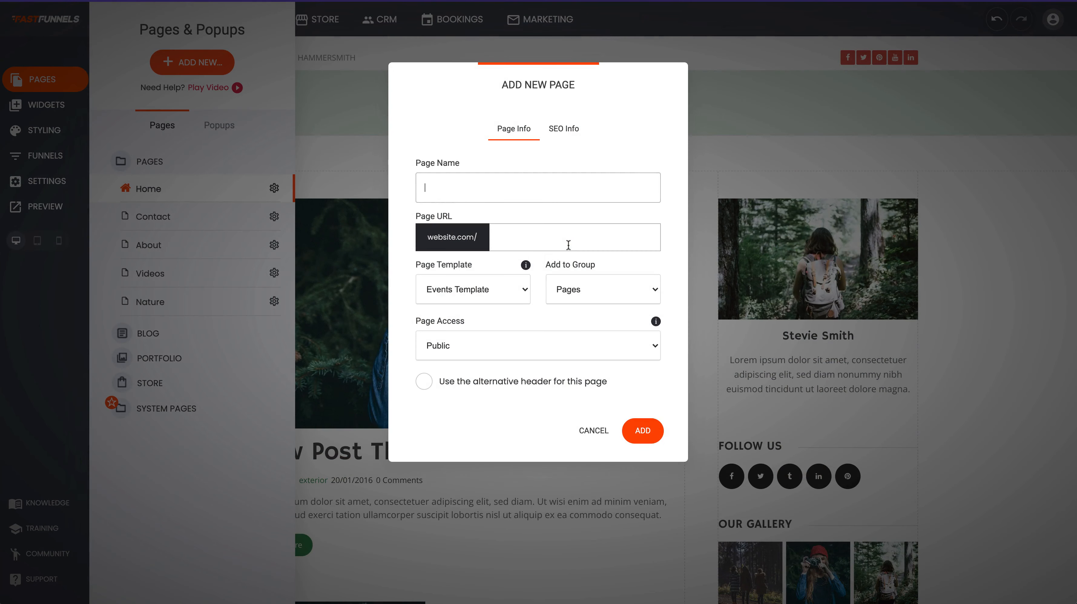
pyautogui.write('Events')
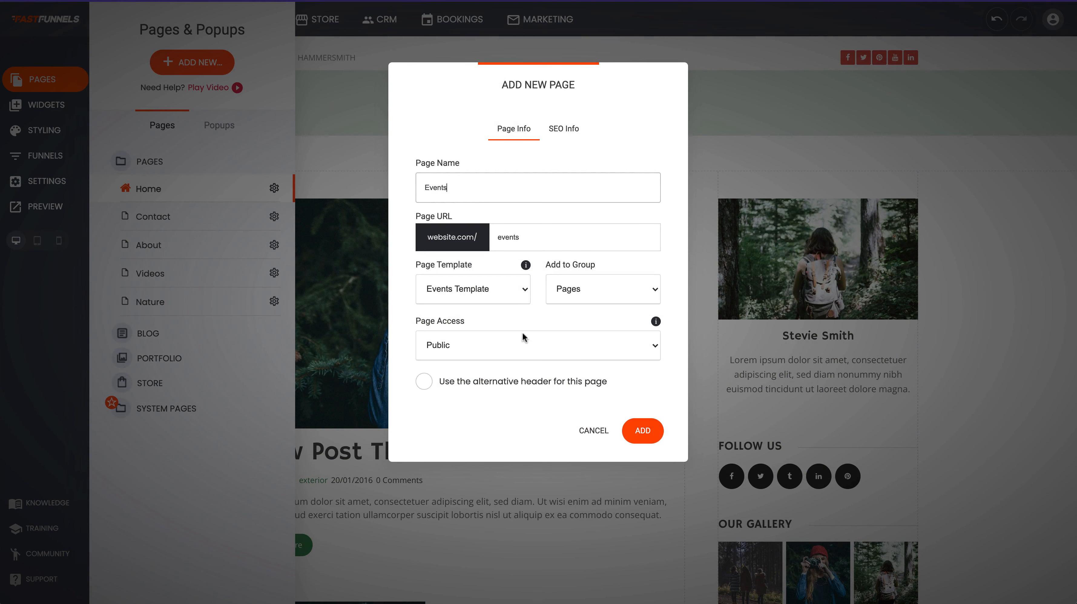
pyautogui.click(642, 431)
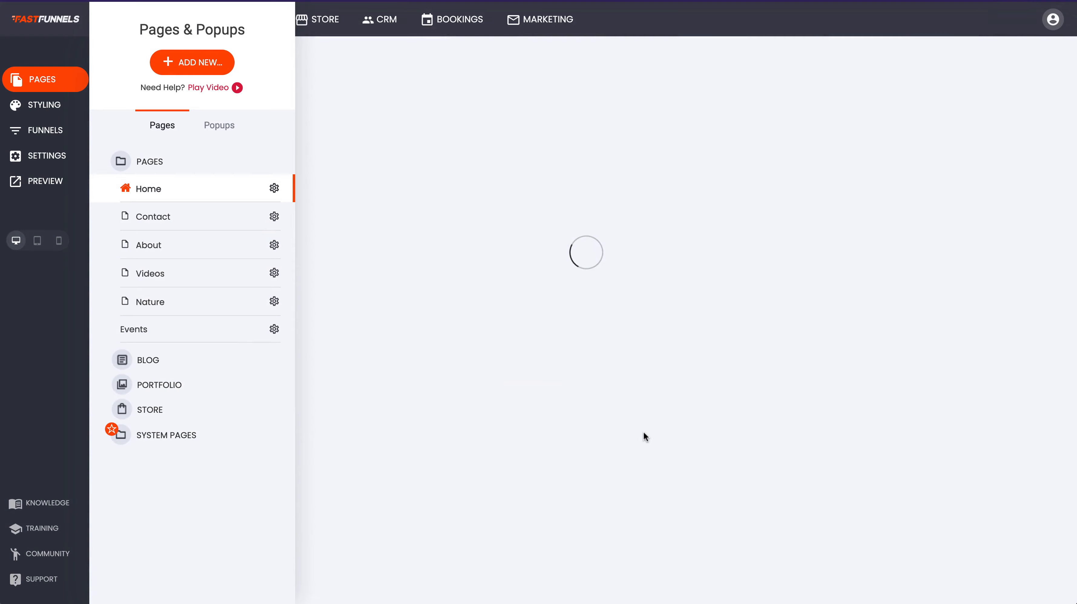
# Load the Events page in the builder and review its hero, Enroll Now form and event info.
pyautogui.click(148, 188)
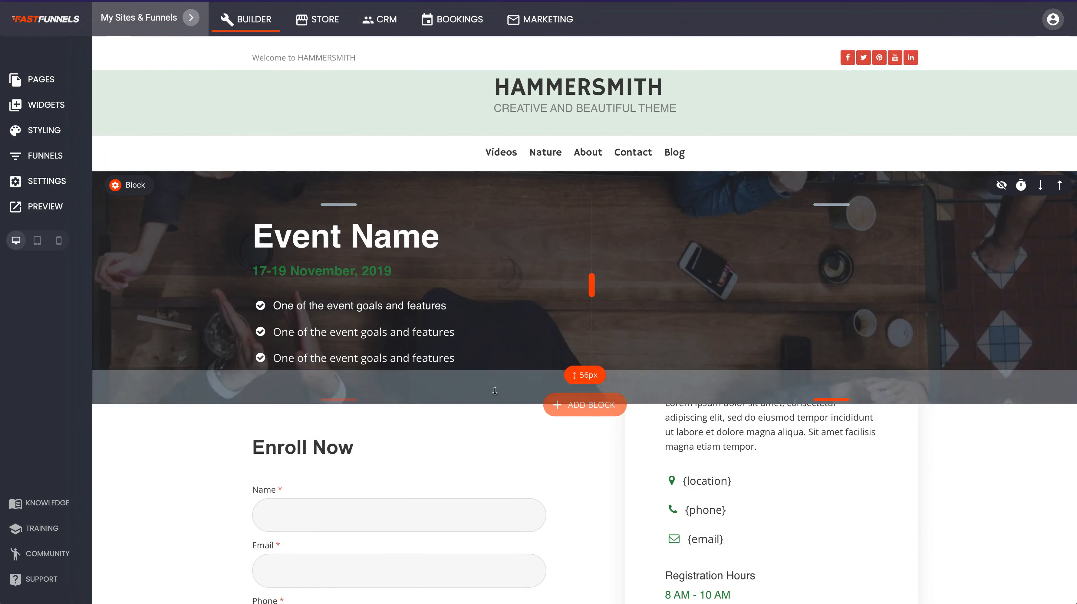
pyautogui.scroll(-3)
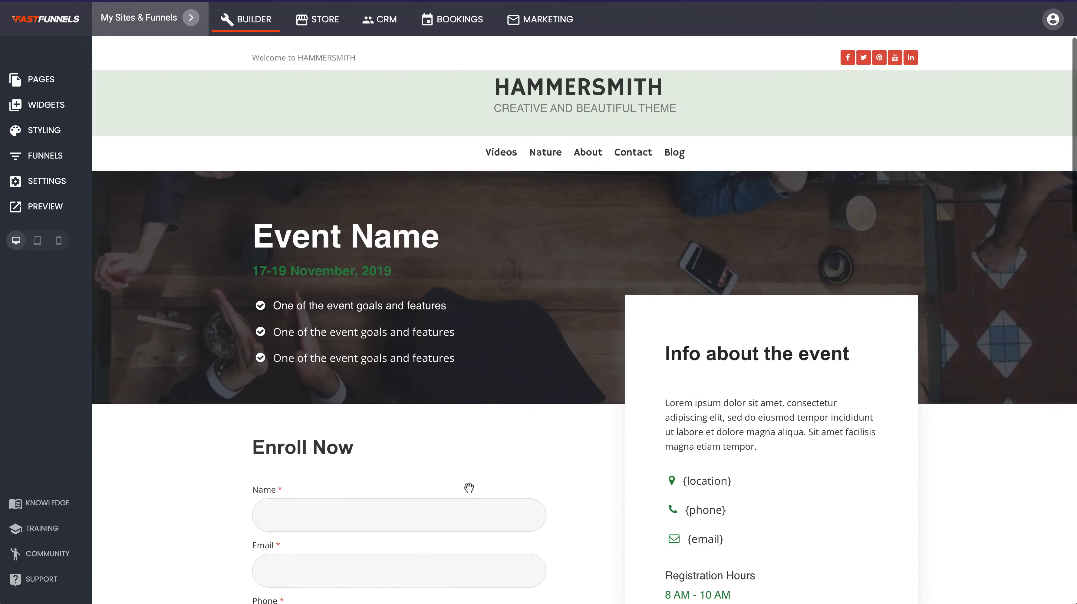
pyautogui.scroll(-3)
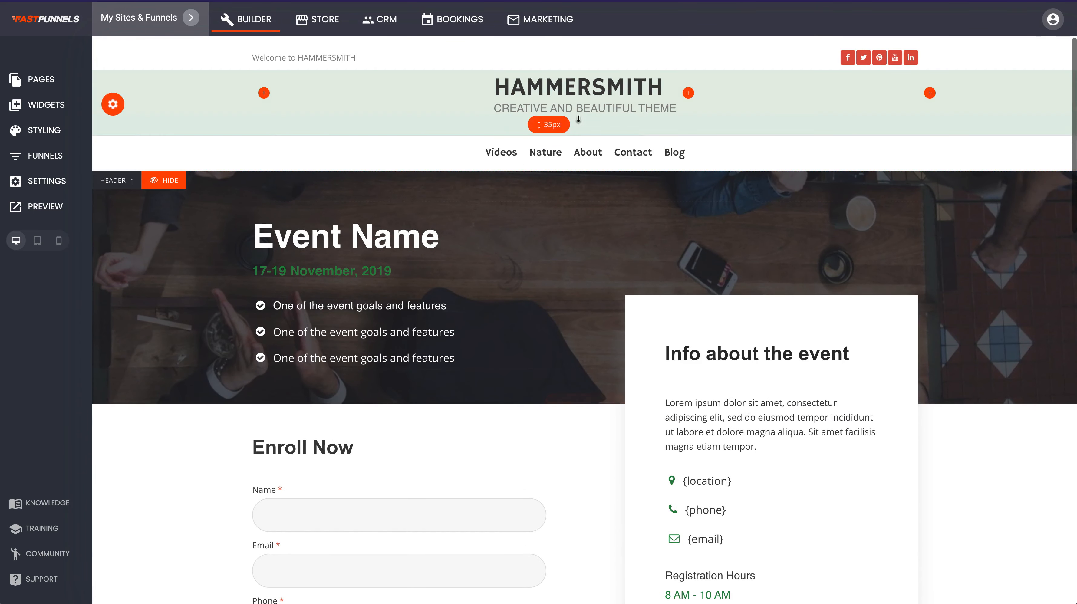
# Add a new menu item linked to the Events page.
pyautogui.click(545, 152)
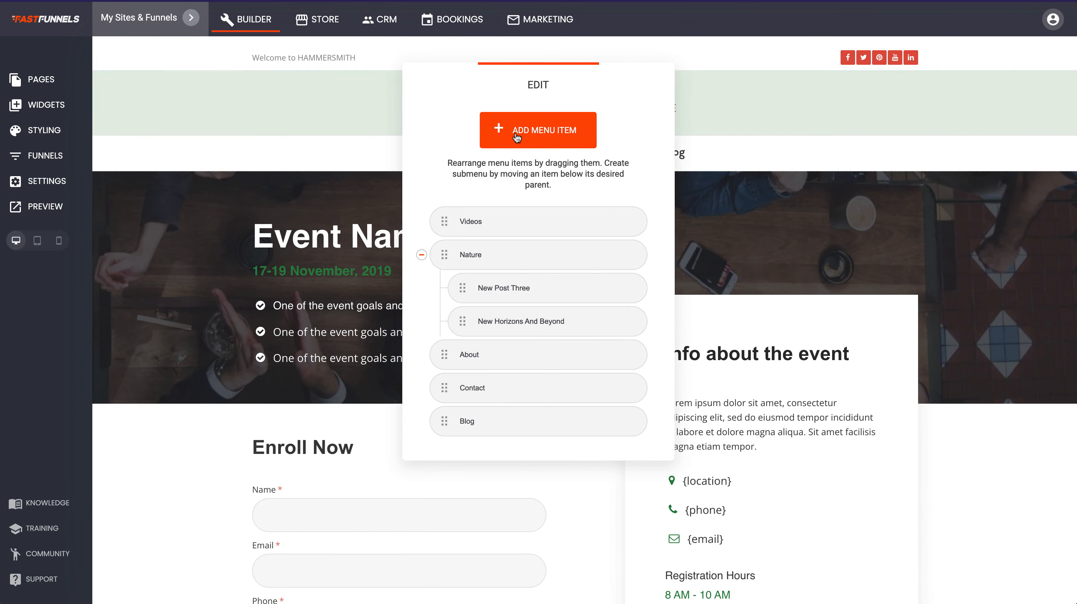
pyautogui.click(537, 130)
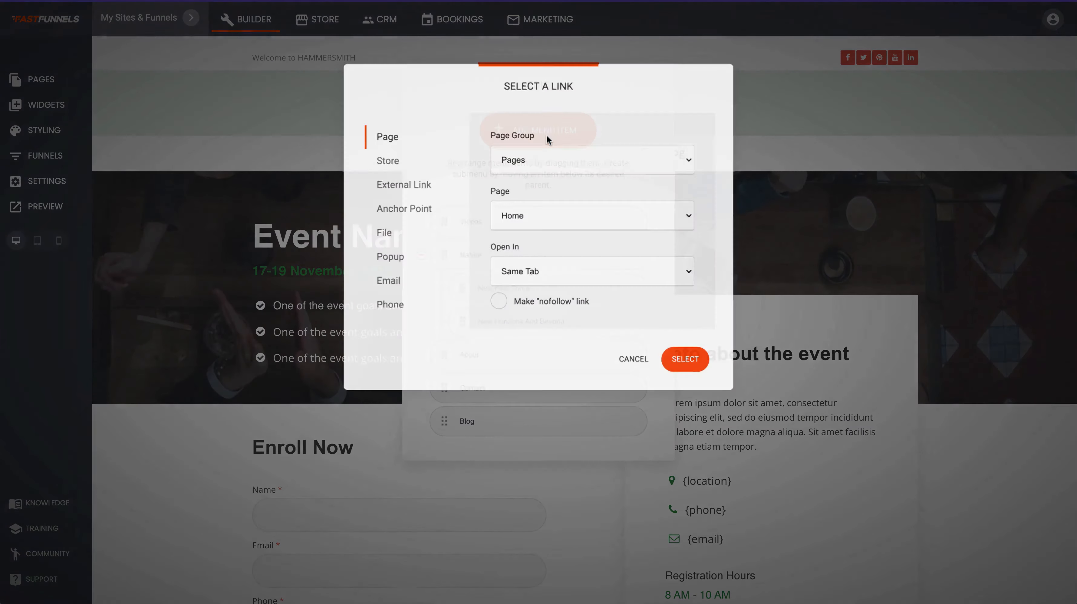
pyautogui.click(591, 215)
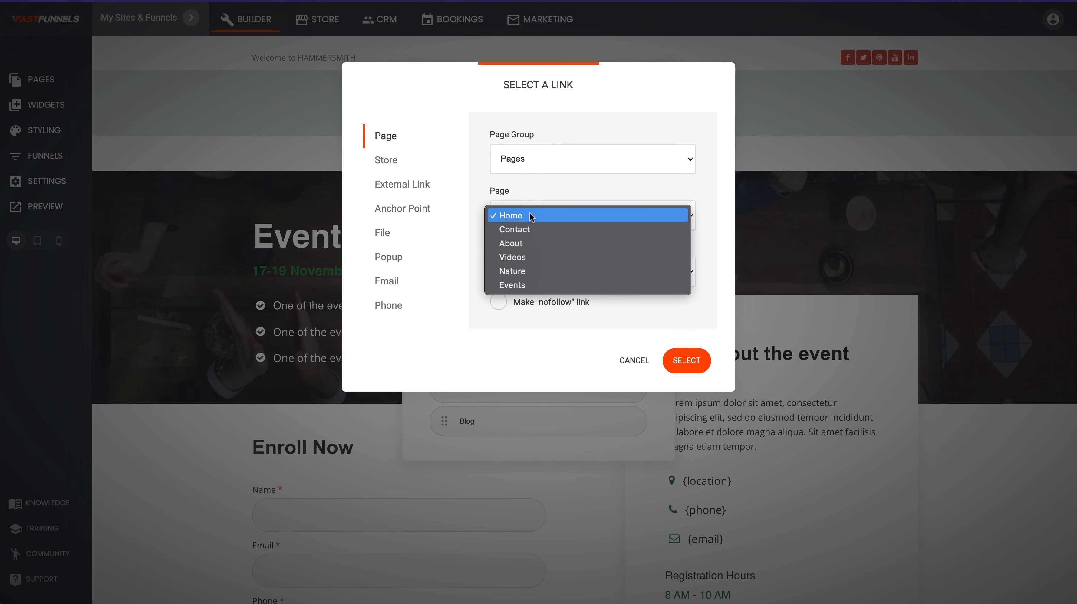
pyautogui.click(512, 285)
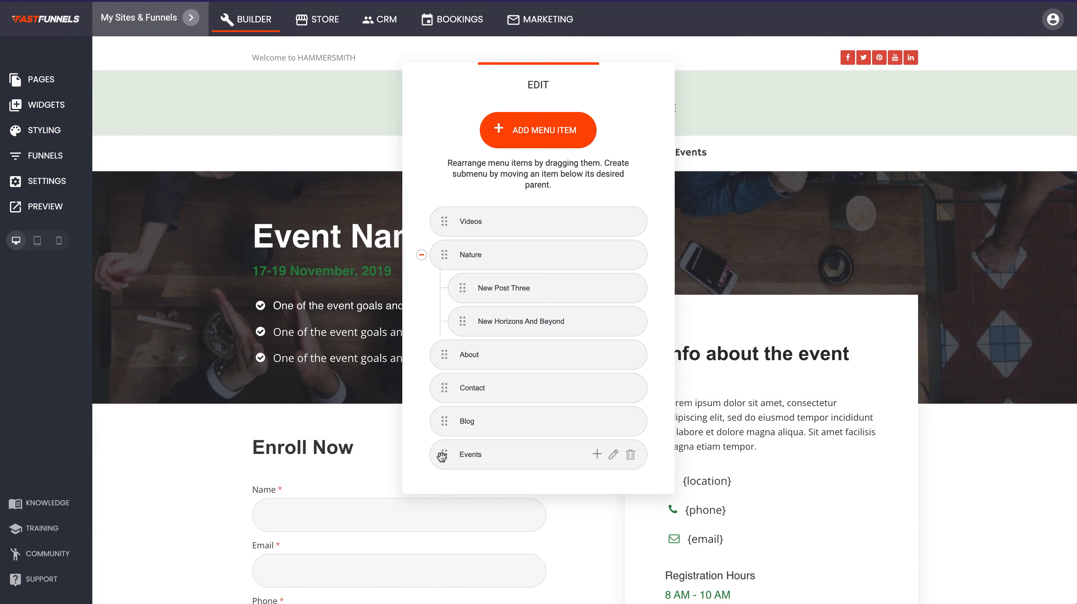
# Place Events below About, move Contact to the end, and save the menu.
pyautogui.moveTo(469, 454); pyautogui.dragTo(469, 420)
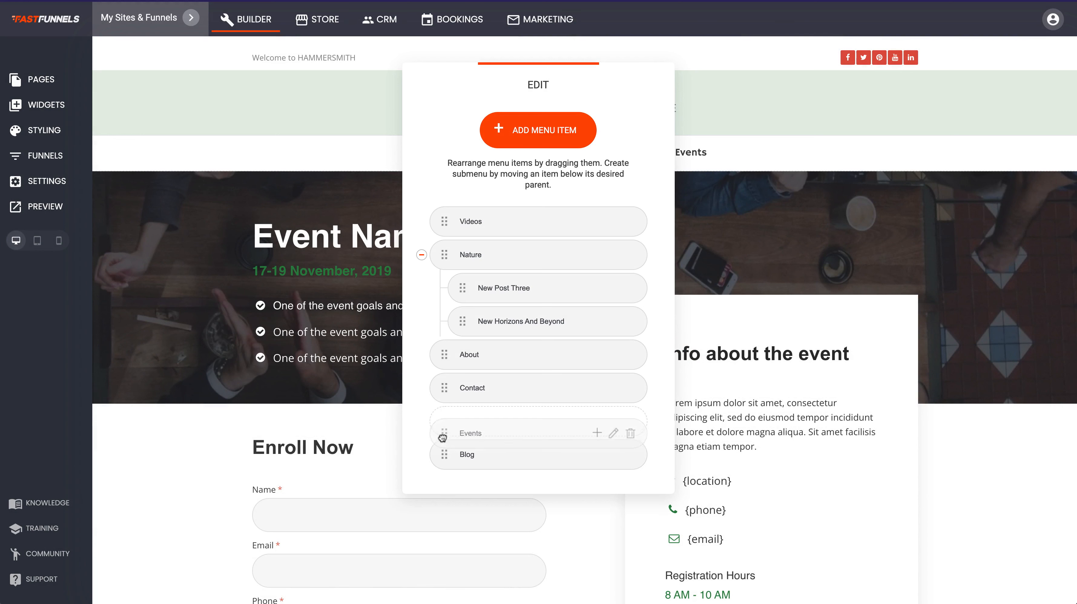
pyautogui.moveTo(443, 432); pyautogui.dragTo(443, 387)
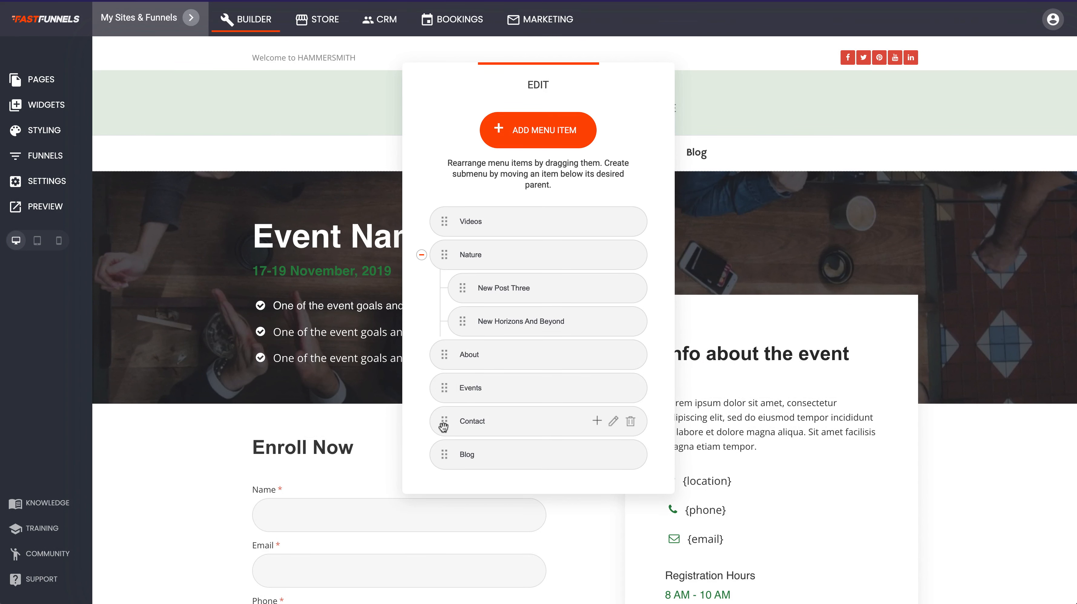
pyautogui.moveTo(443, 420); pyautogui.dragTo(469, 455)
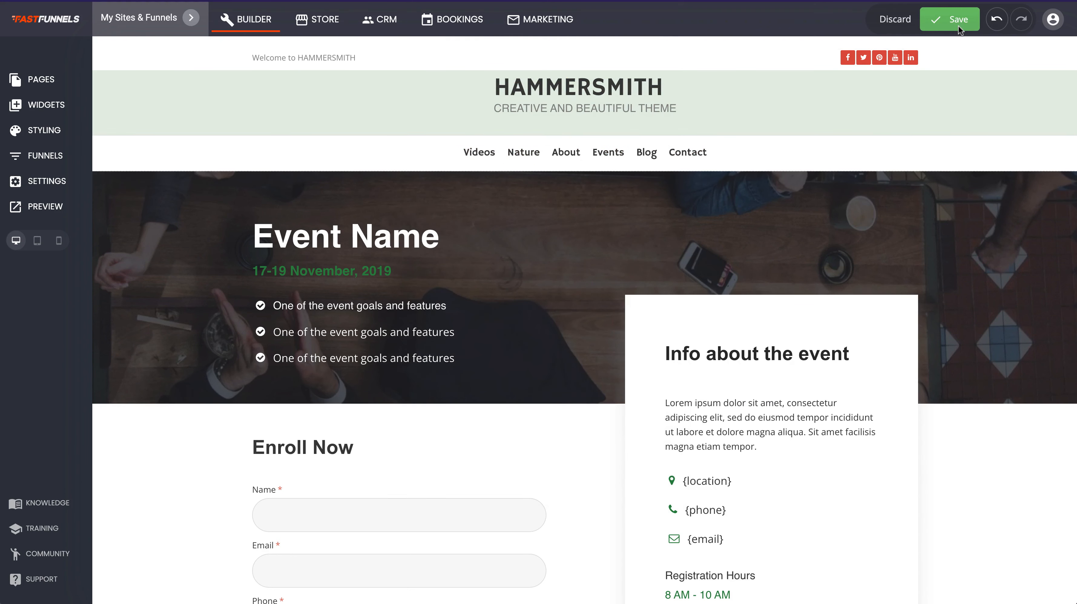
pyautogui.click(949, 19)
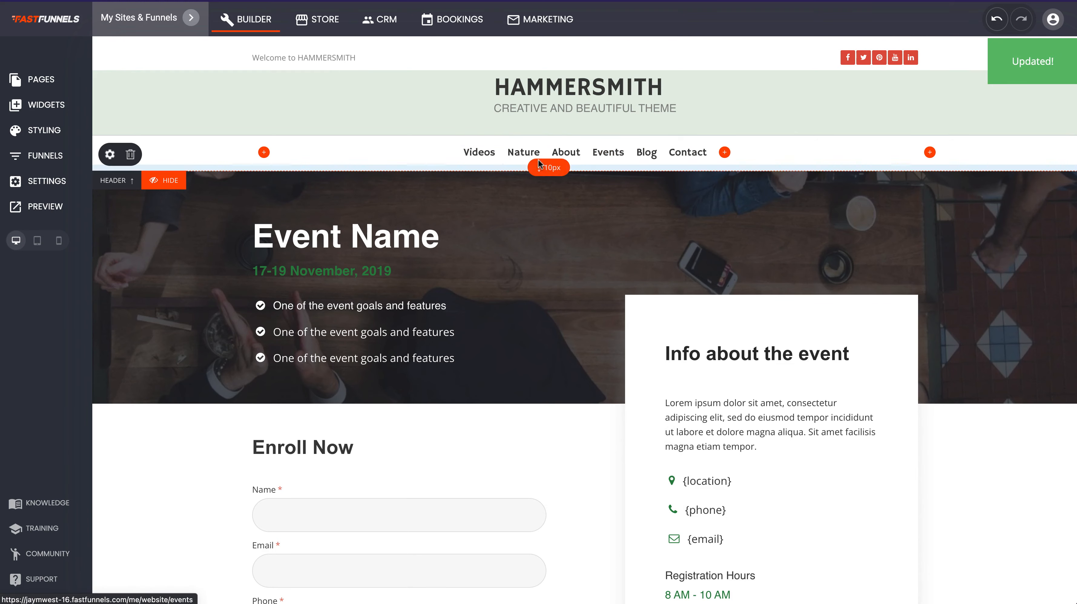
pyautogui.click(44, 206)
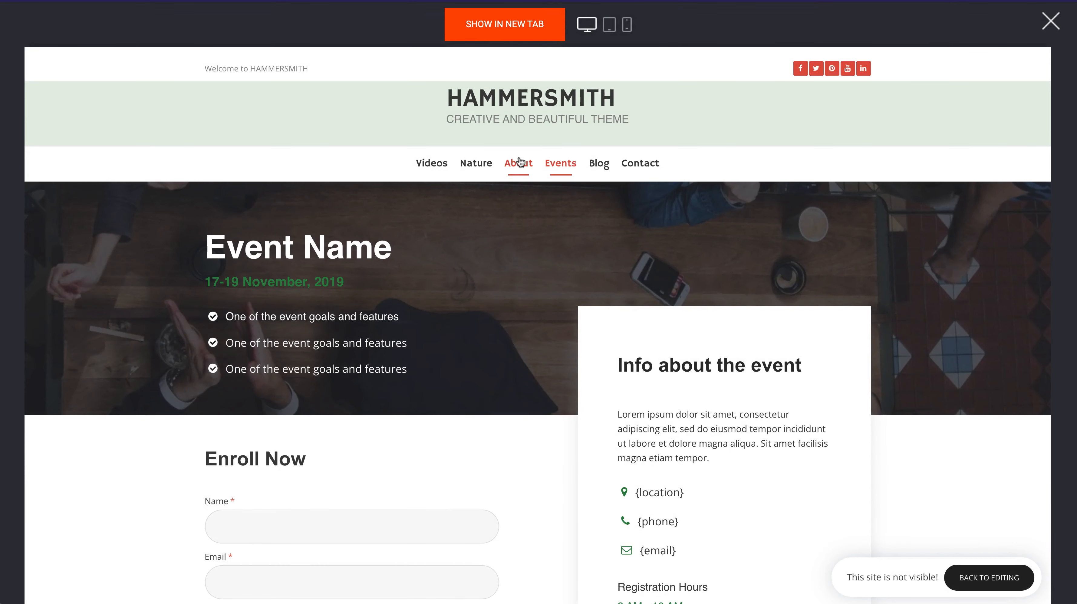
pyautogui.moveTo(598, 163)
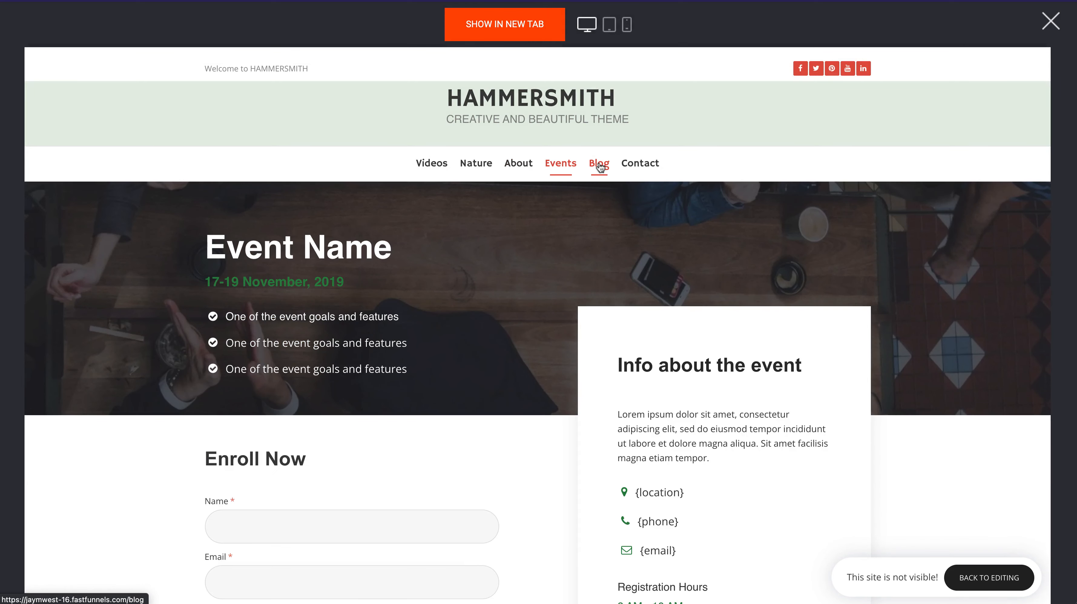
pyautogui.click(639, 163)
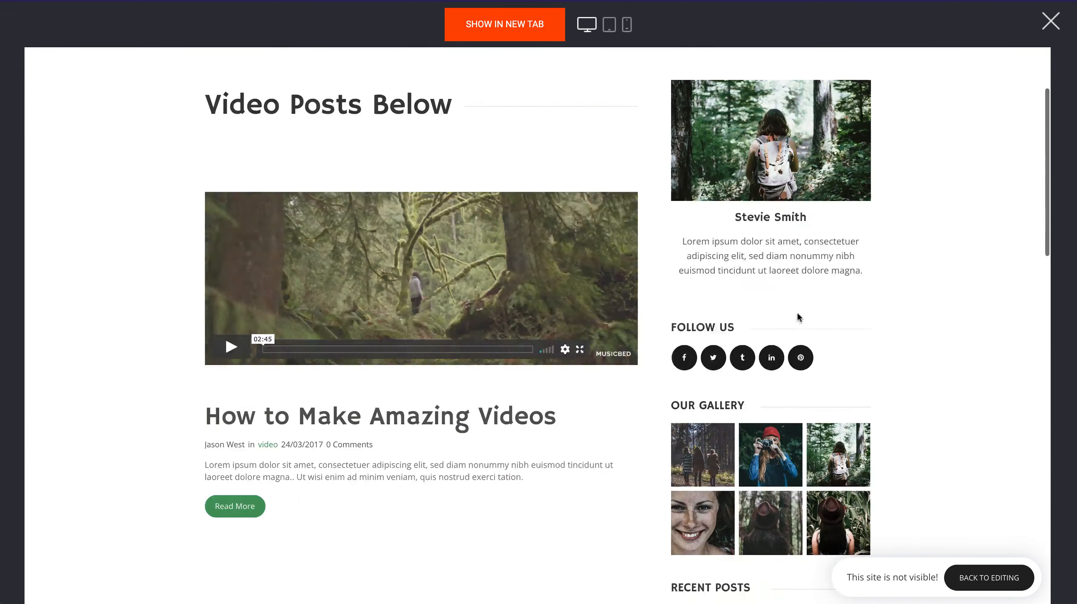
pyautogui.click(625, 25)
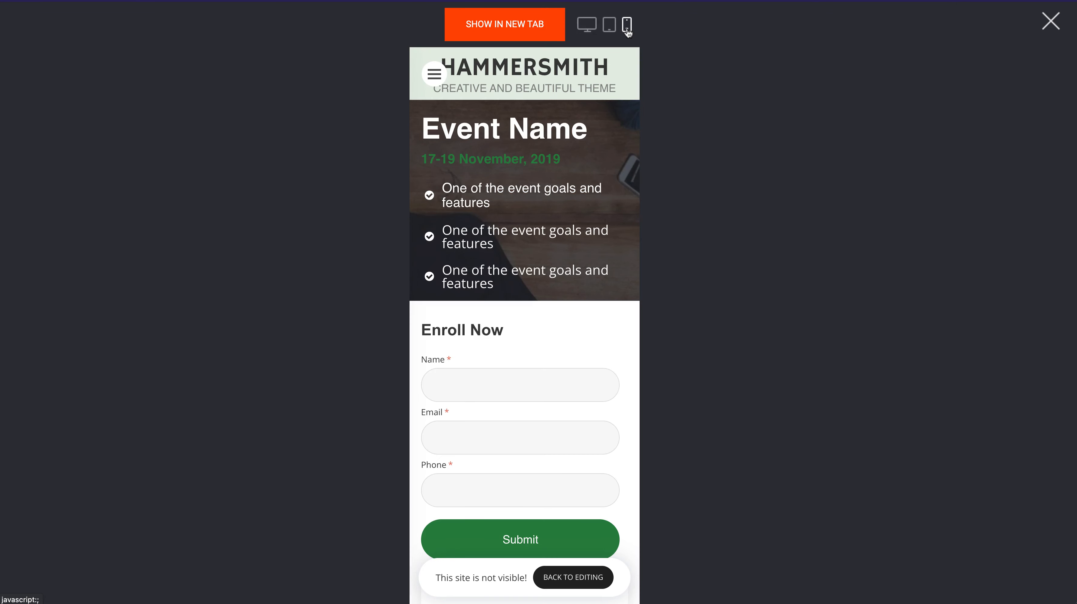
pyautogui.click(608, 26)
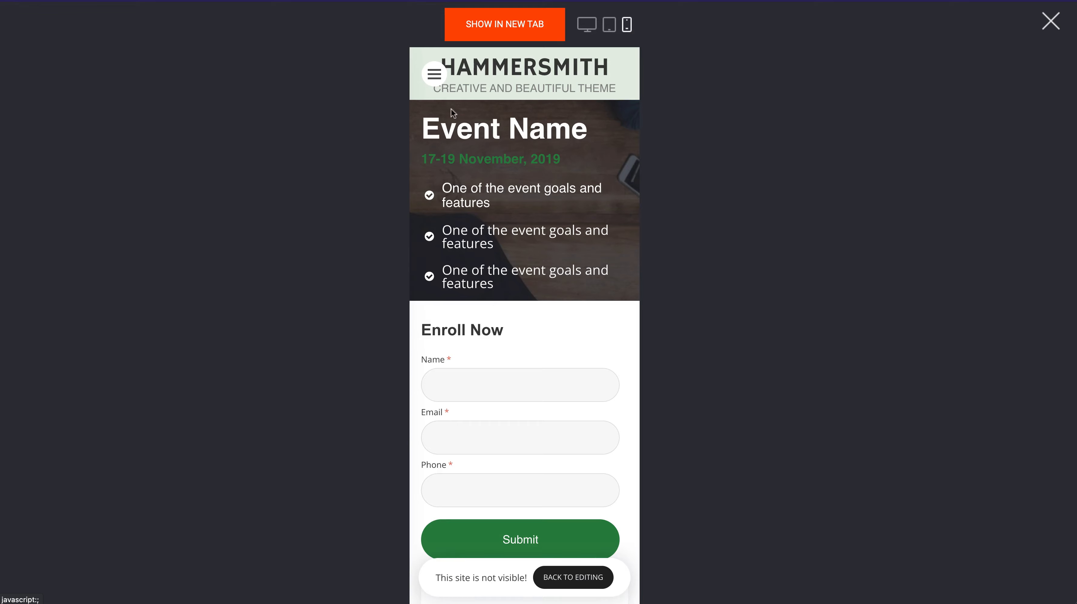
pyautogui.click(434, 73)
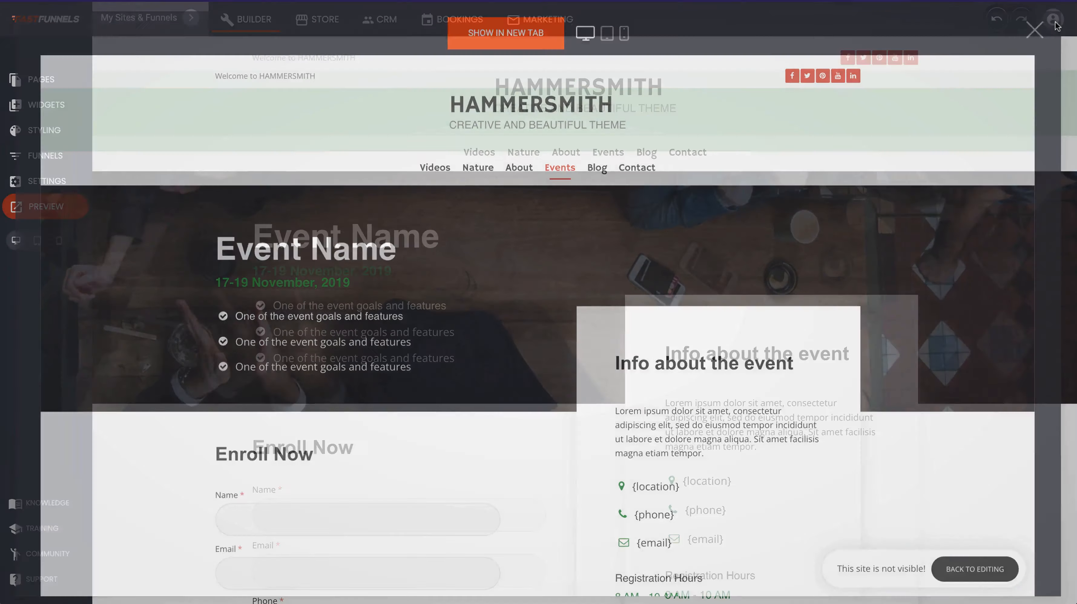
pyautogui.click(1033, 30)
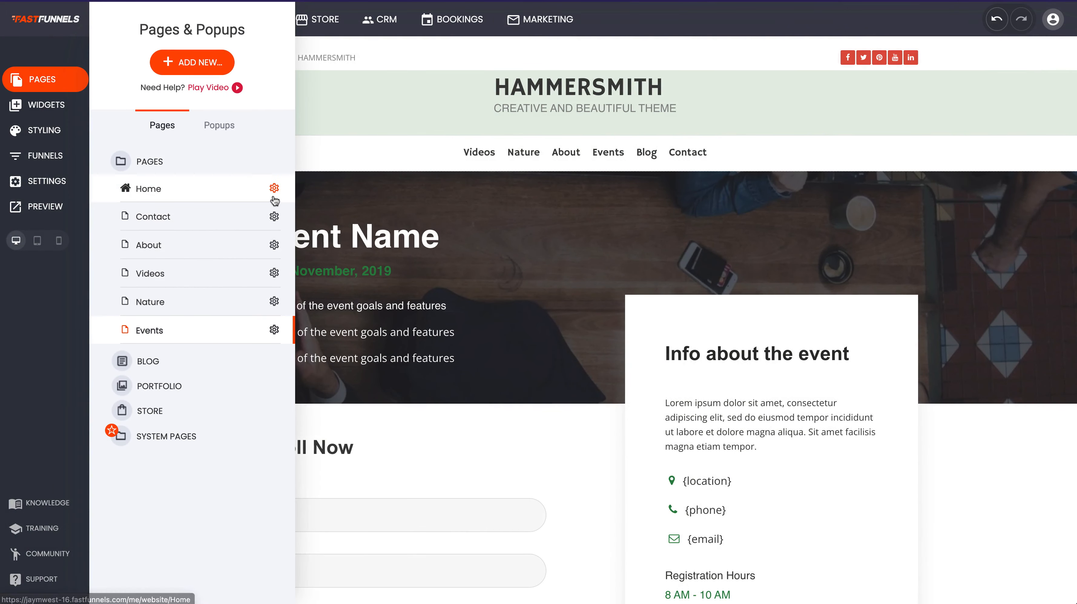
pyautogui.click(274, 188)
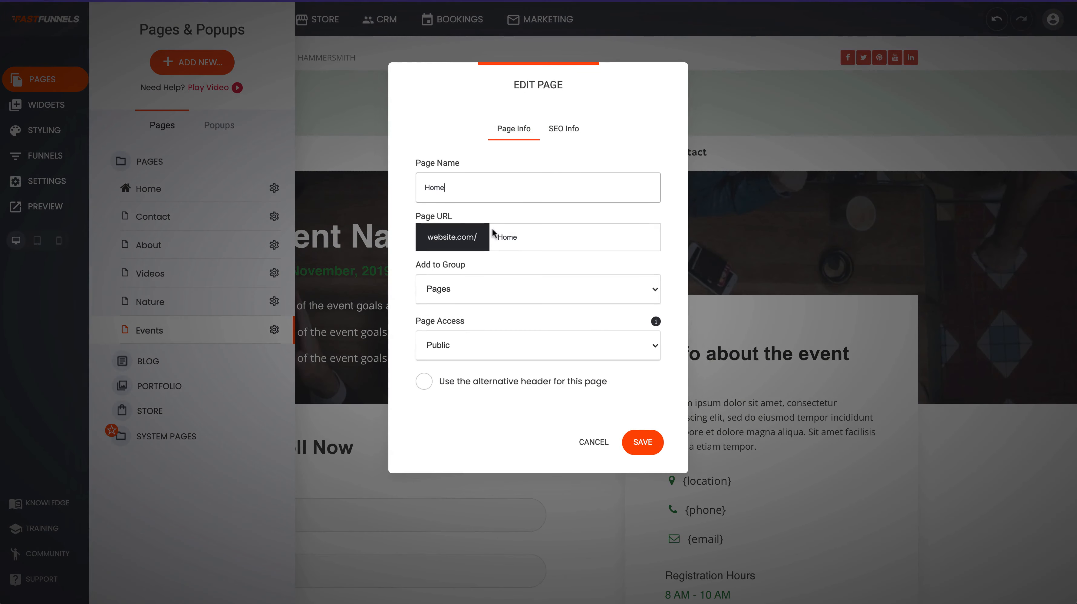
pyautogui.click(563, 128)
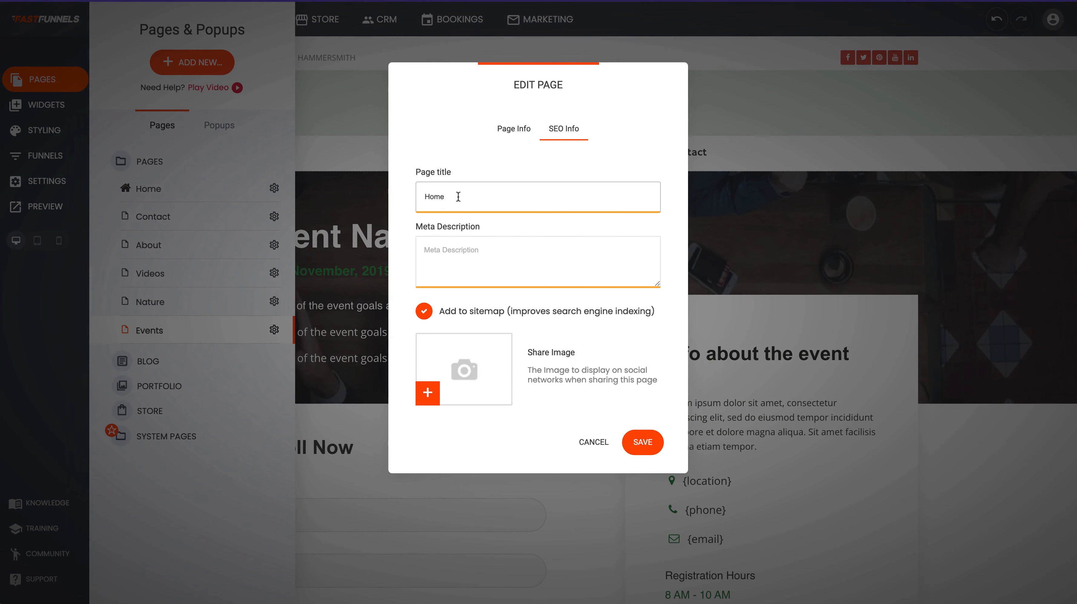
pyautogui.doubleClick(433, 196)
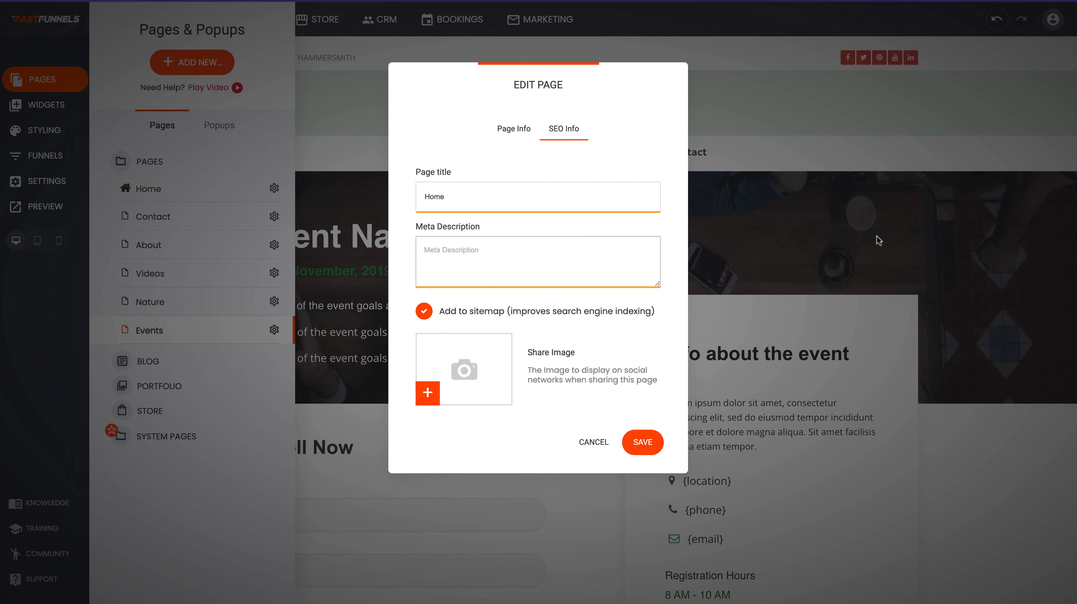
pyautogui.moveTo(621, 410)
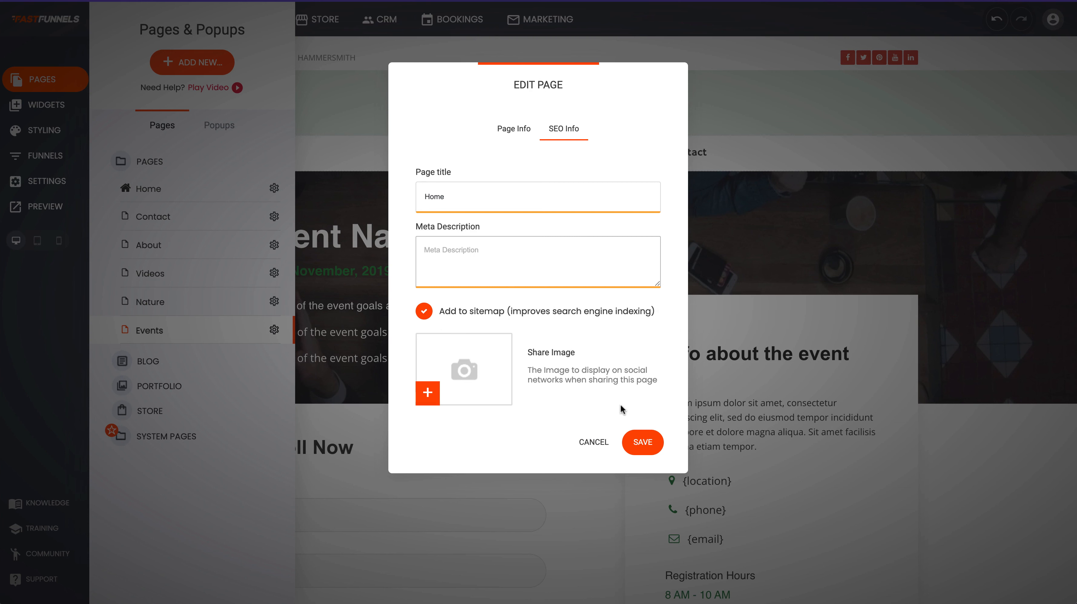
pyautogui.moveTo(463, 378)
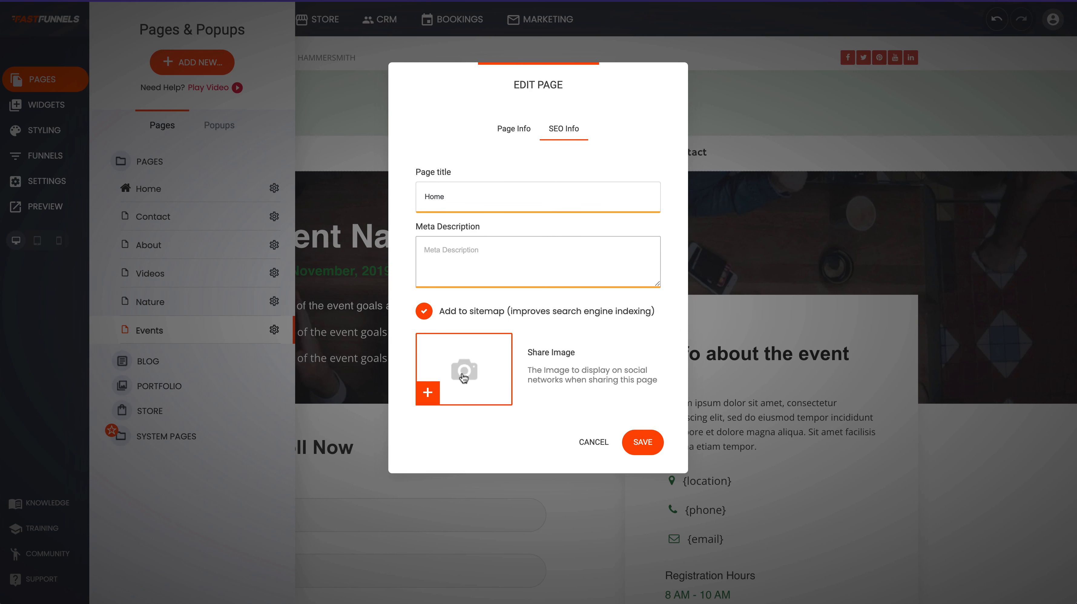
pyautogui.moveTo(536, 451)
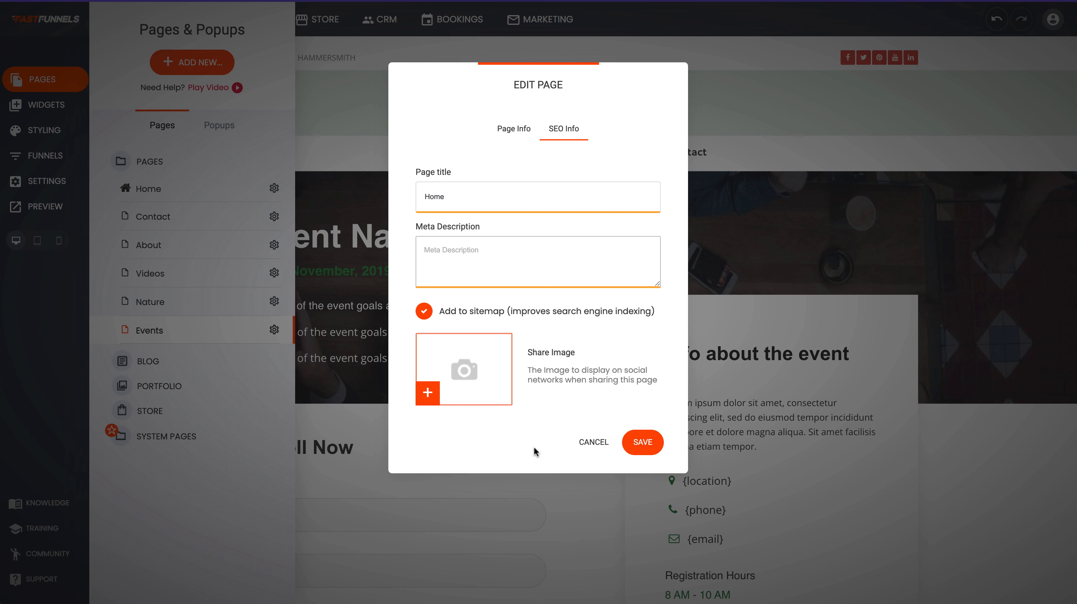
pyautogui.moveTo(593, 441)
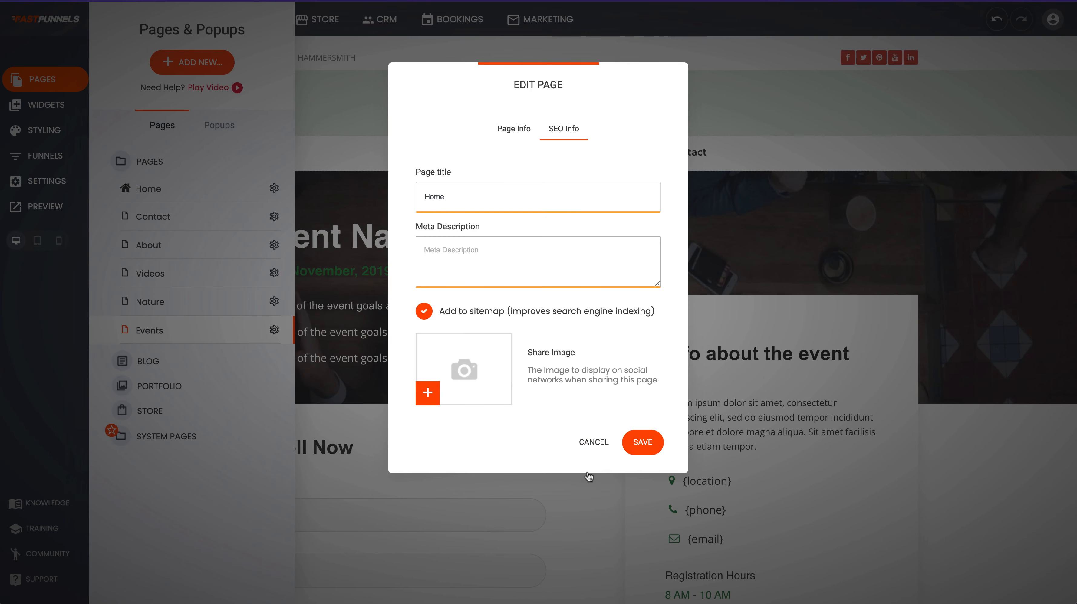
pyautogui.click(592, 442)
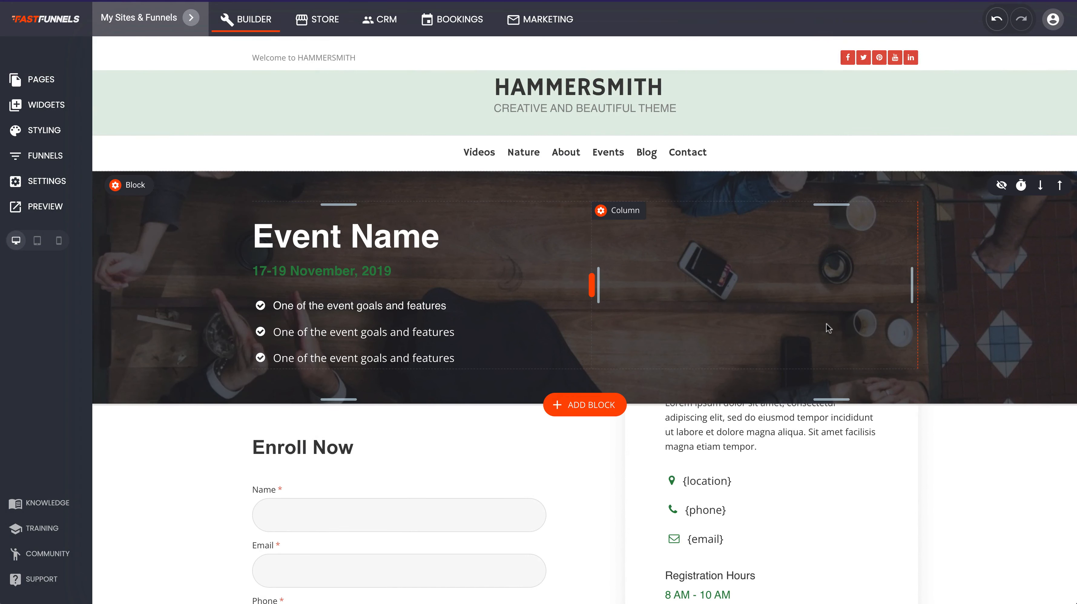
pyautogui.moveTo(927, 306)
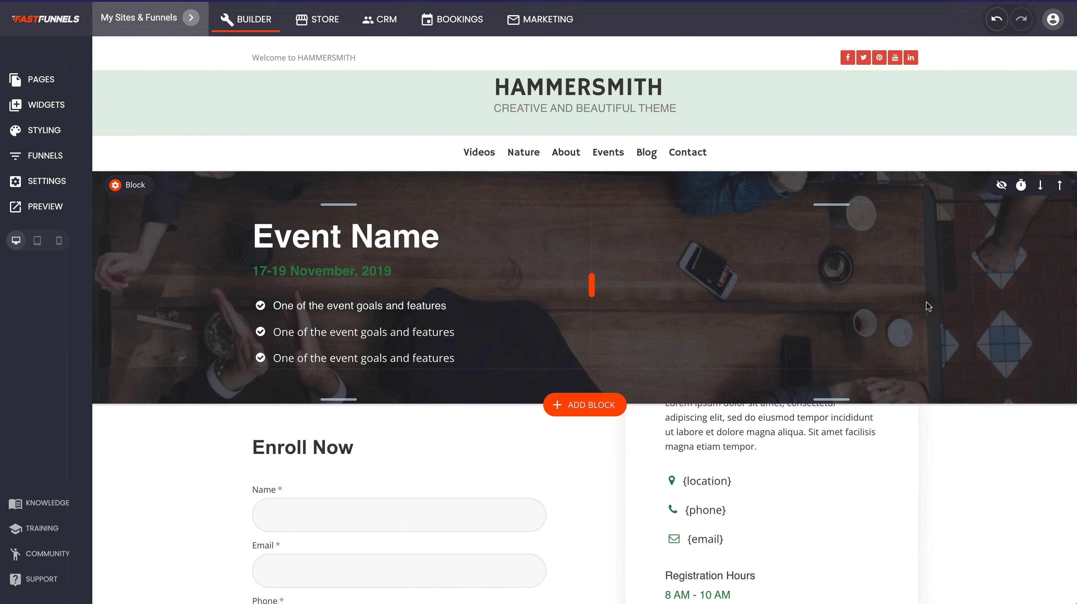